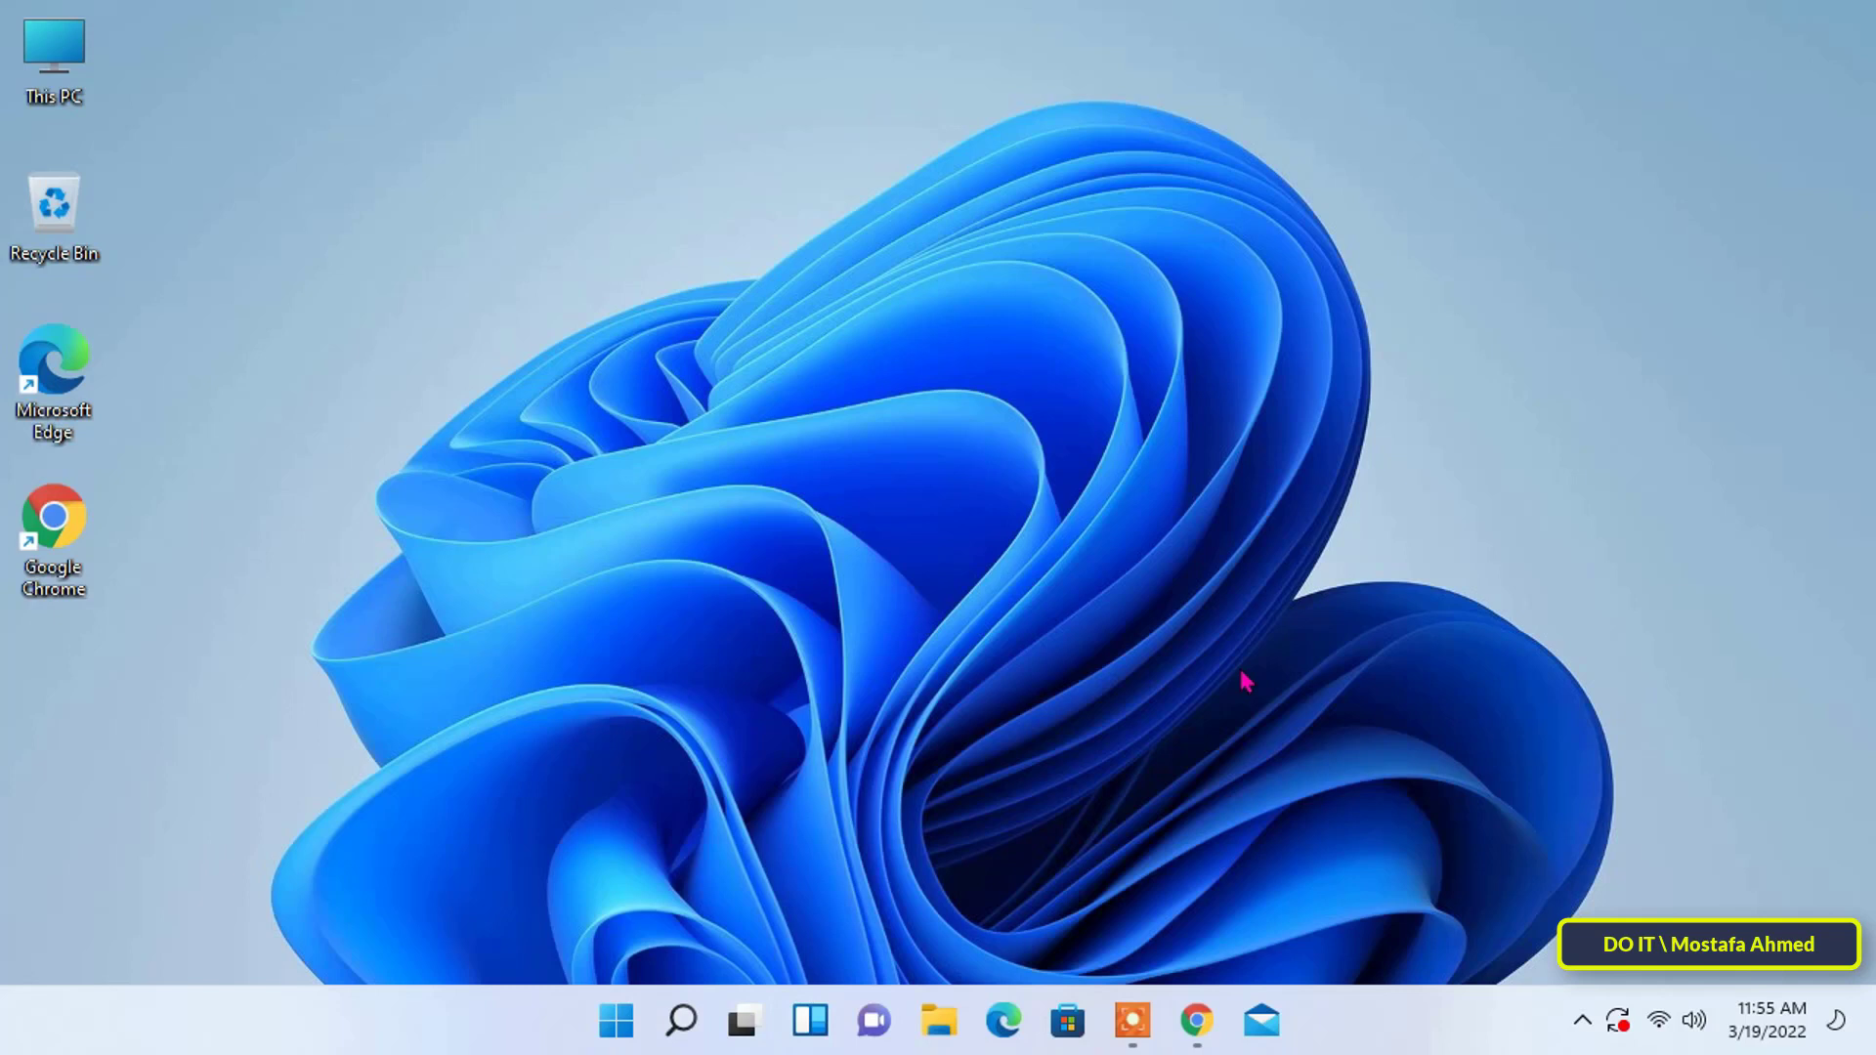
mouse_move(803, 908)
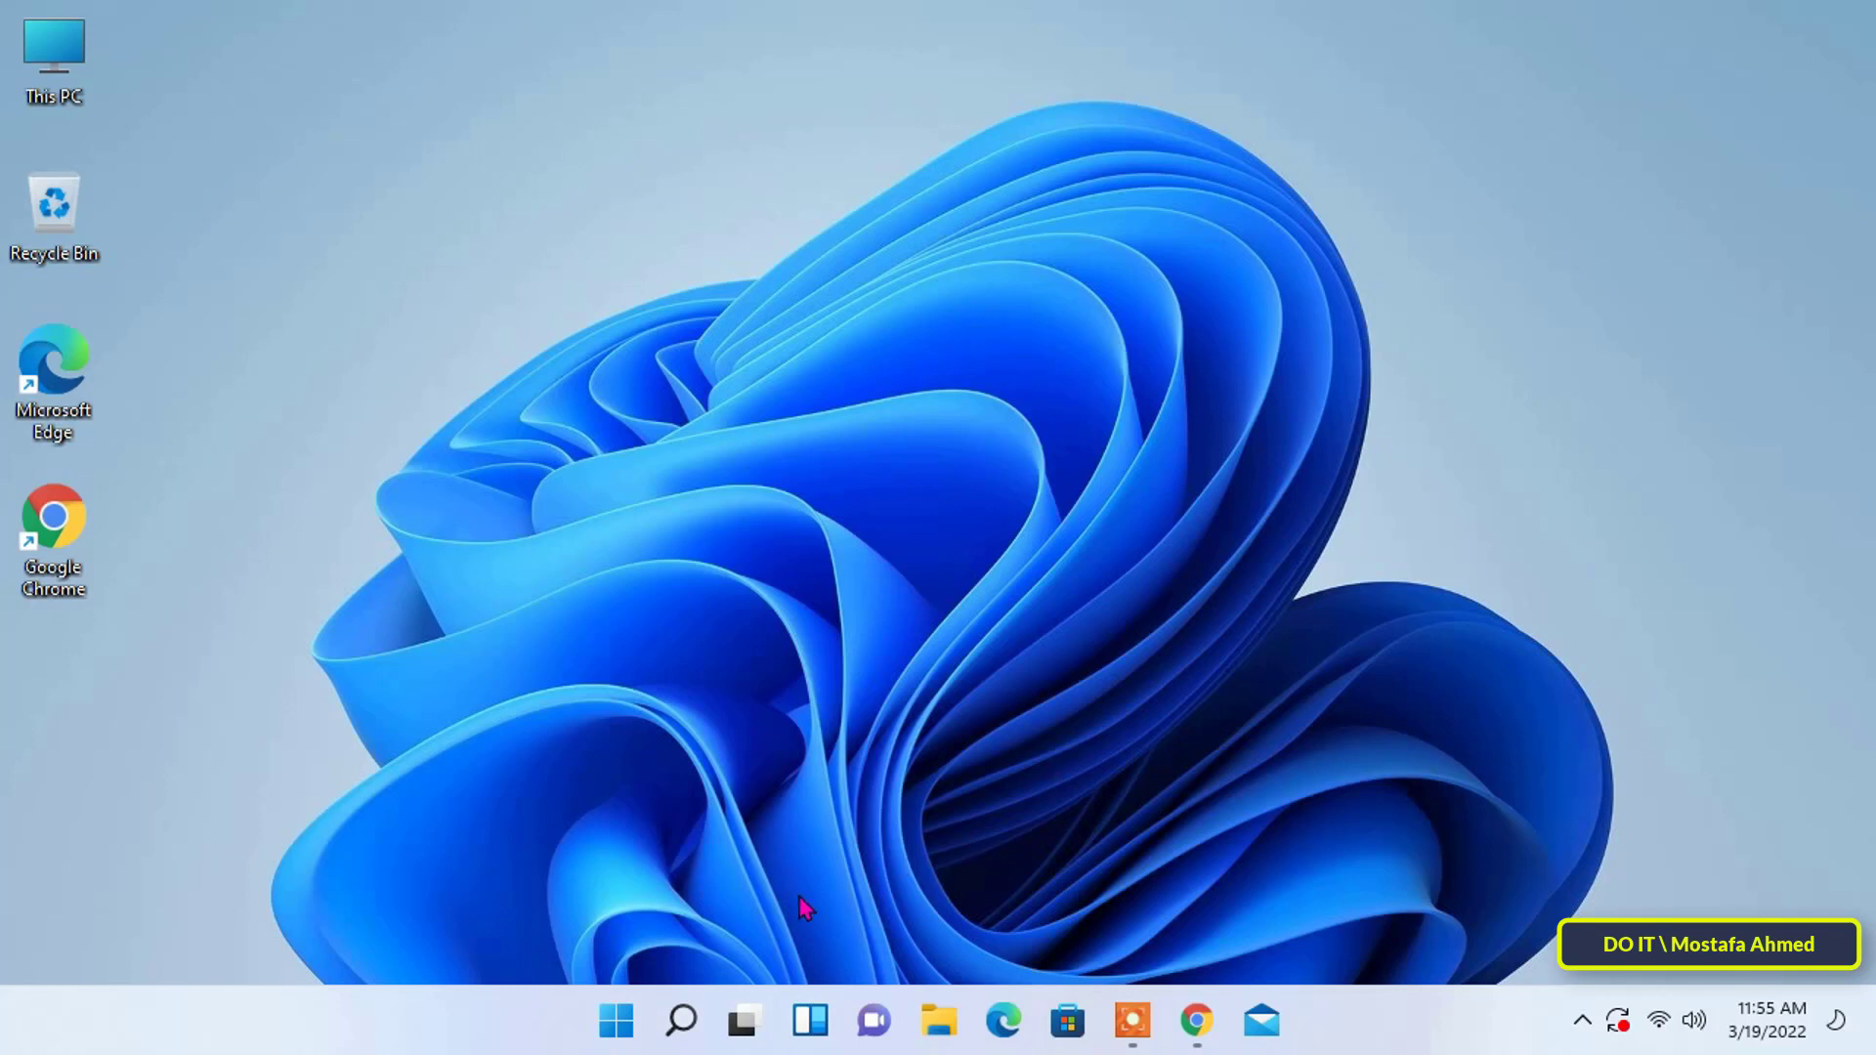
Search for 'control Panel', open it, and maximize its window.
click(680, 1020)
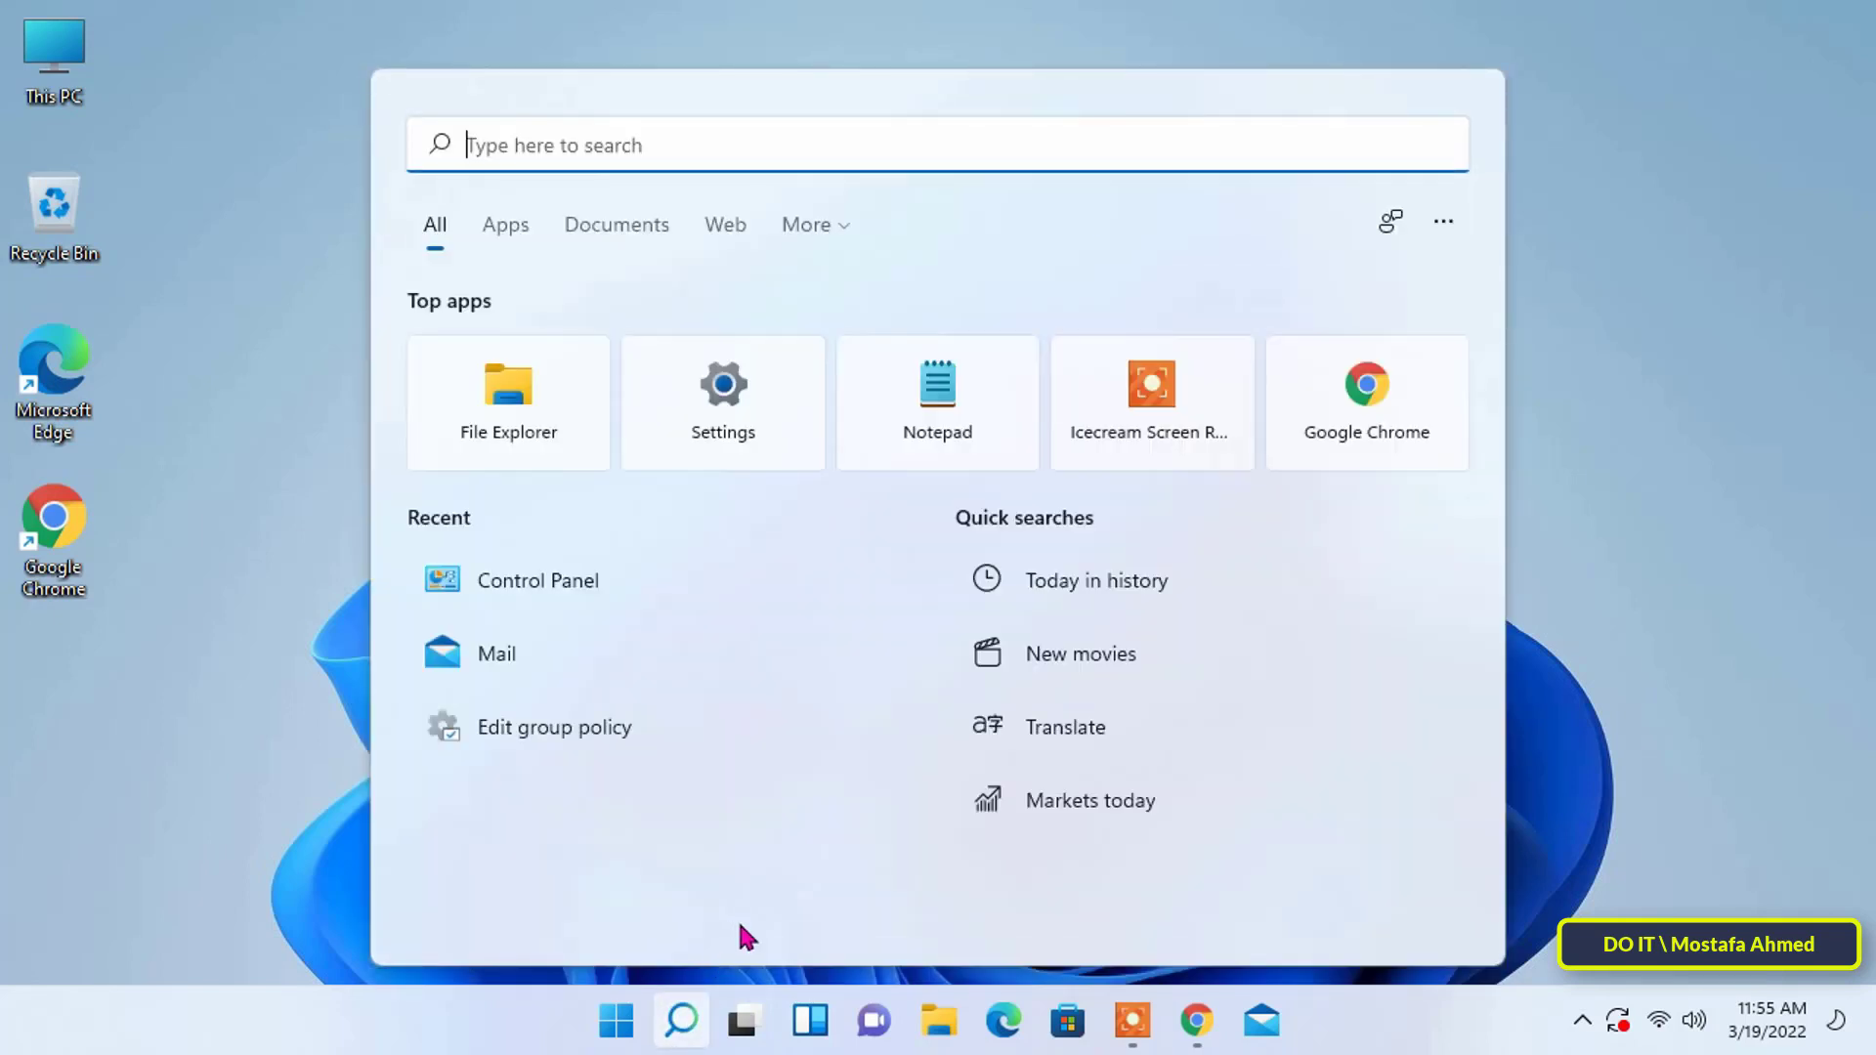
text(control Panel)
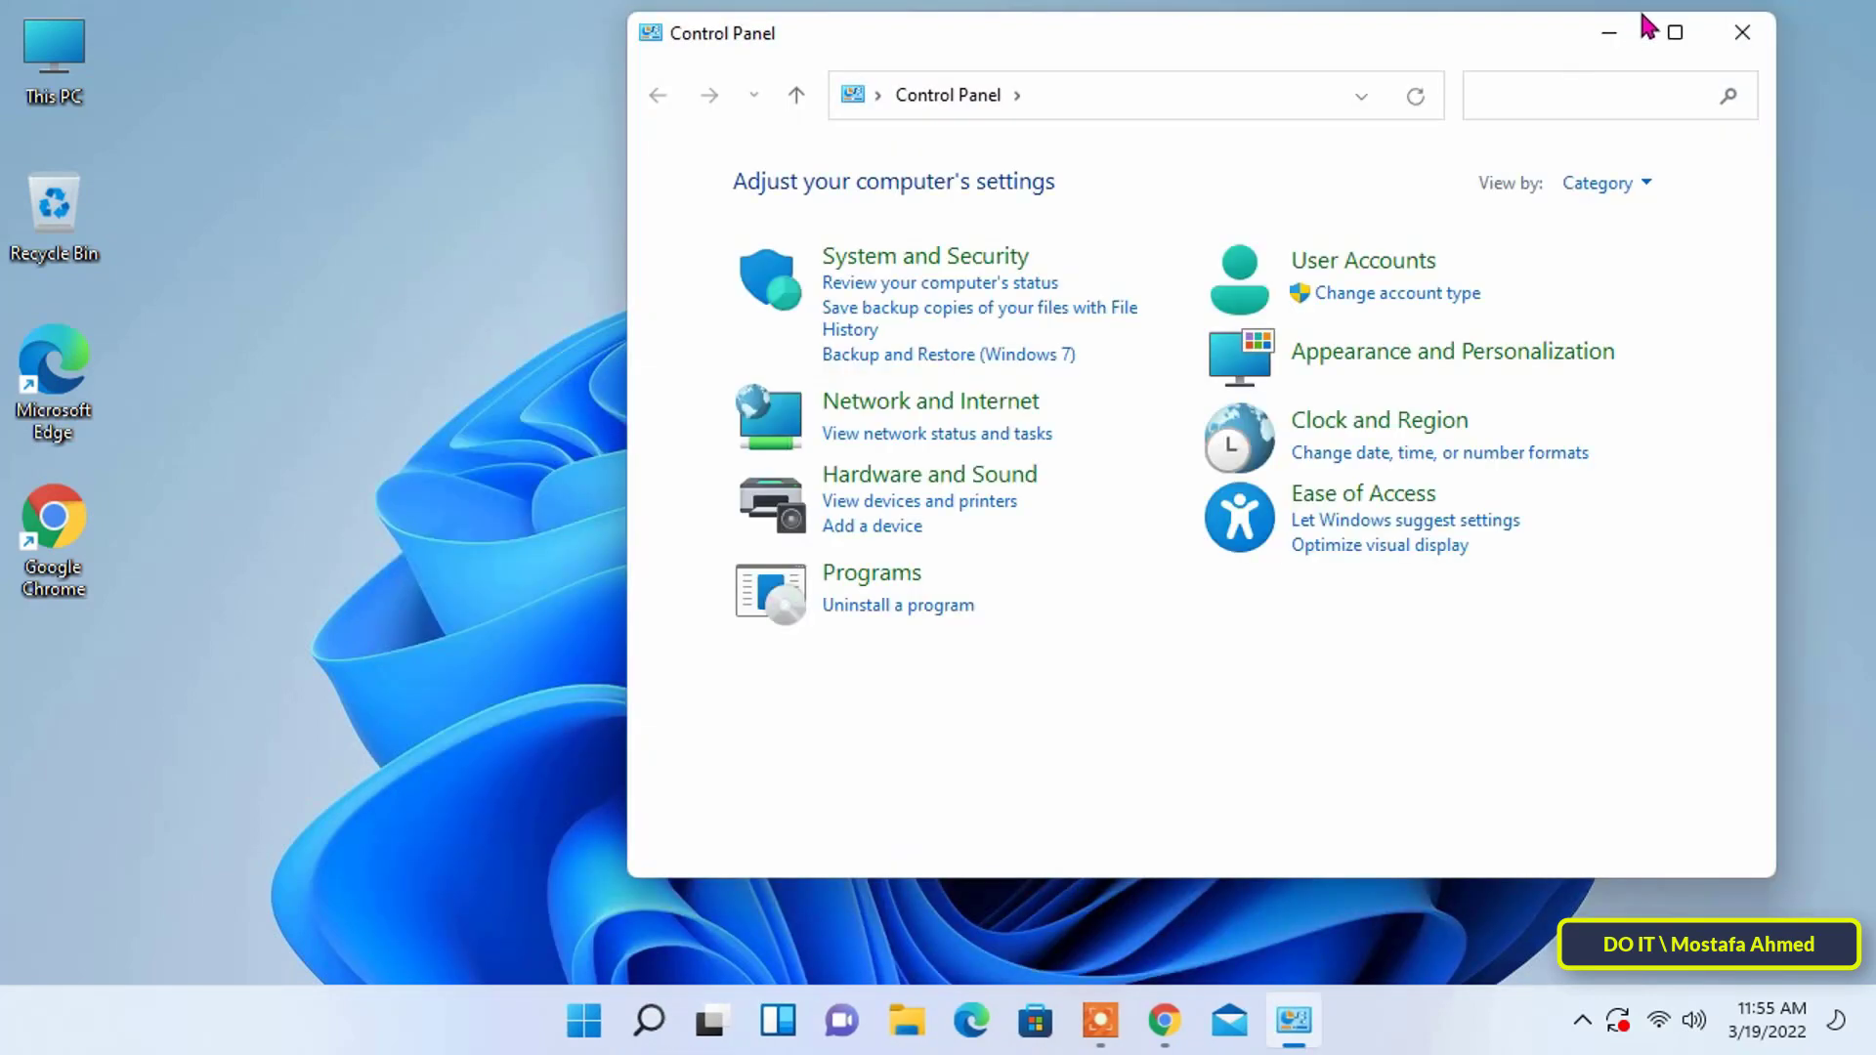
click(1674, 33)
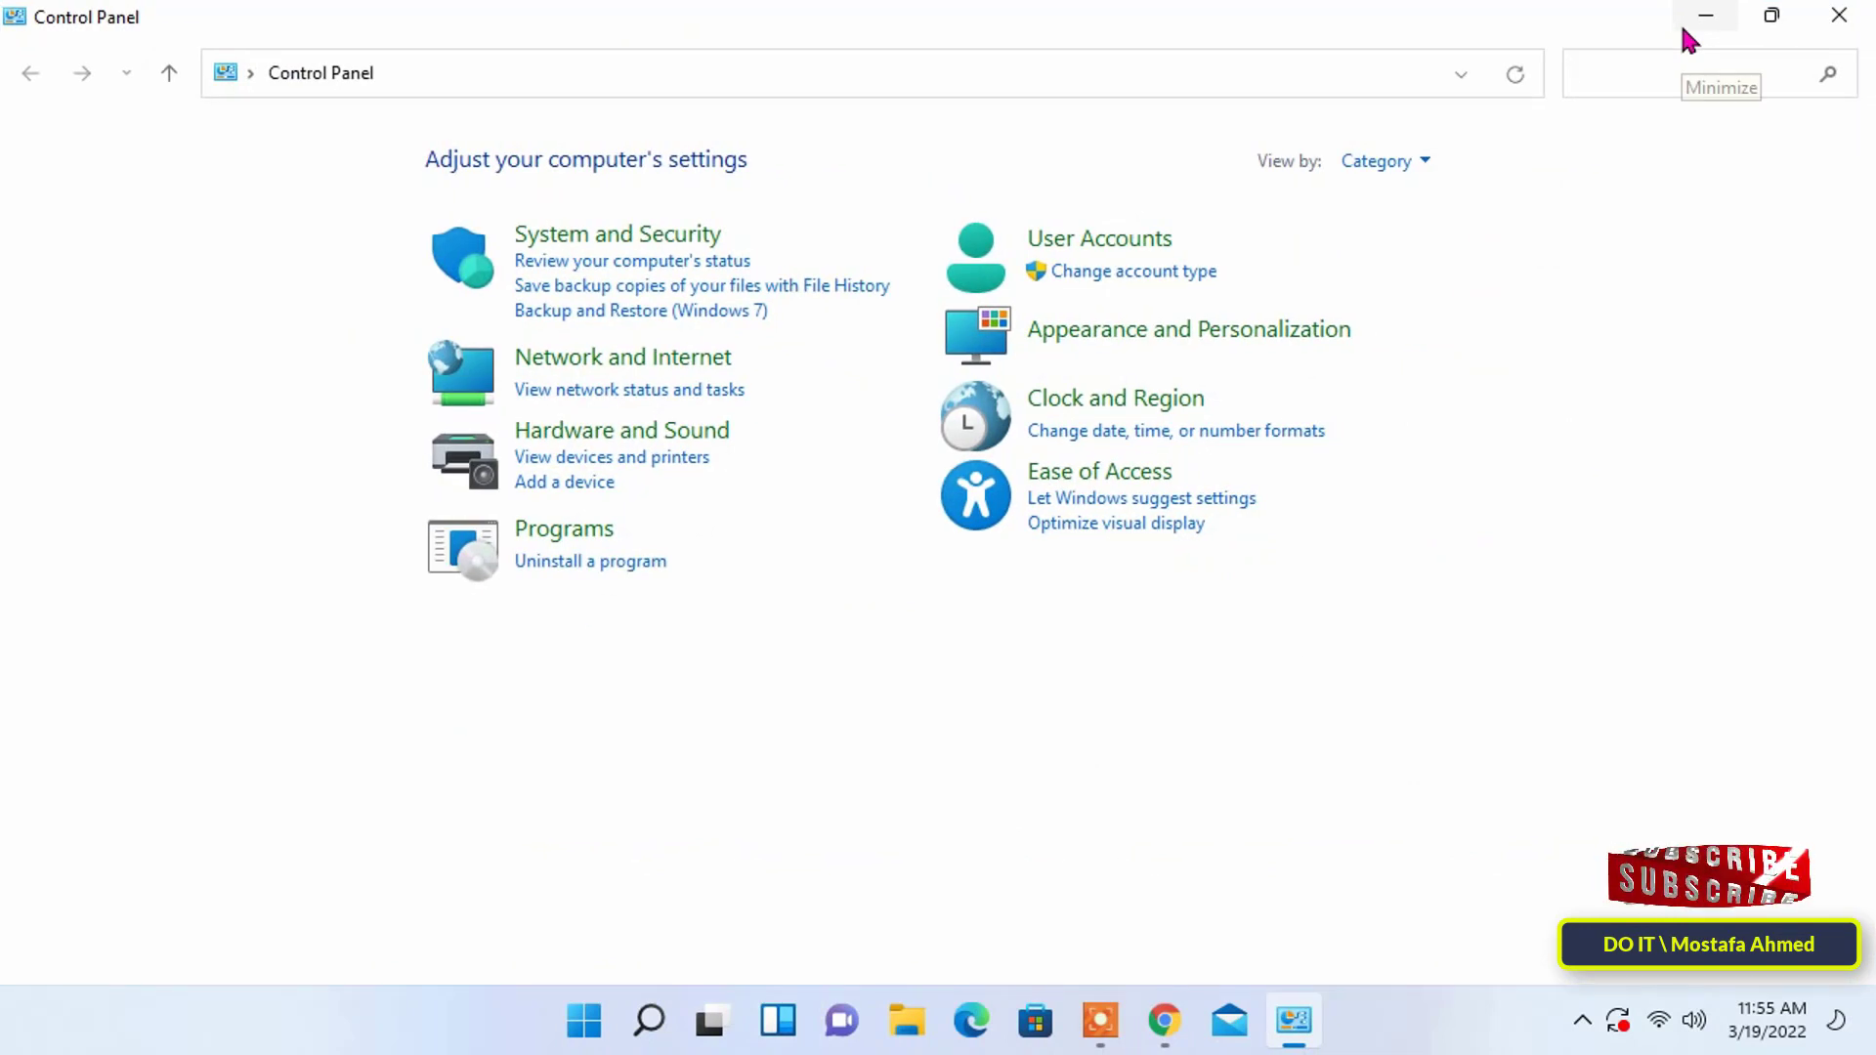
mouse_move(1291, 217)
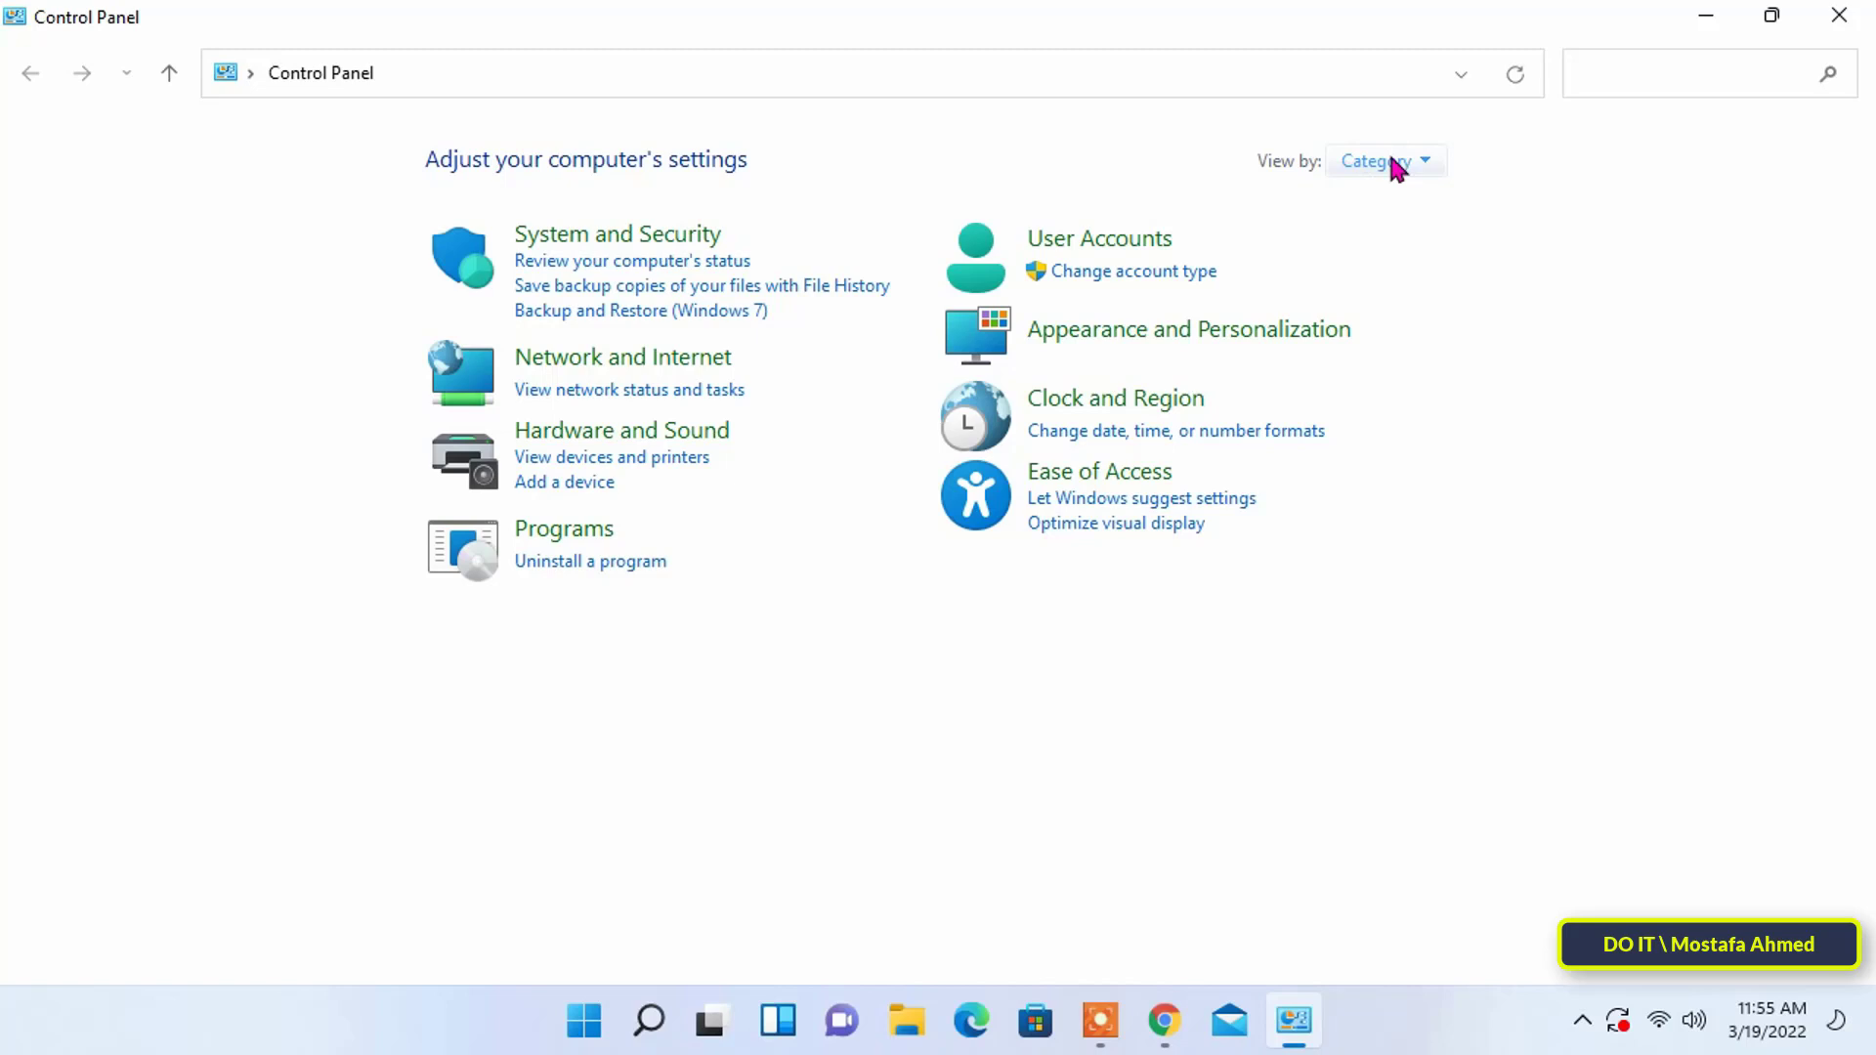
mouse_move(1322, 211)
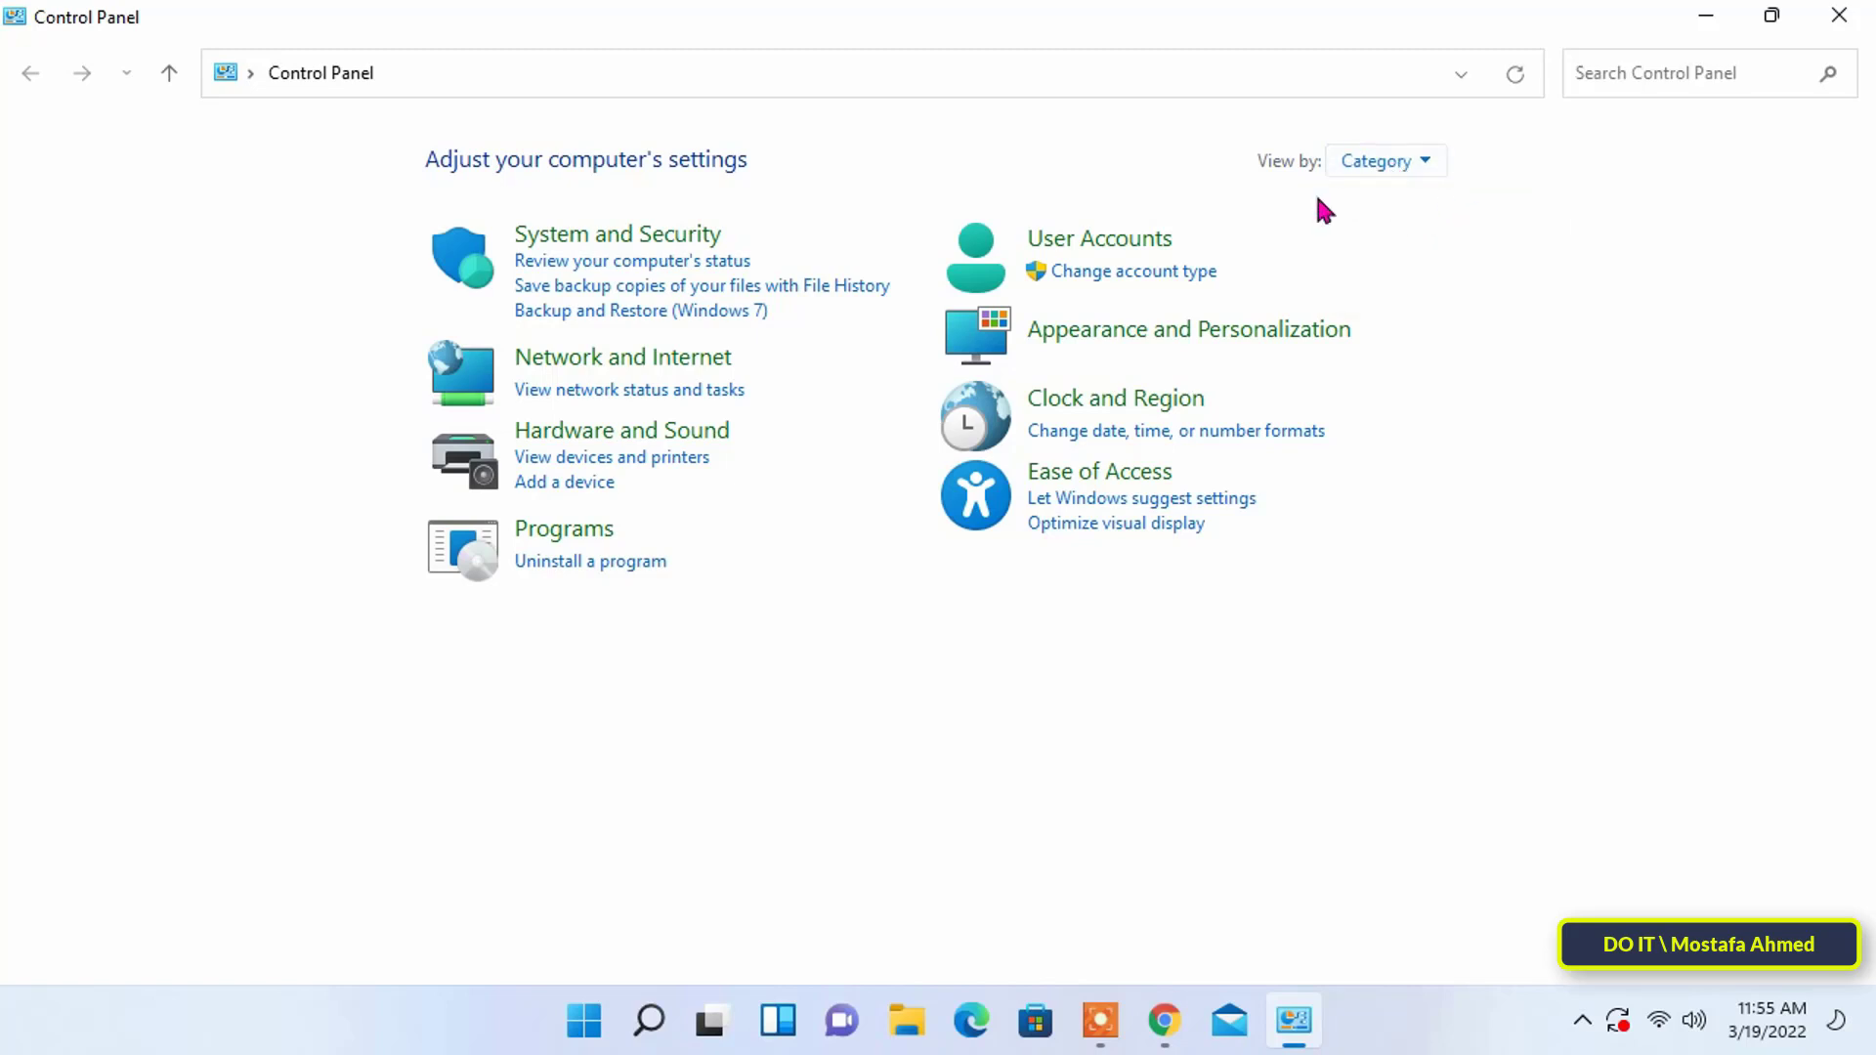
mouse_move(676, 247)
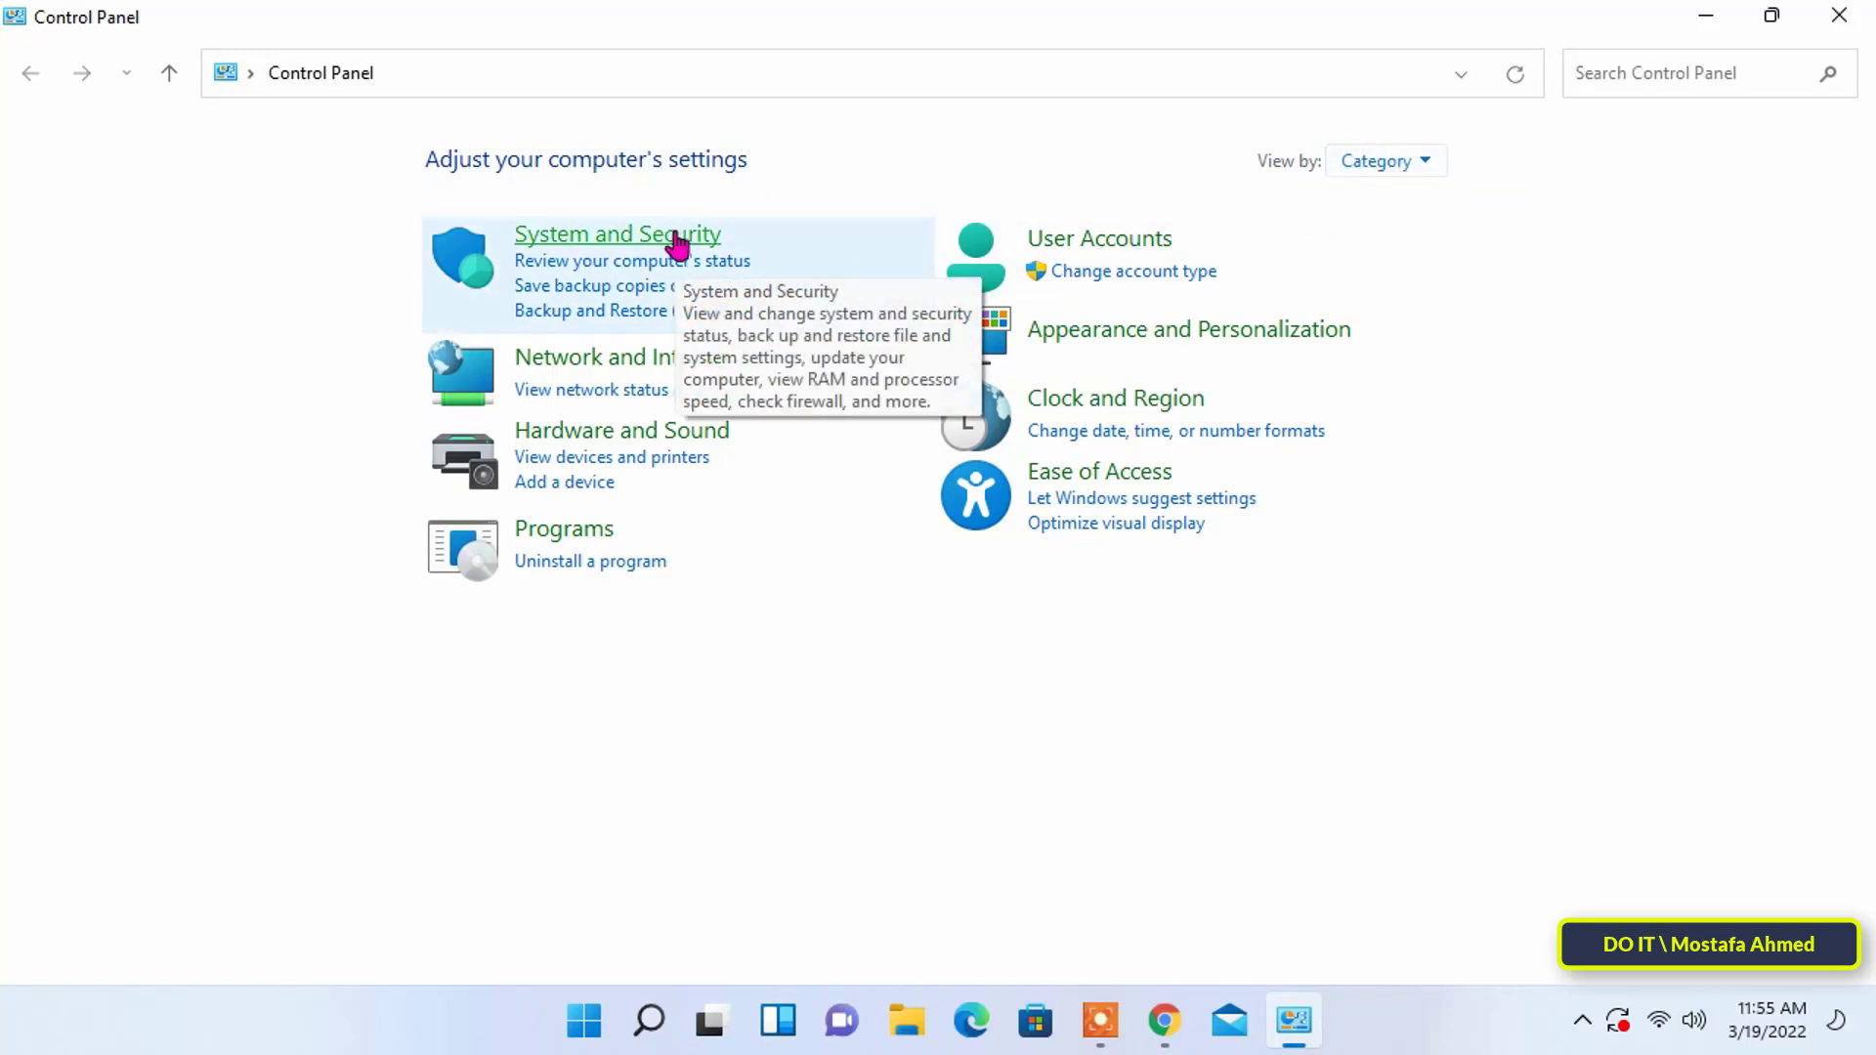
Open File History under the System and Security category.
click(617, 233)
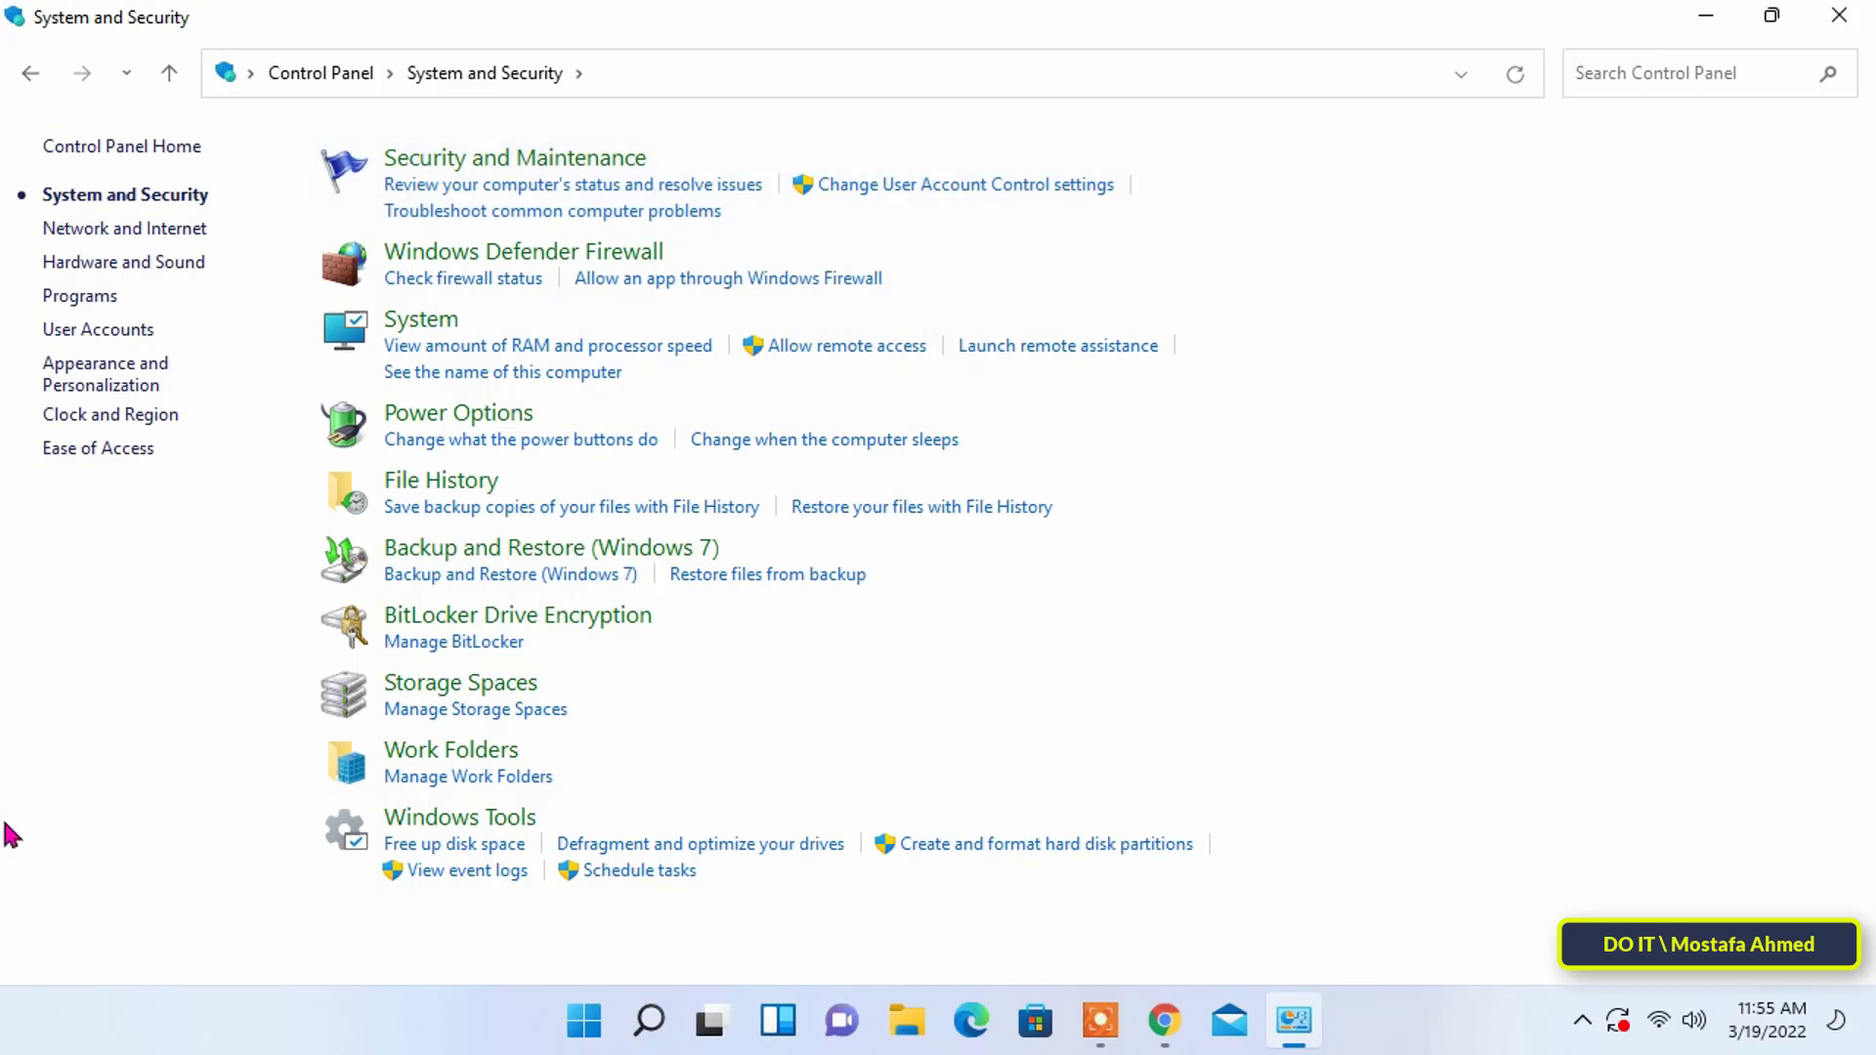
mouse_move(439, 480)
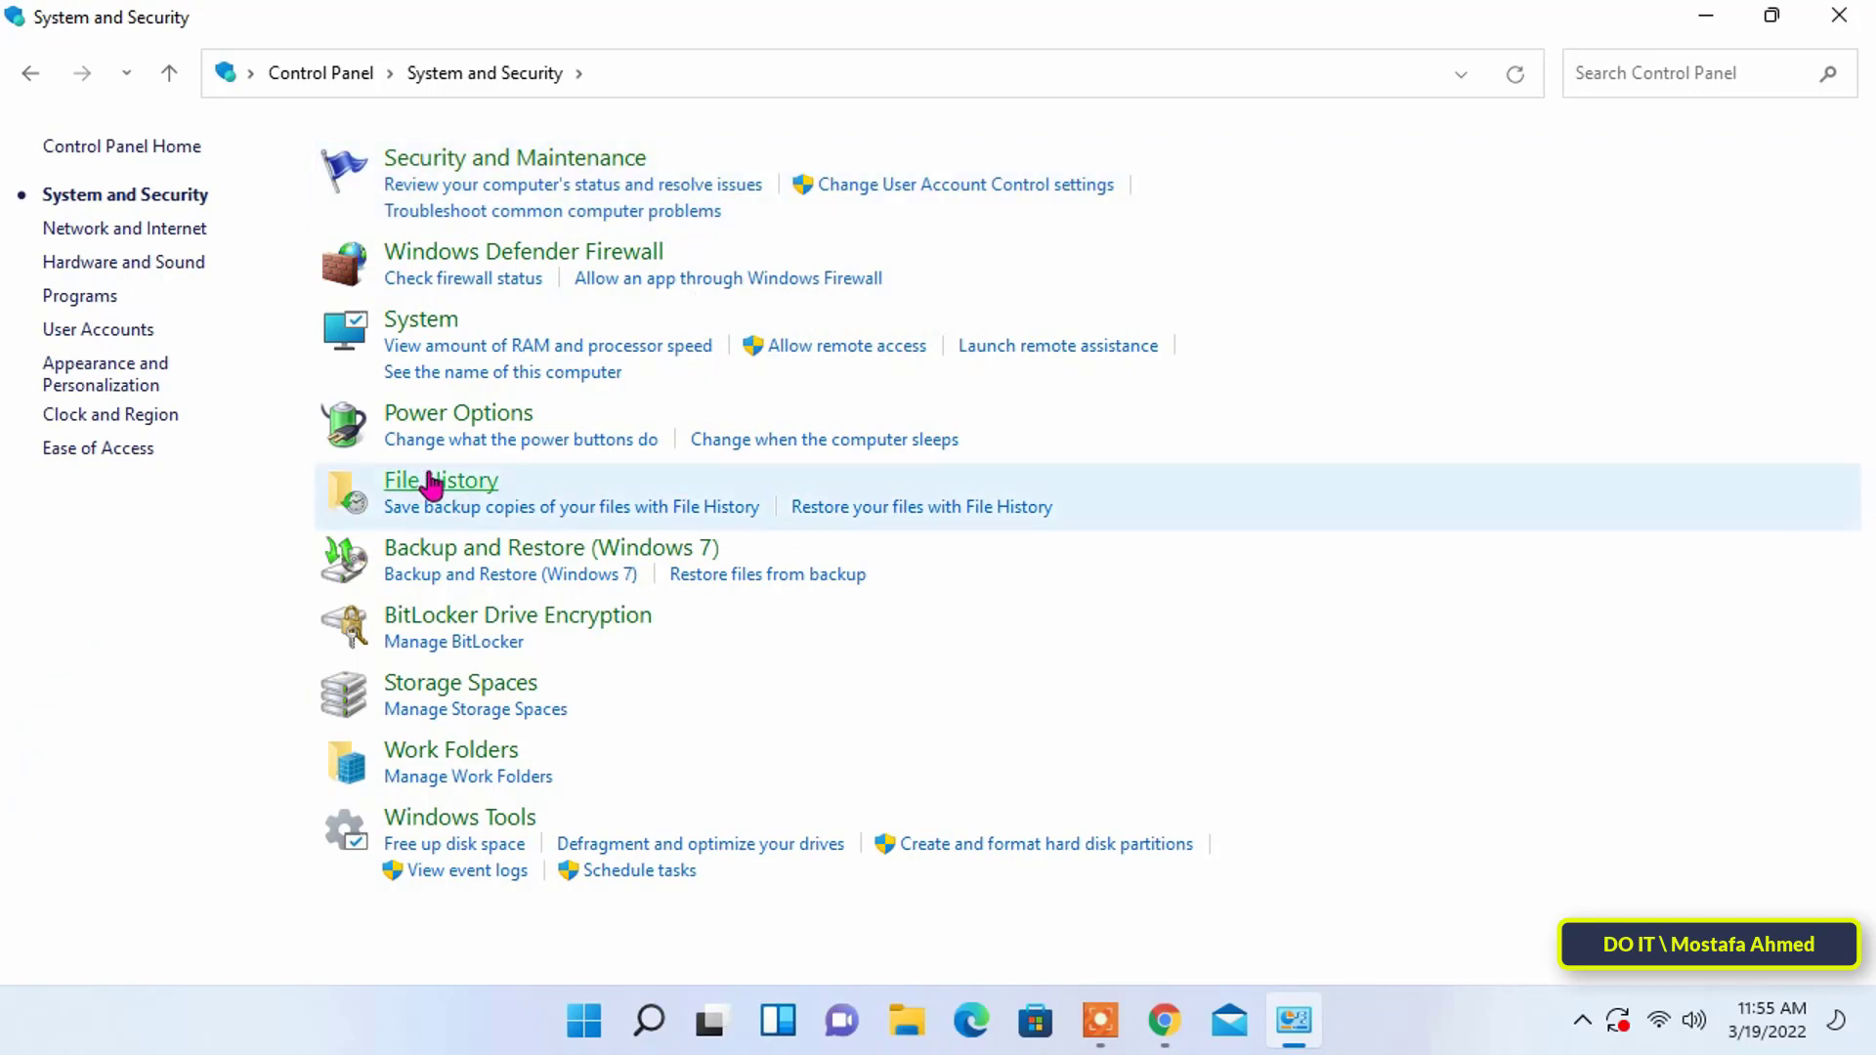
mouse_move(440, 479)
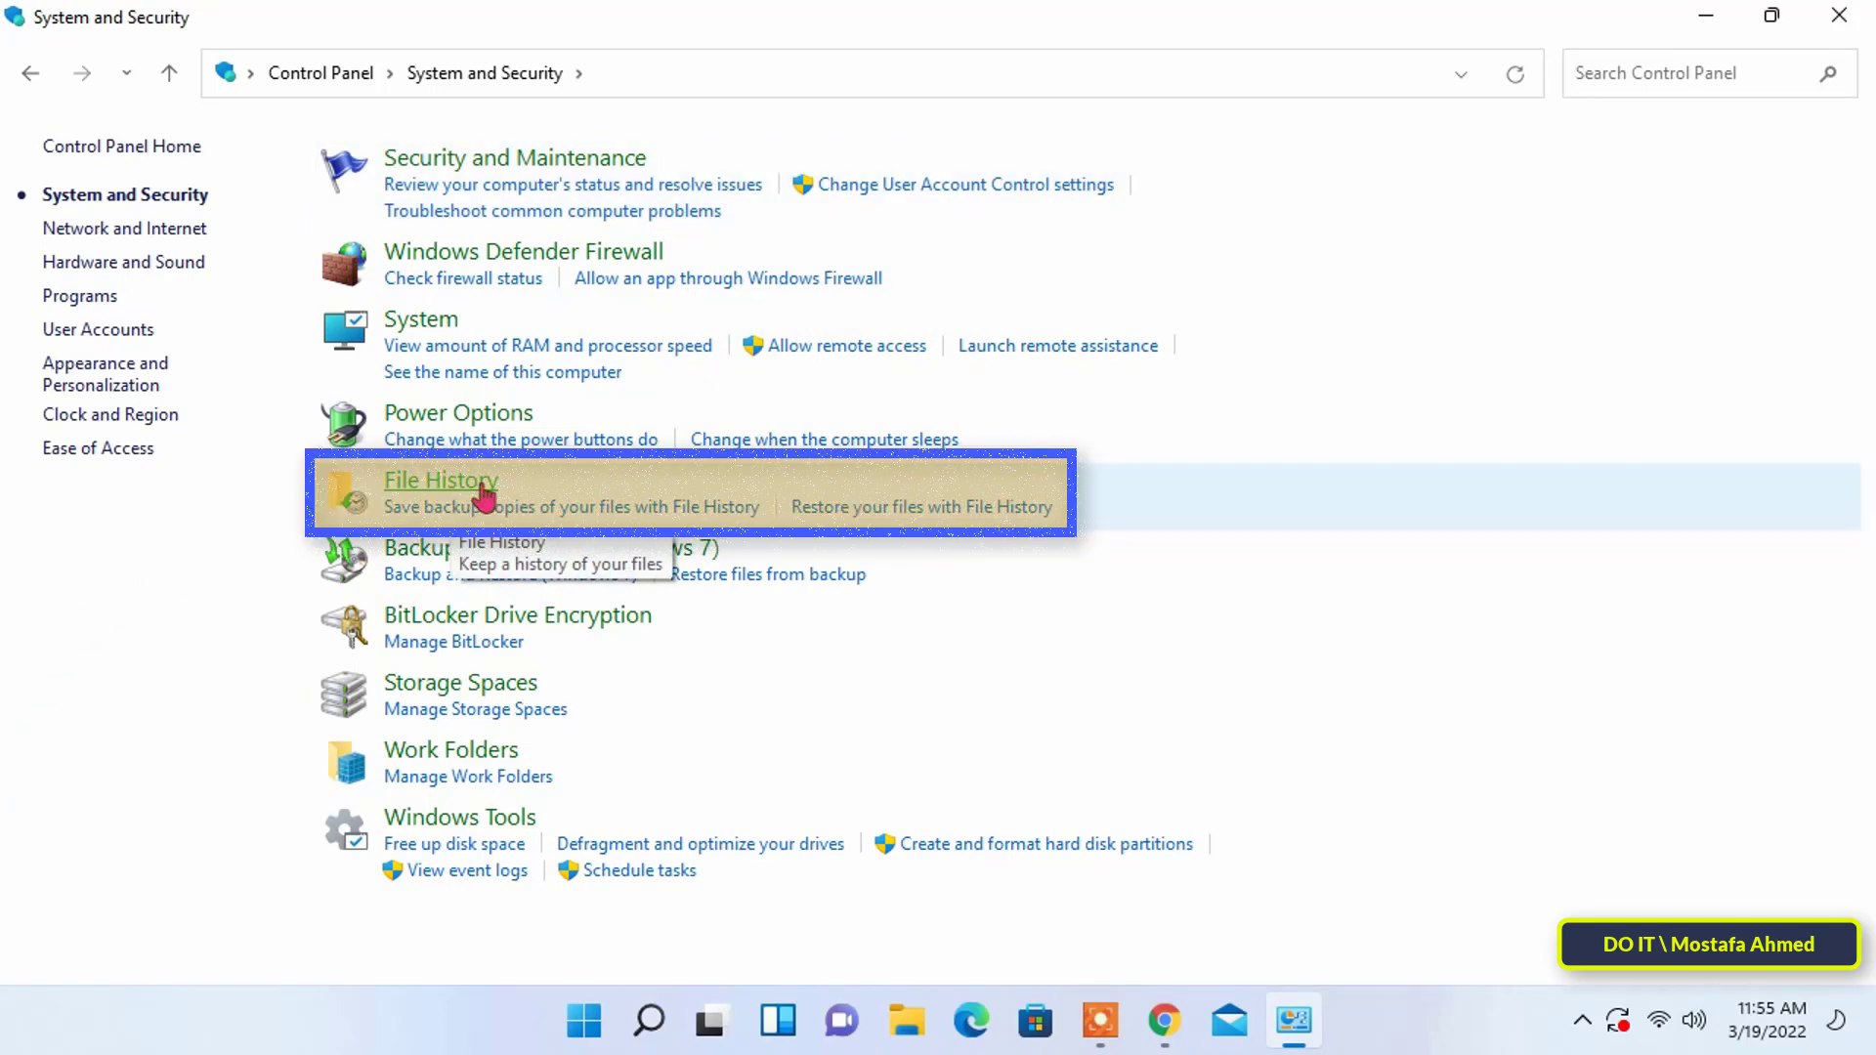
click(439, 479)
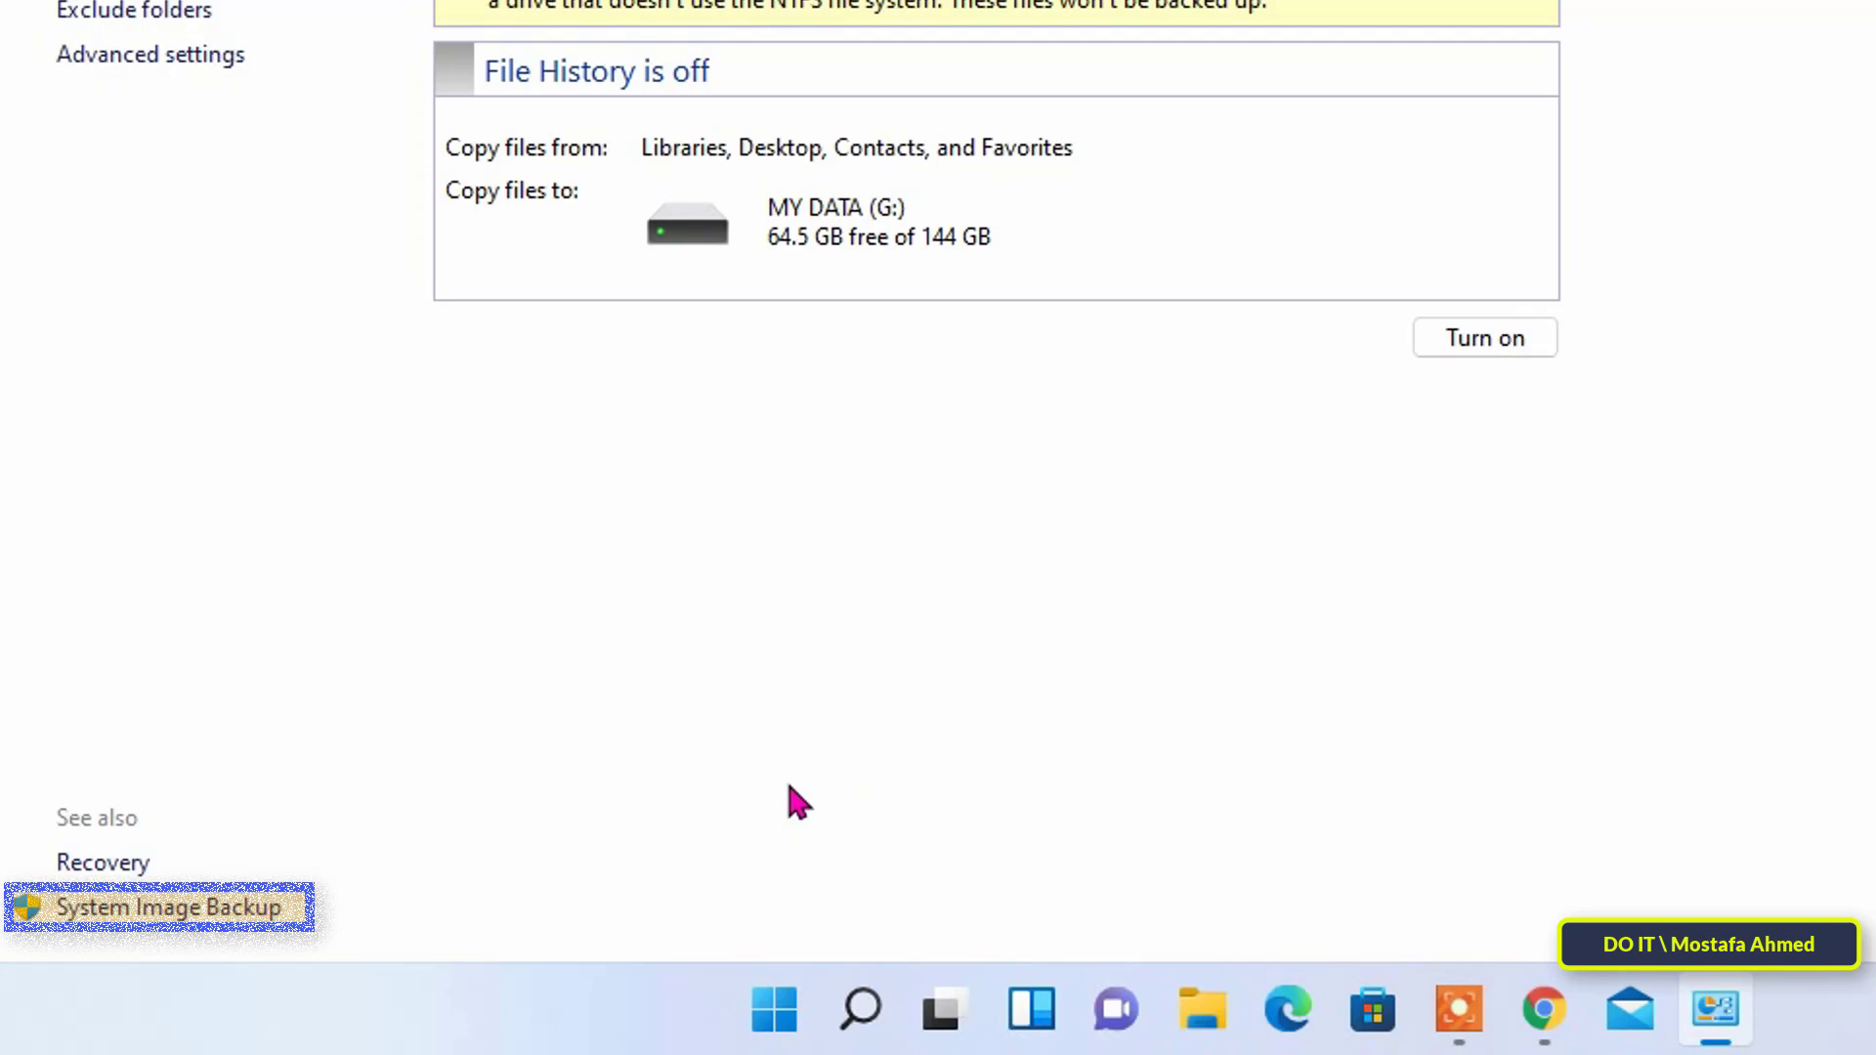
mouse_move(168, 907)
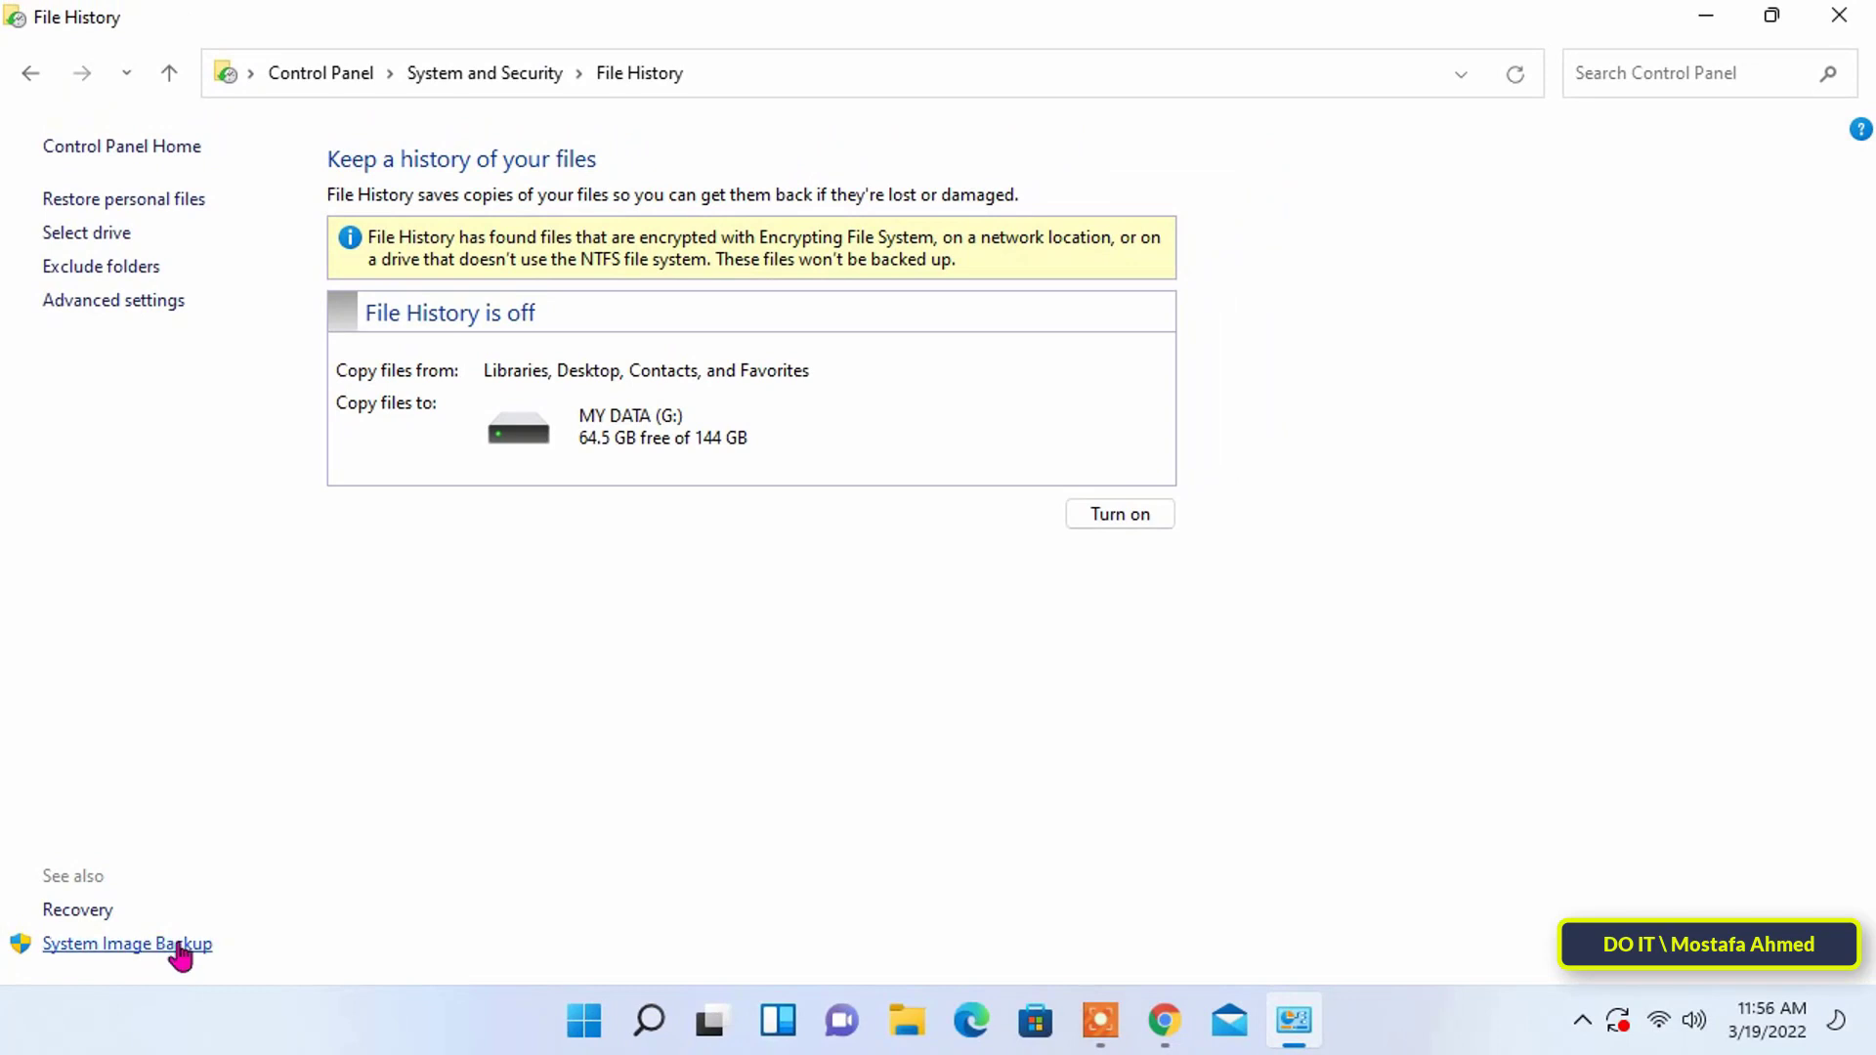
Open System Image Backup from See also and maximize Backup and Restore (Windows 7).
click(126, 944)
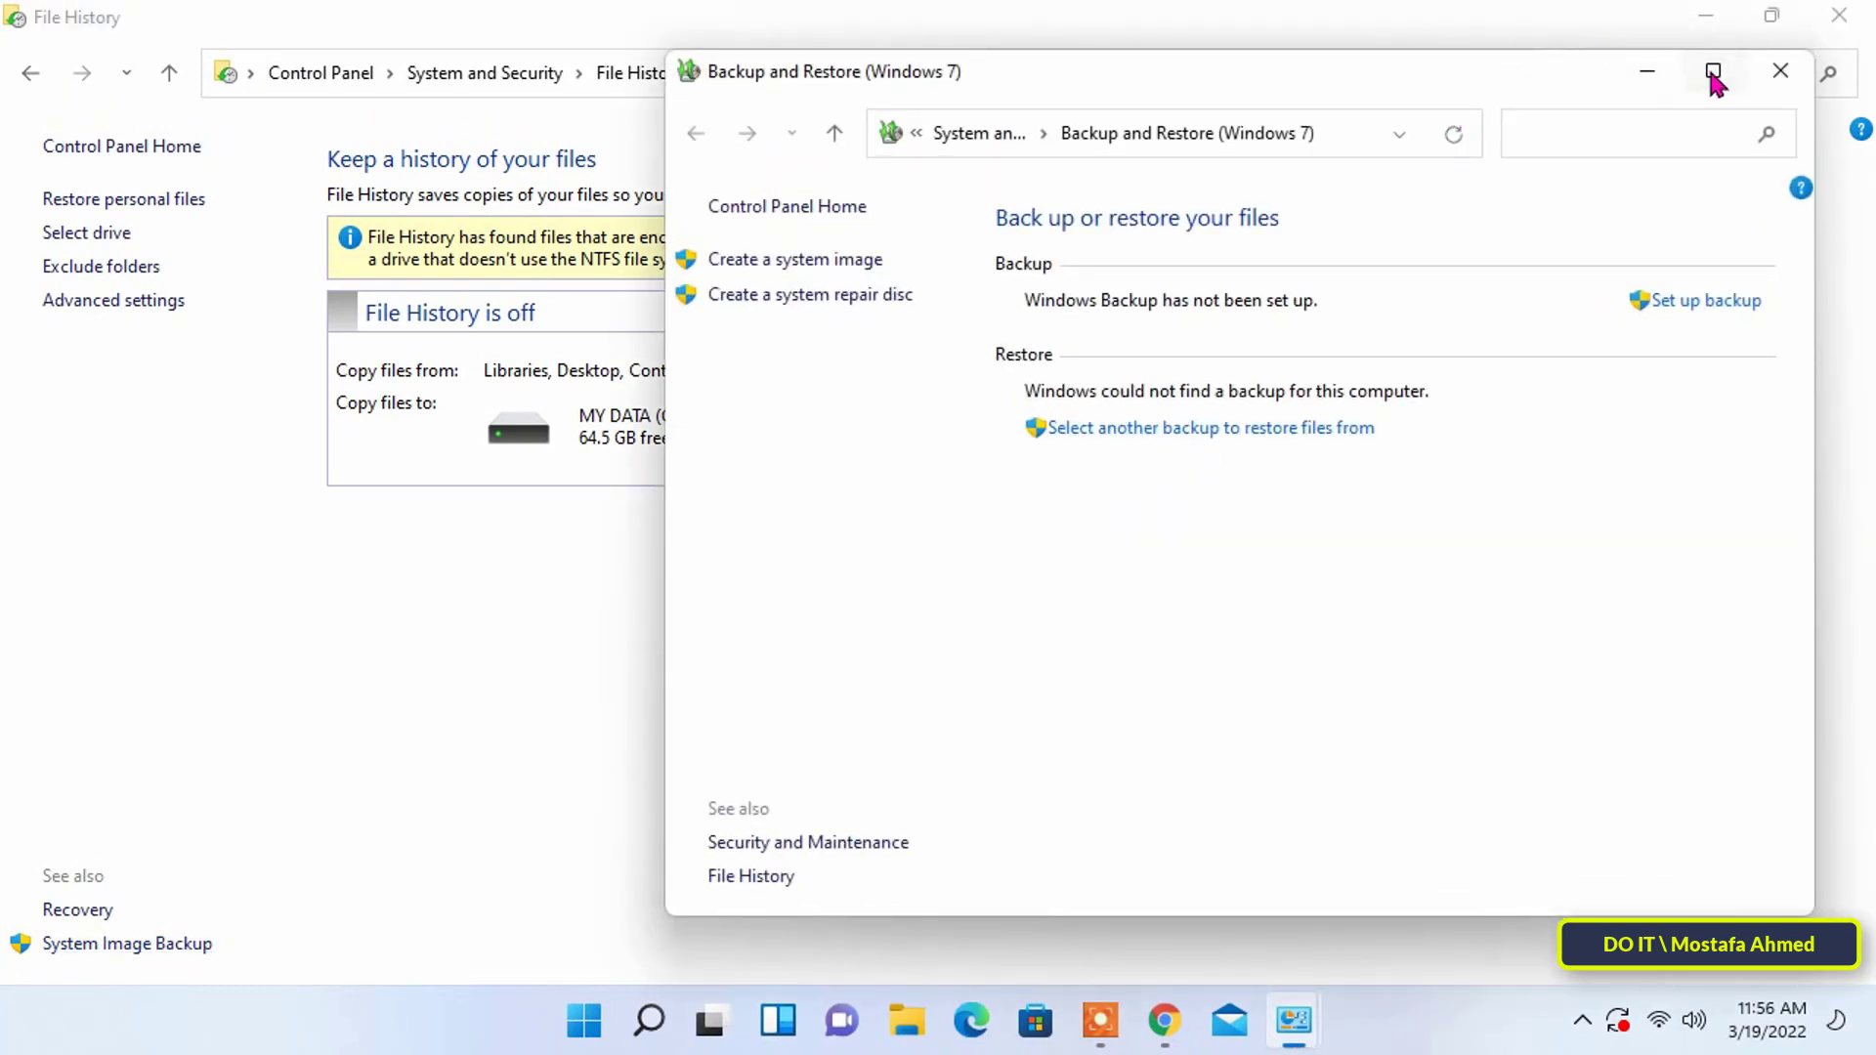
click(1712, 72)
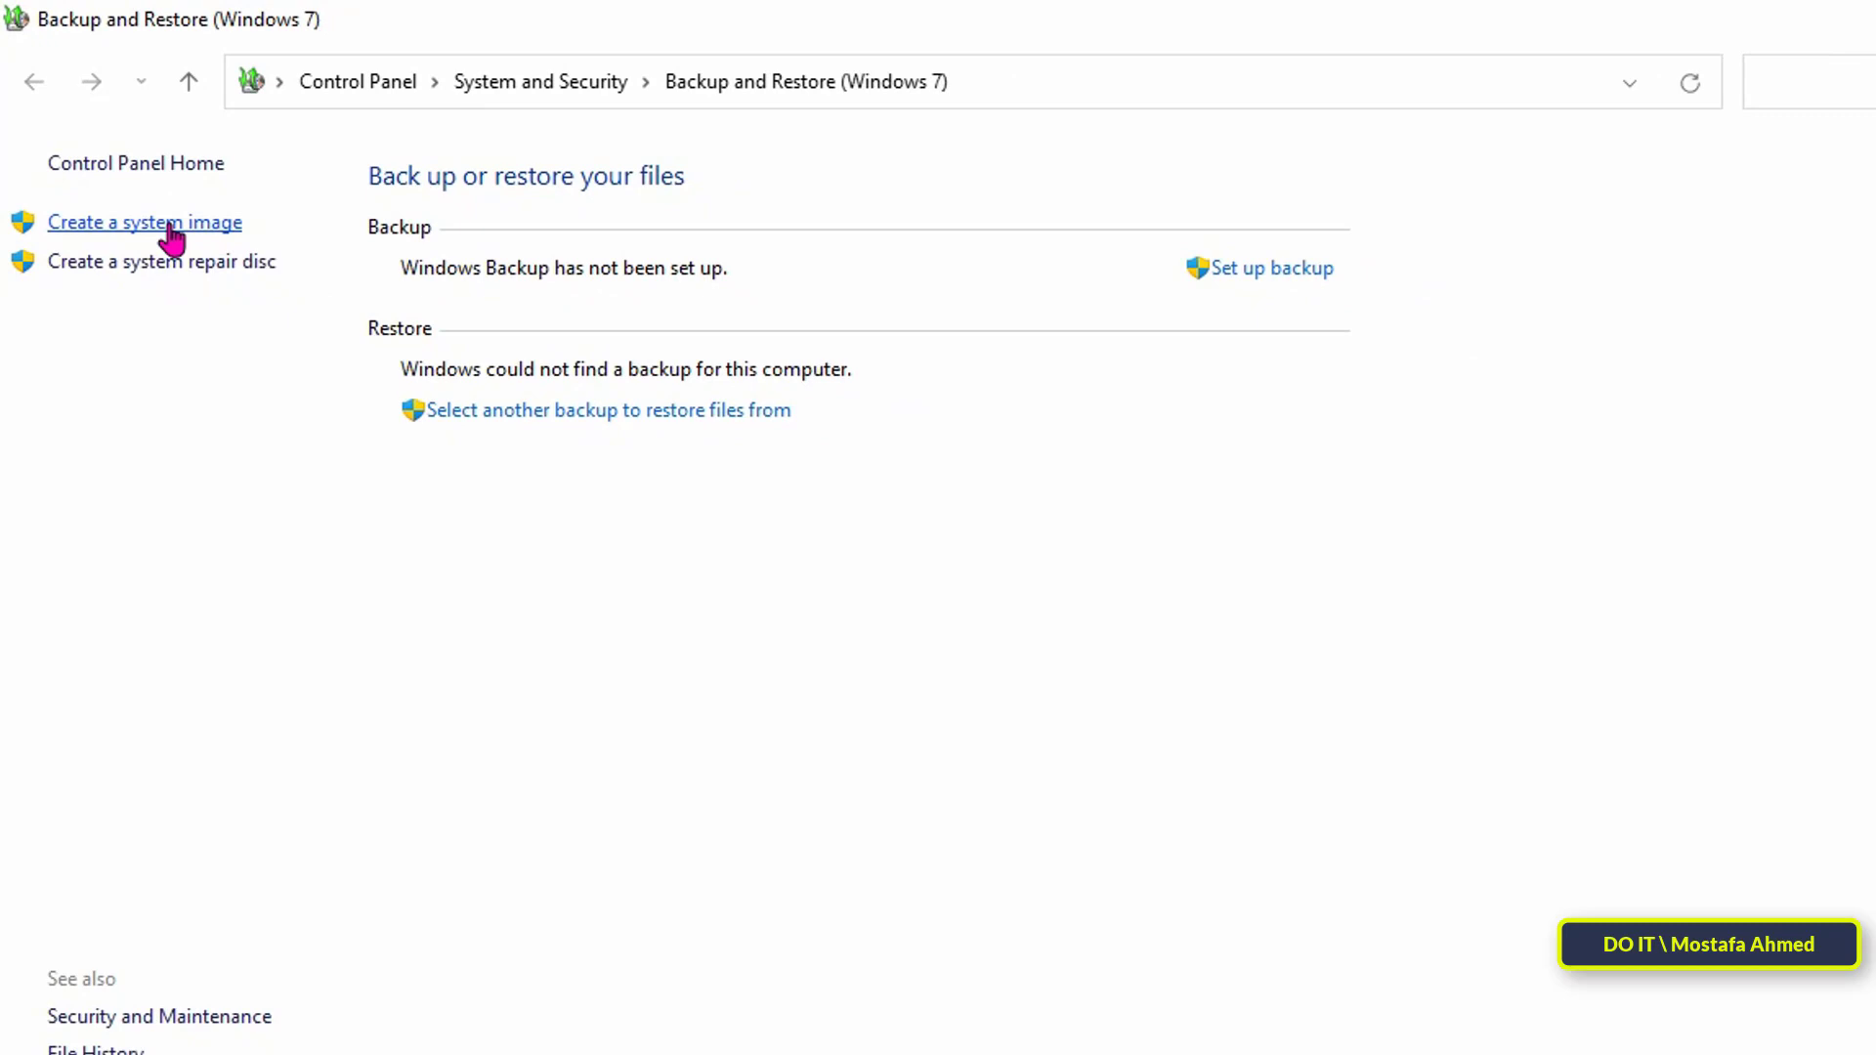
Start Create a system image, weigh DVD and network options, then choose MY DATA (G:).
click(145, 223)
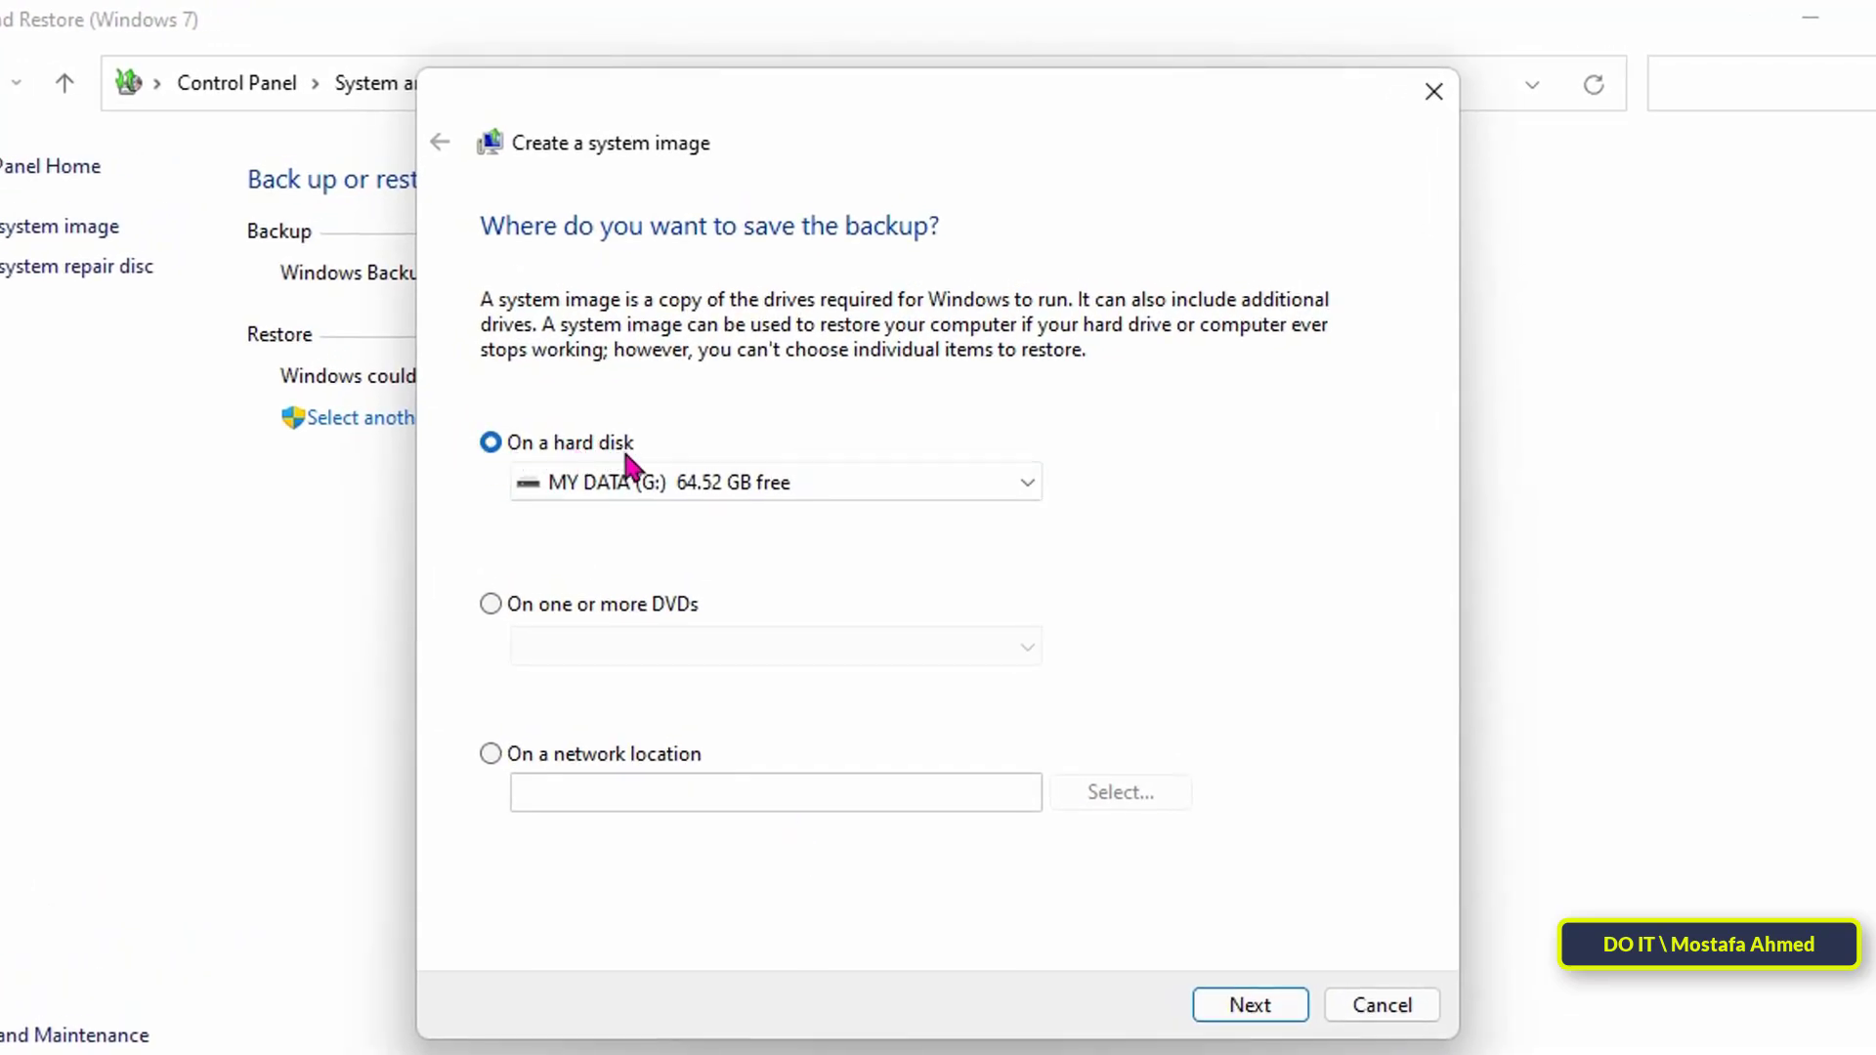
click(490, 603)
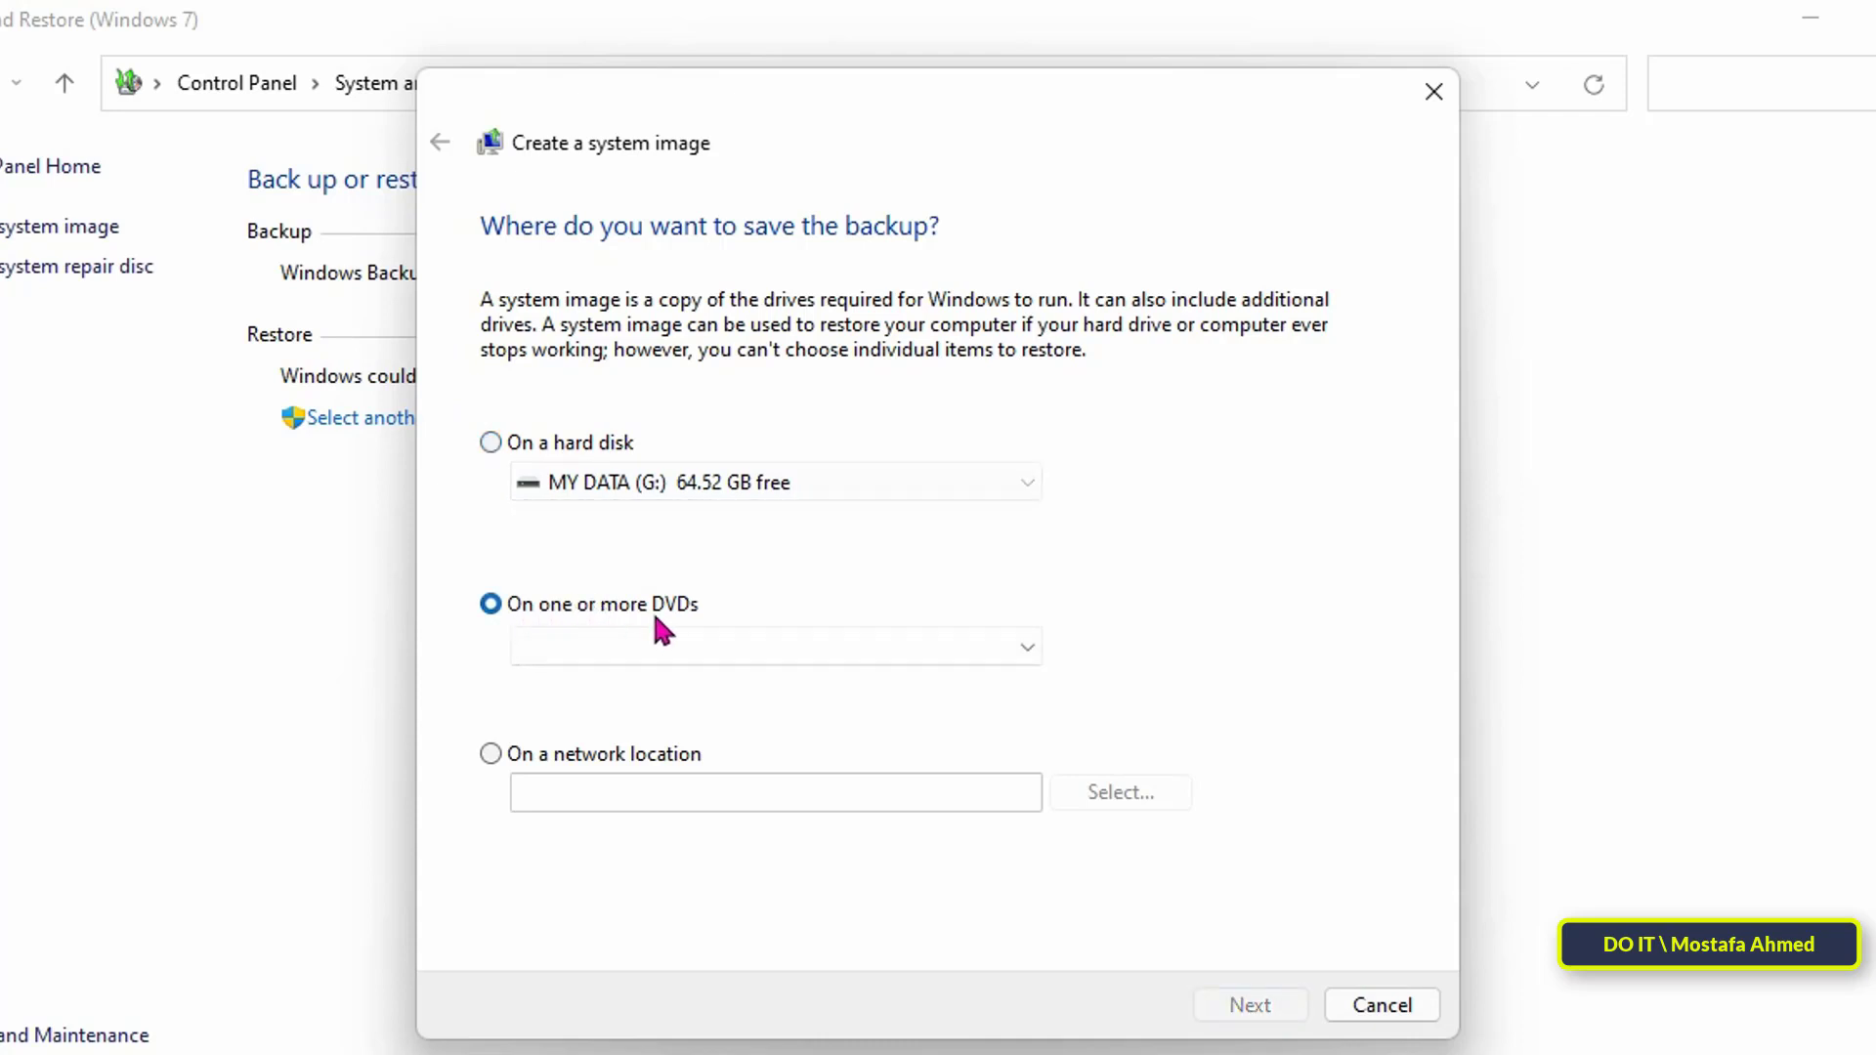
mouse_move(518, 778)
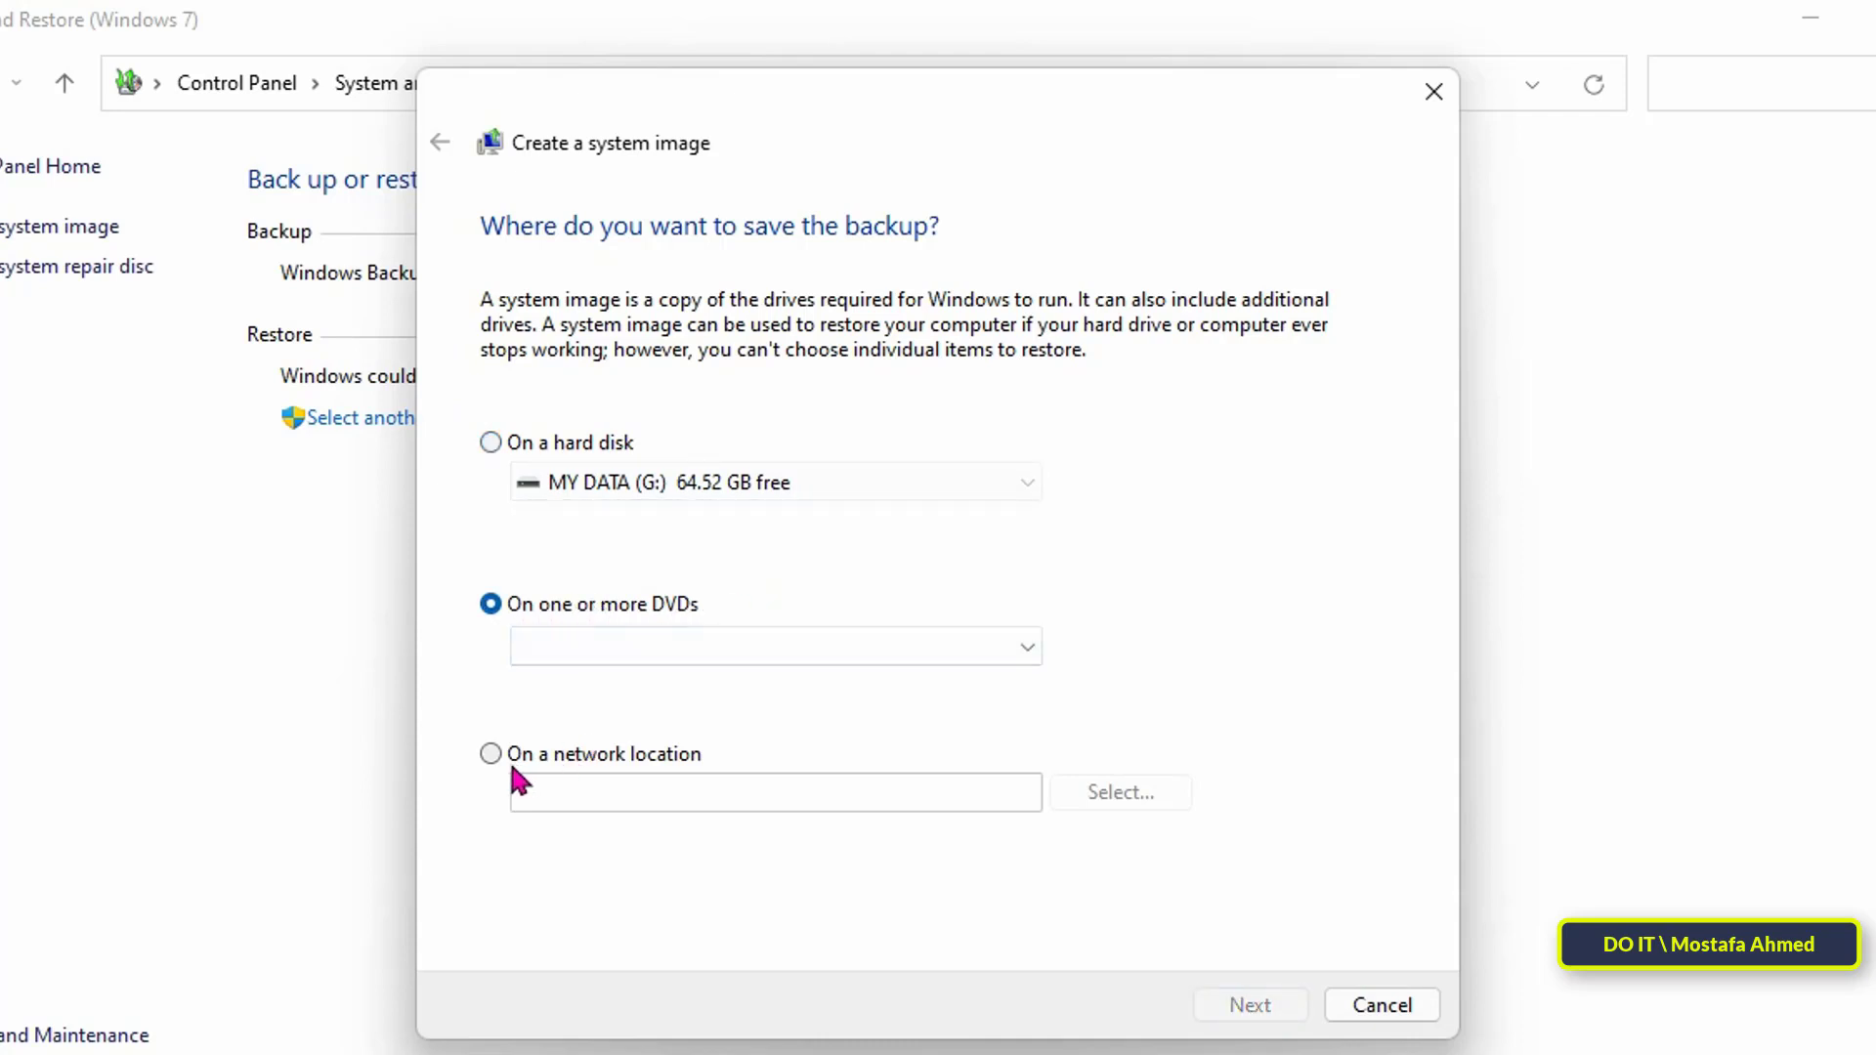
click(489, 753)
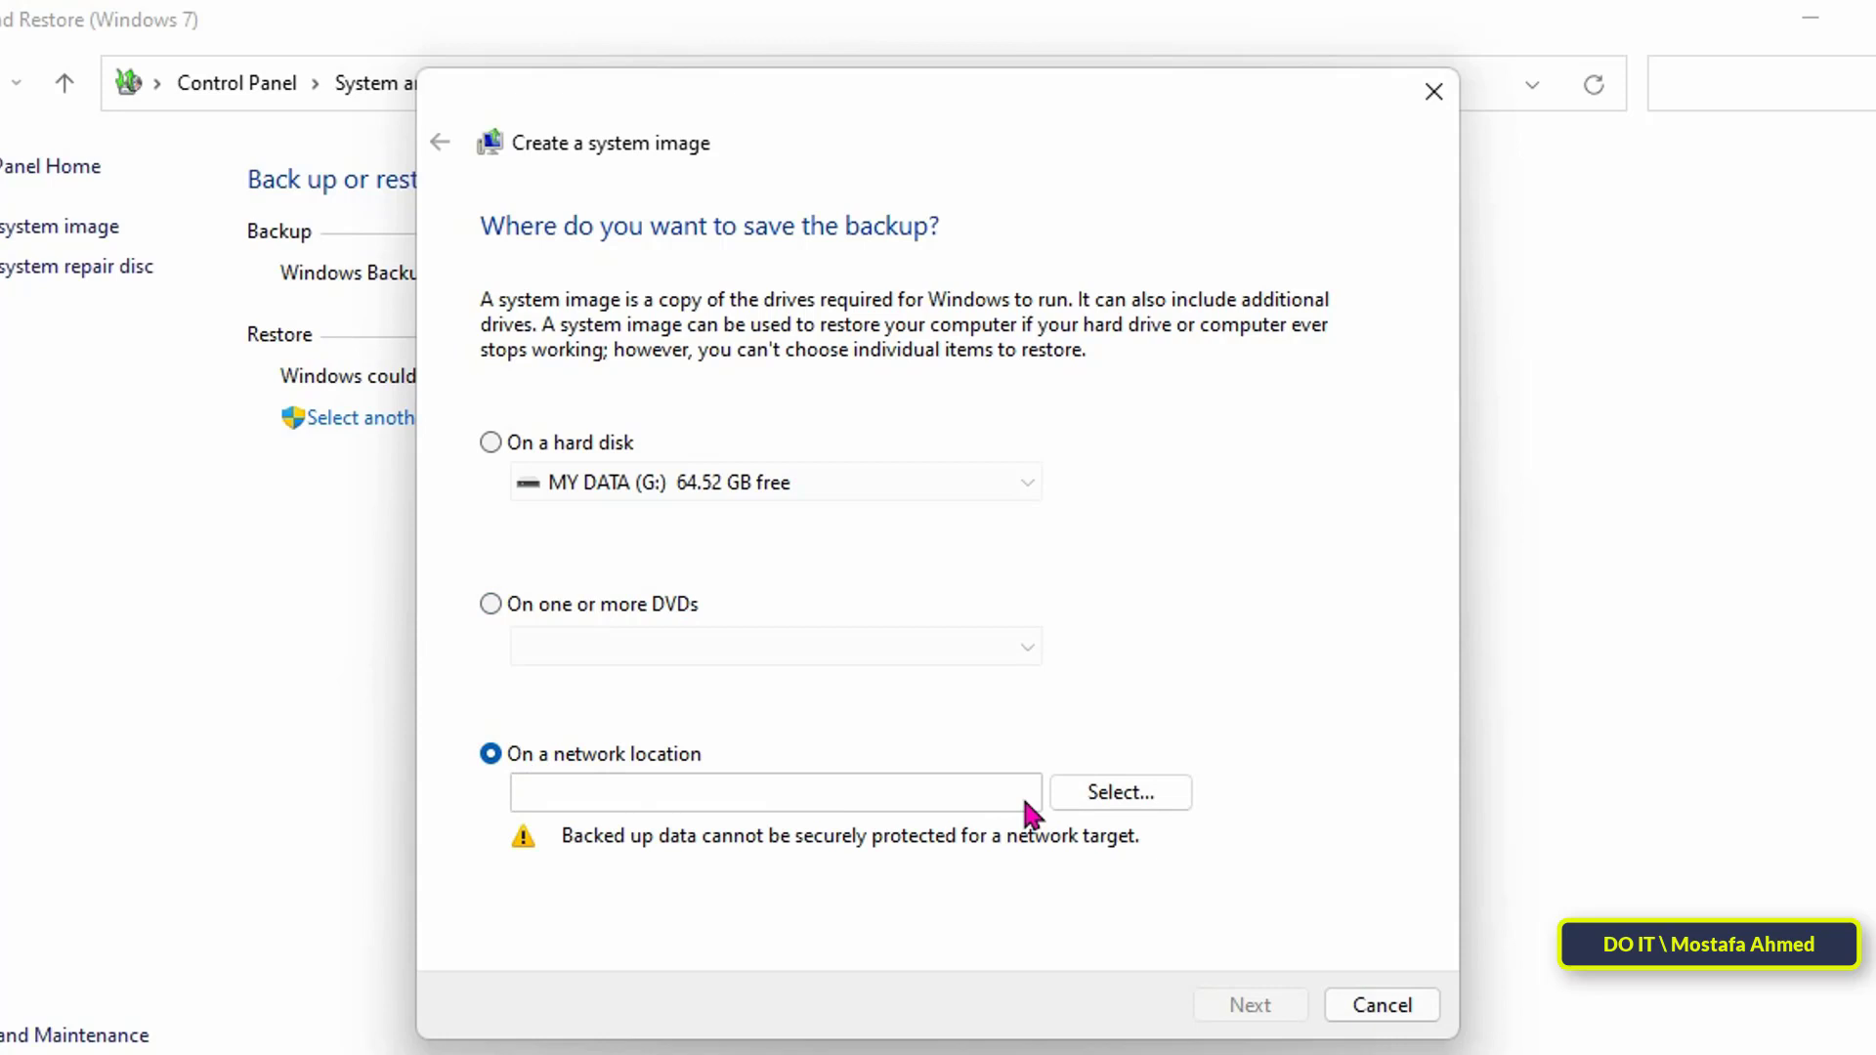
mouse_move(624, 452)
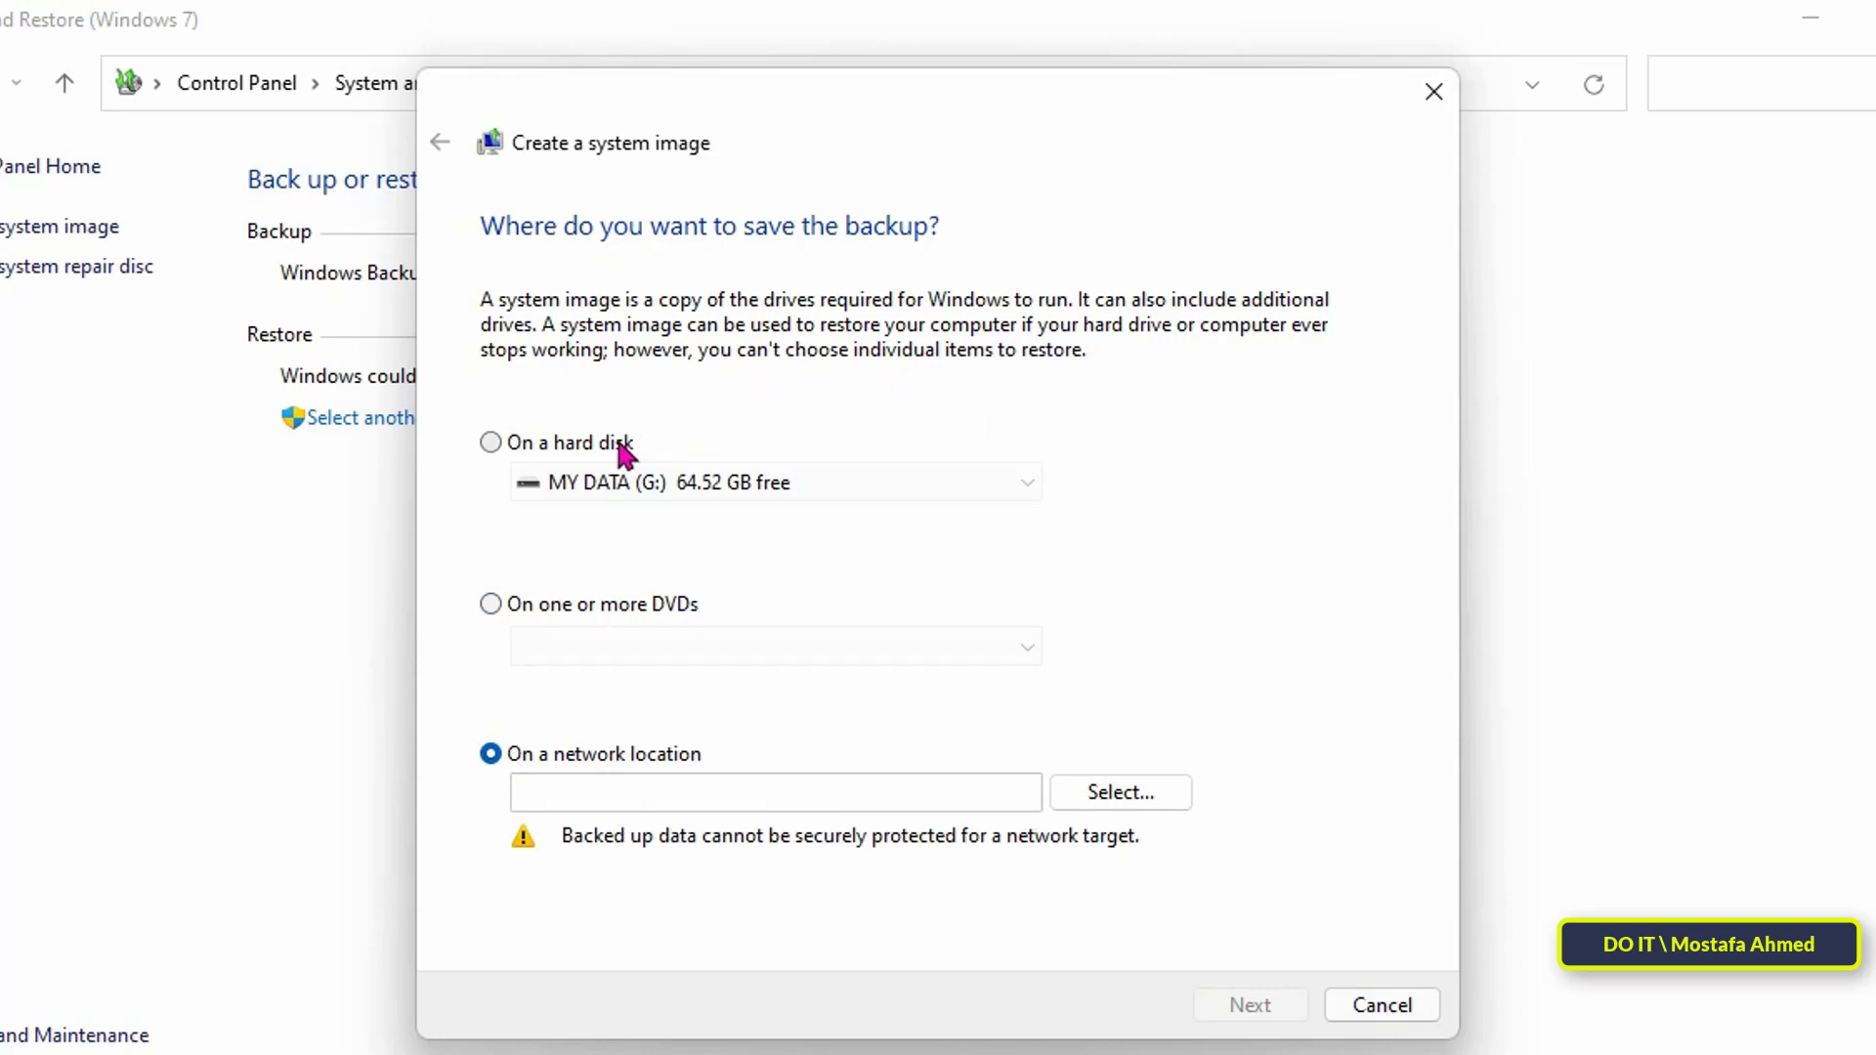
click(490, 442)
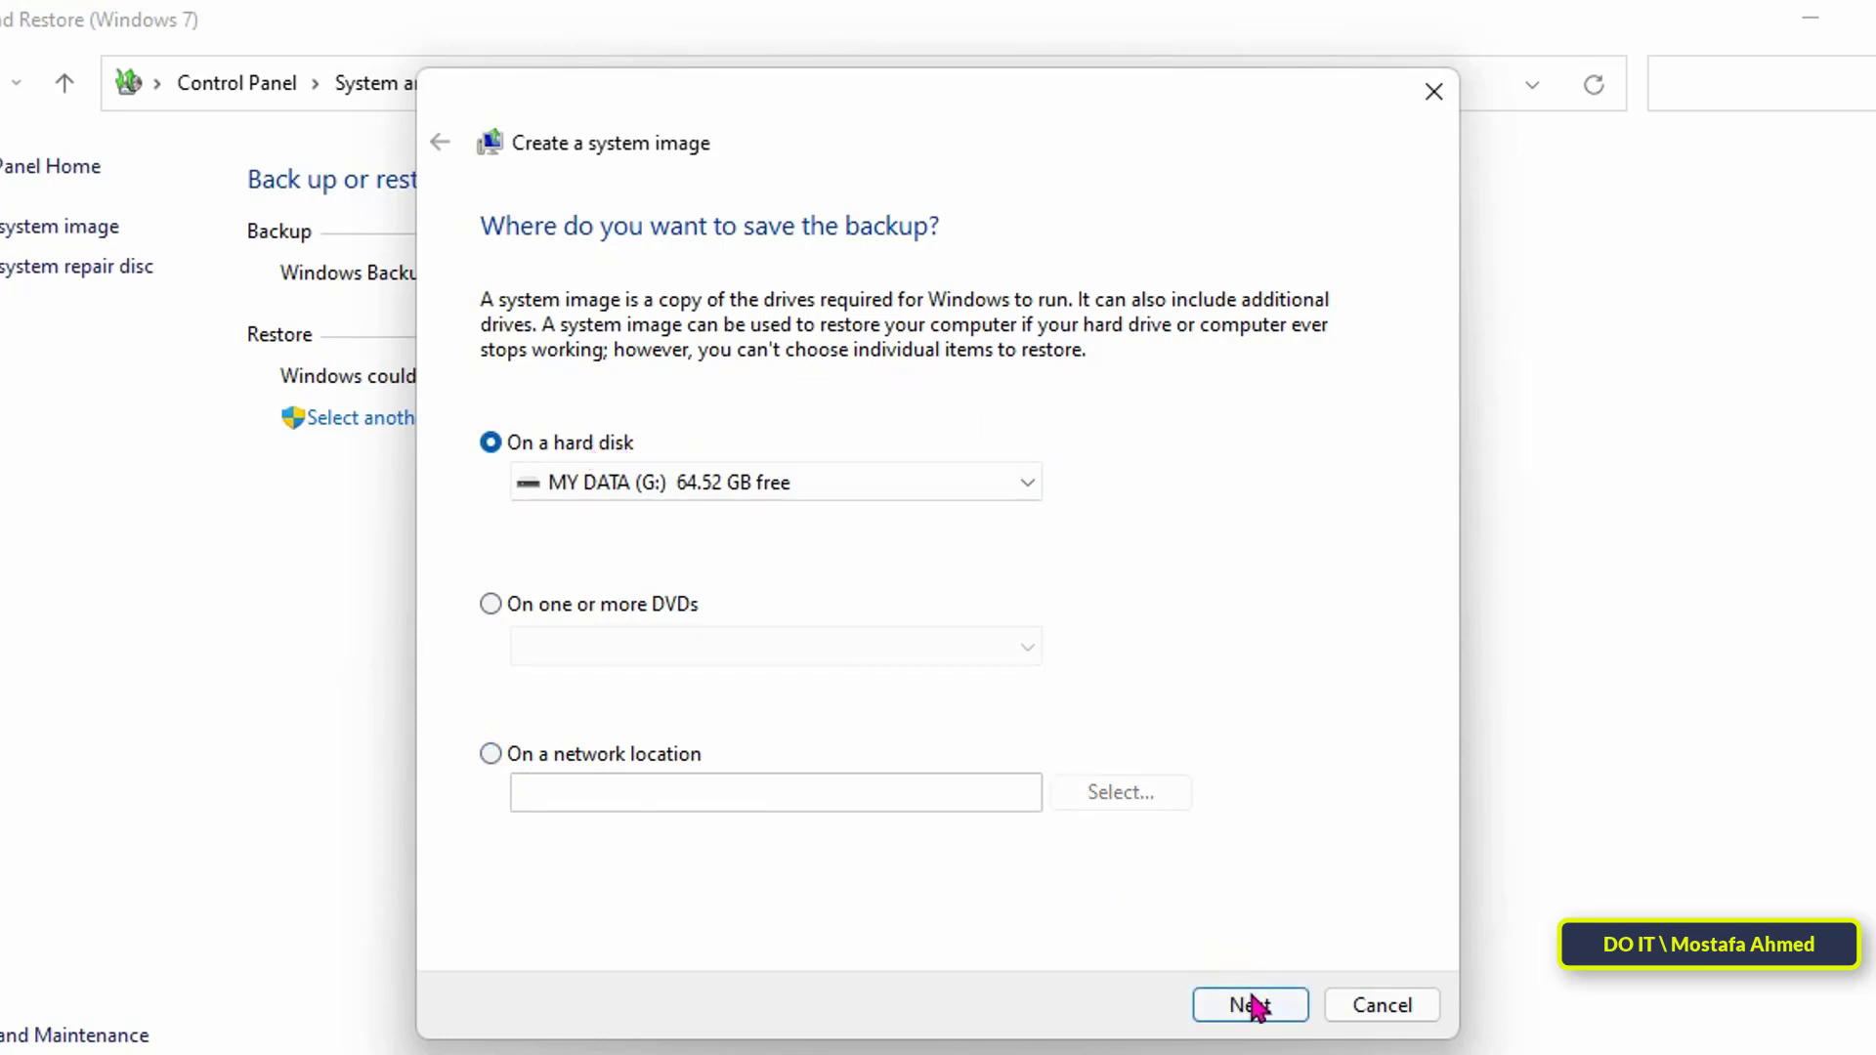
Include only New Volume (C:) and reach the confirmation page showing about 27 GB.
click(1249, 1005)
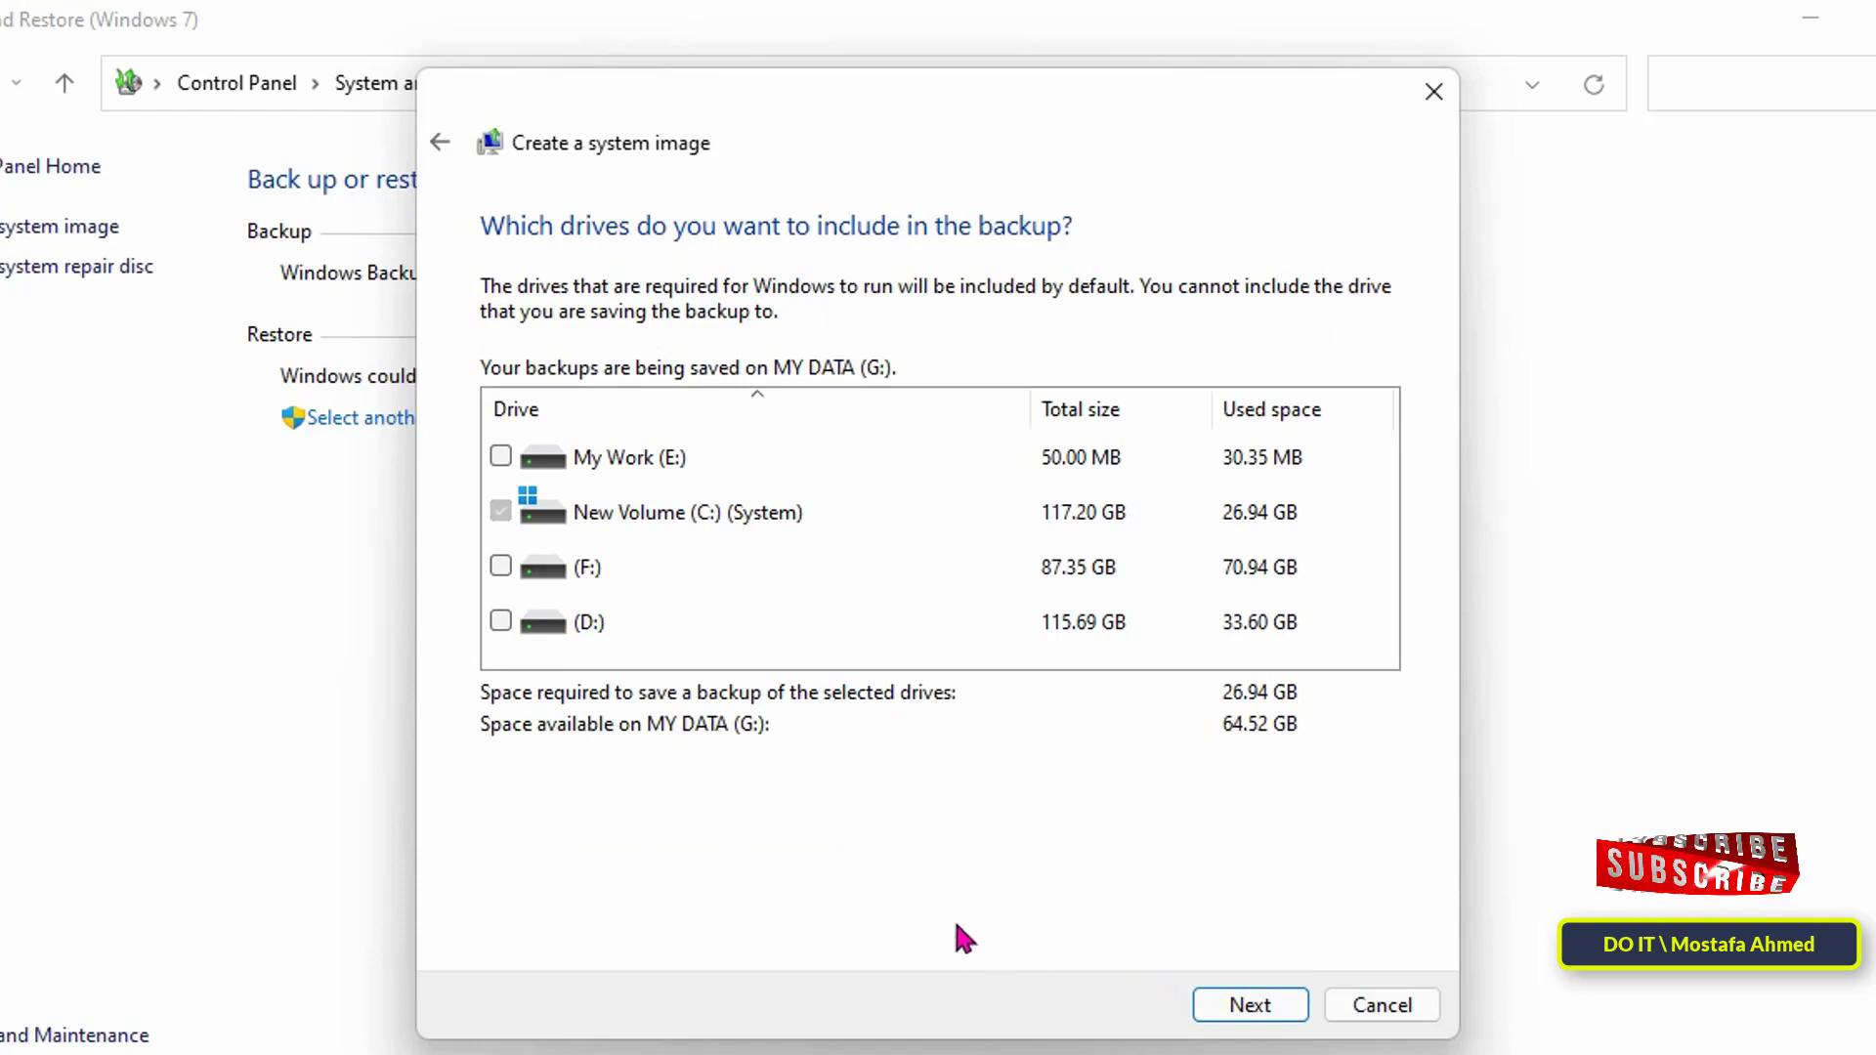
mouse_move(507, 499)
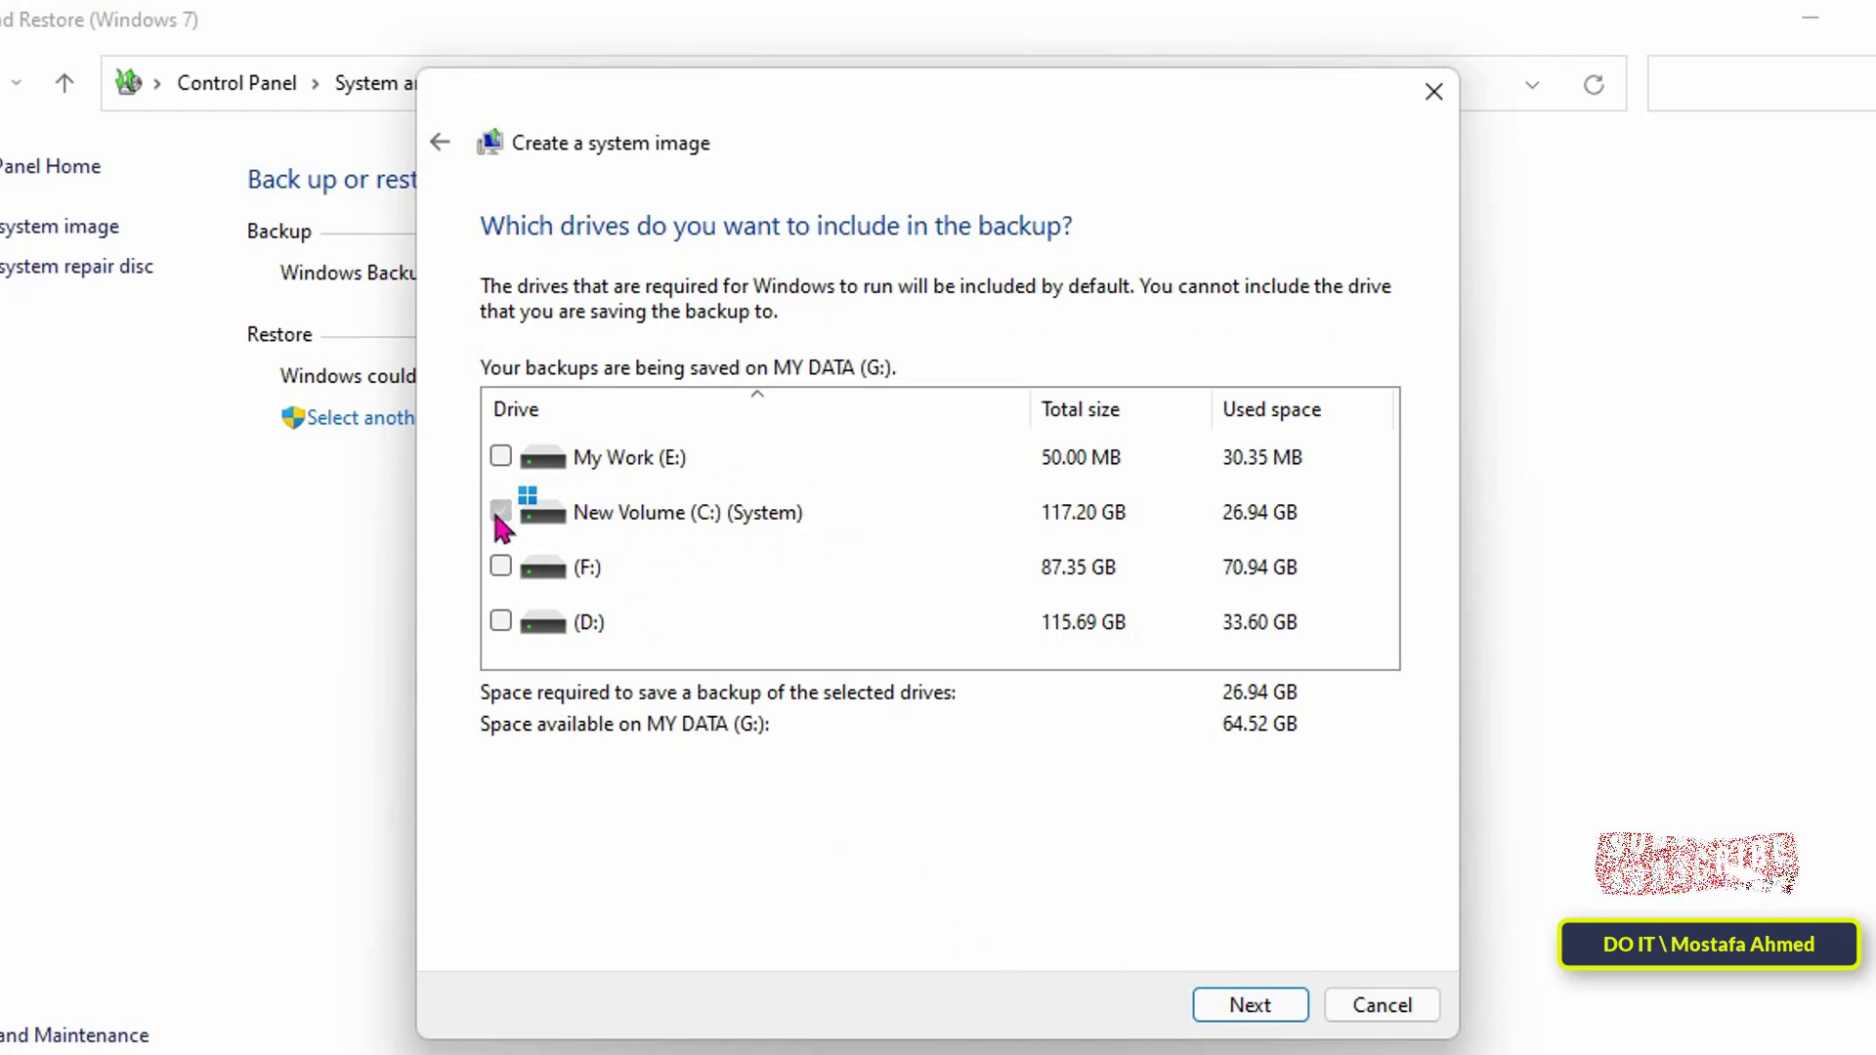
click(1248, 1004)
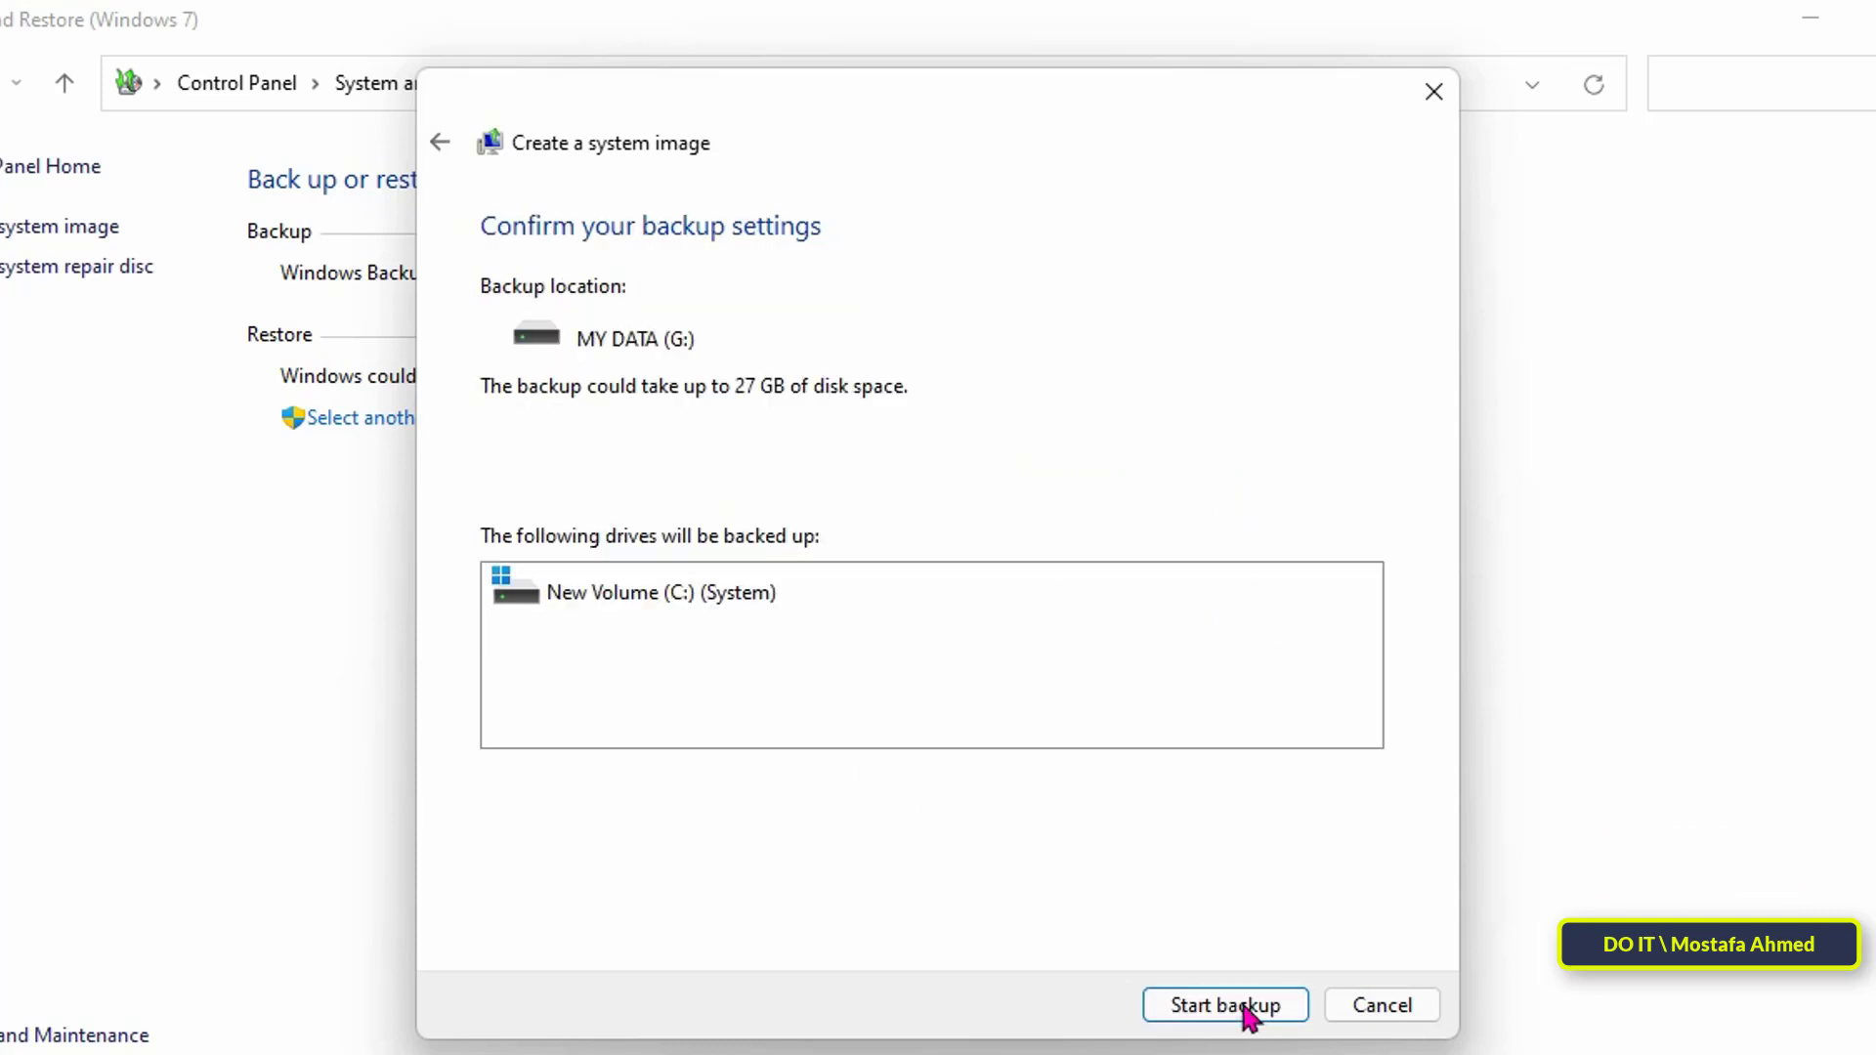
mouse_move(727, 969)
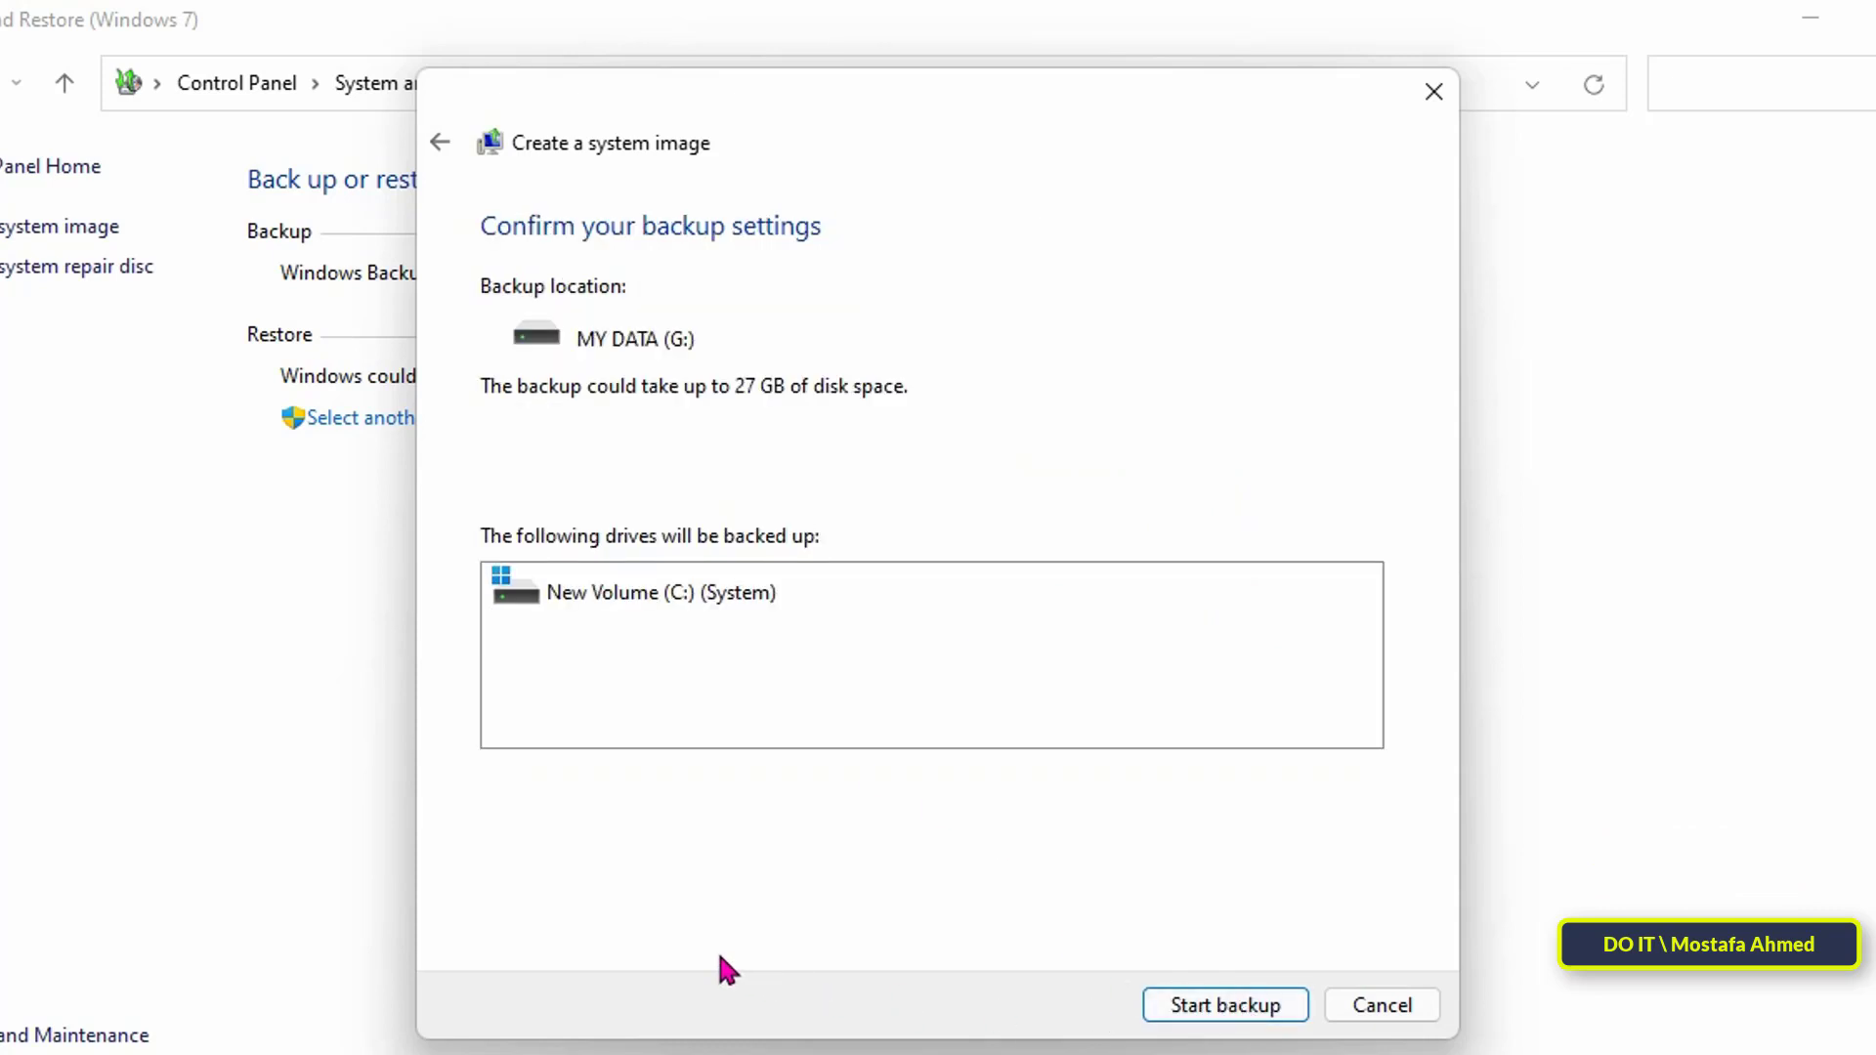
mouse_move(1135, 841)
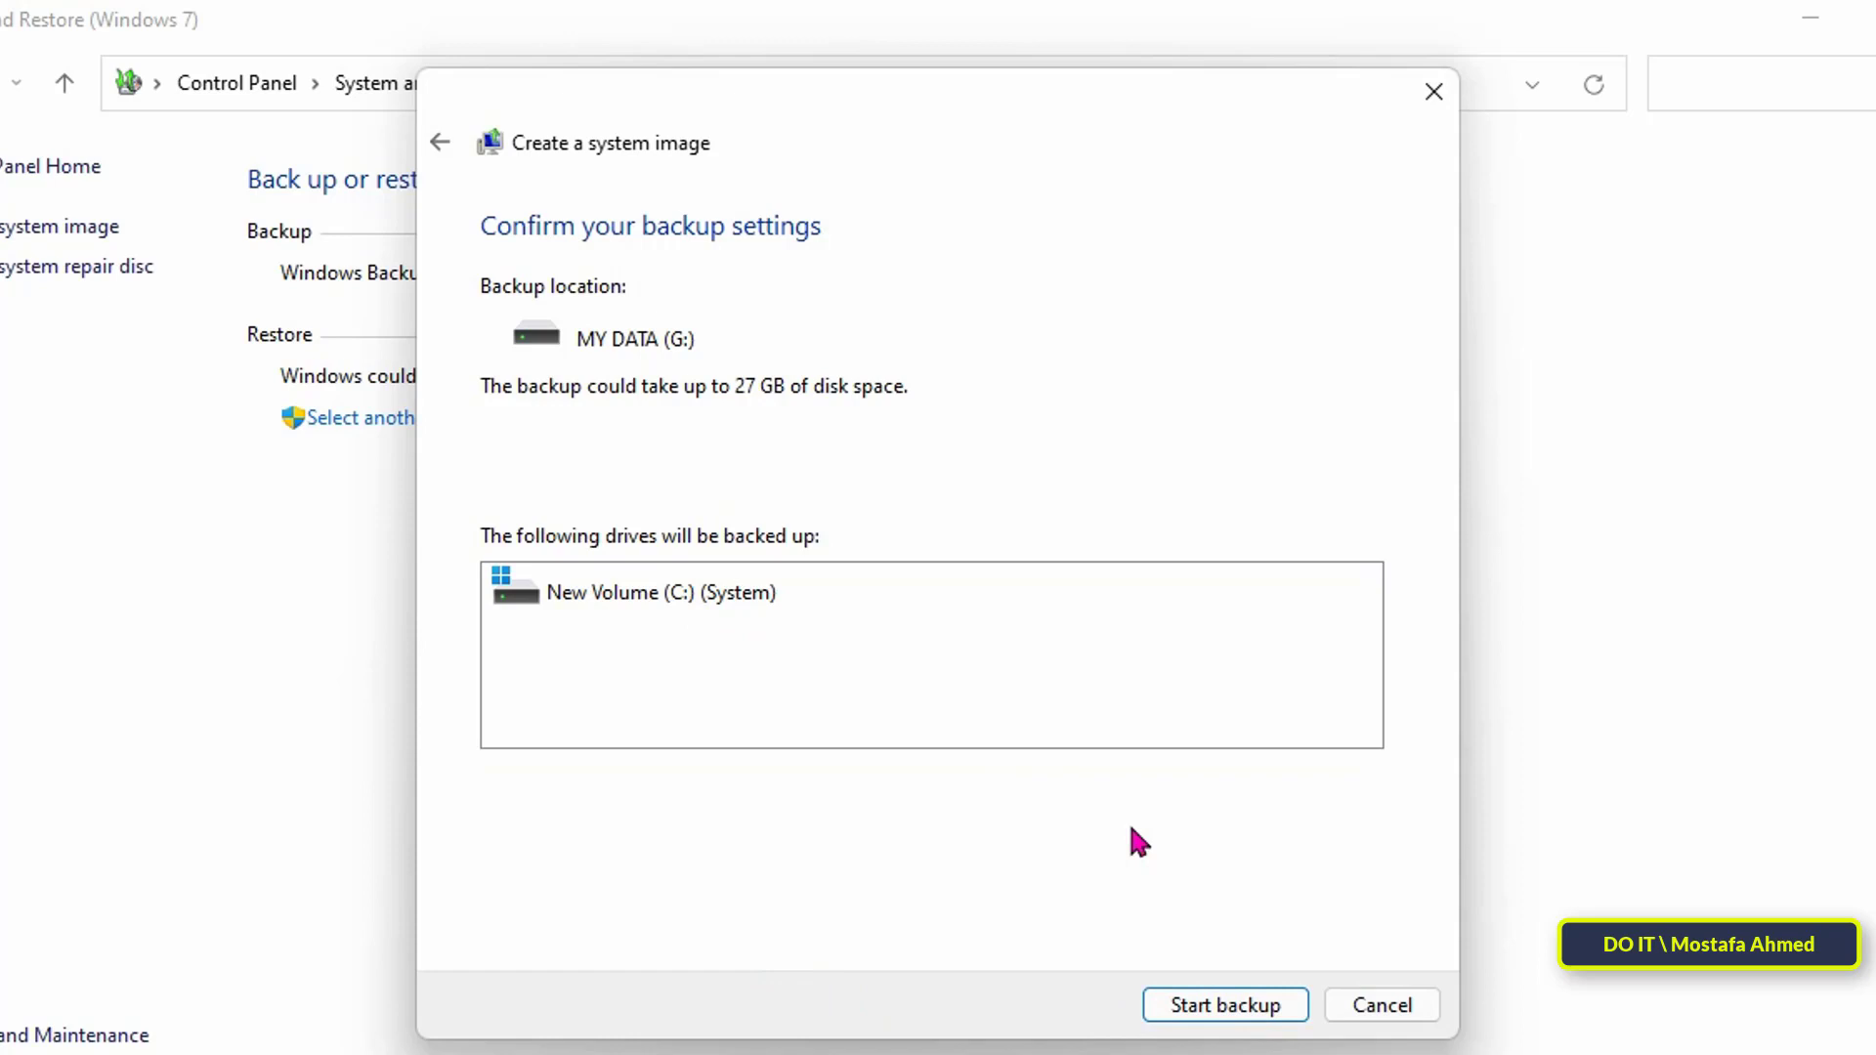
Start the system image backup of C: onto MY DATA (G:).
click(1225, 1003)
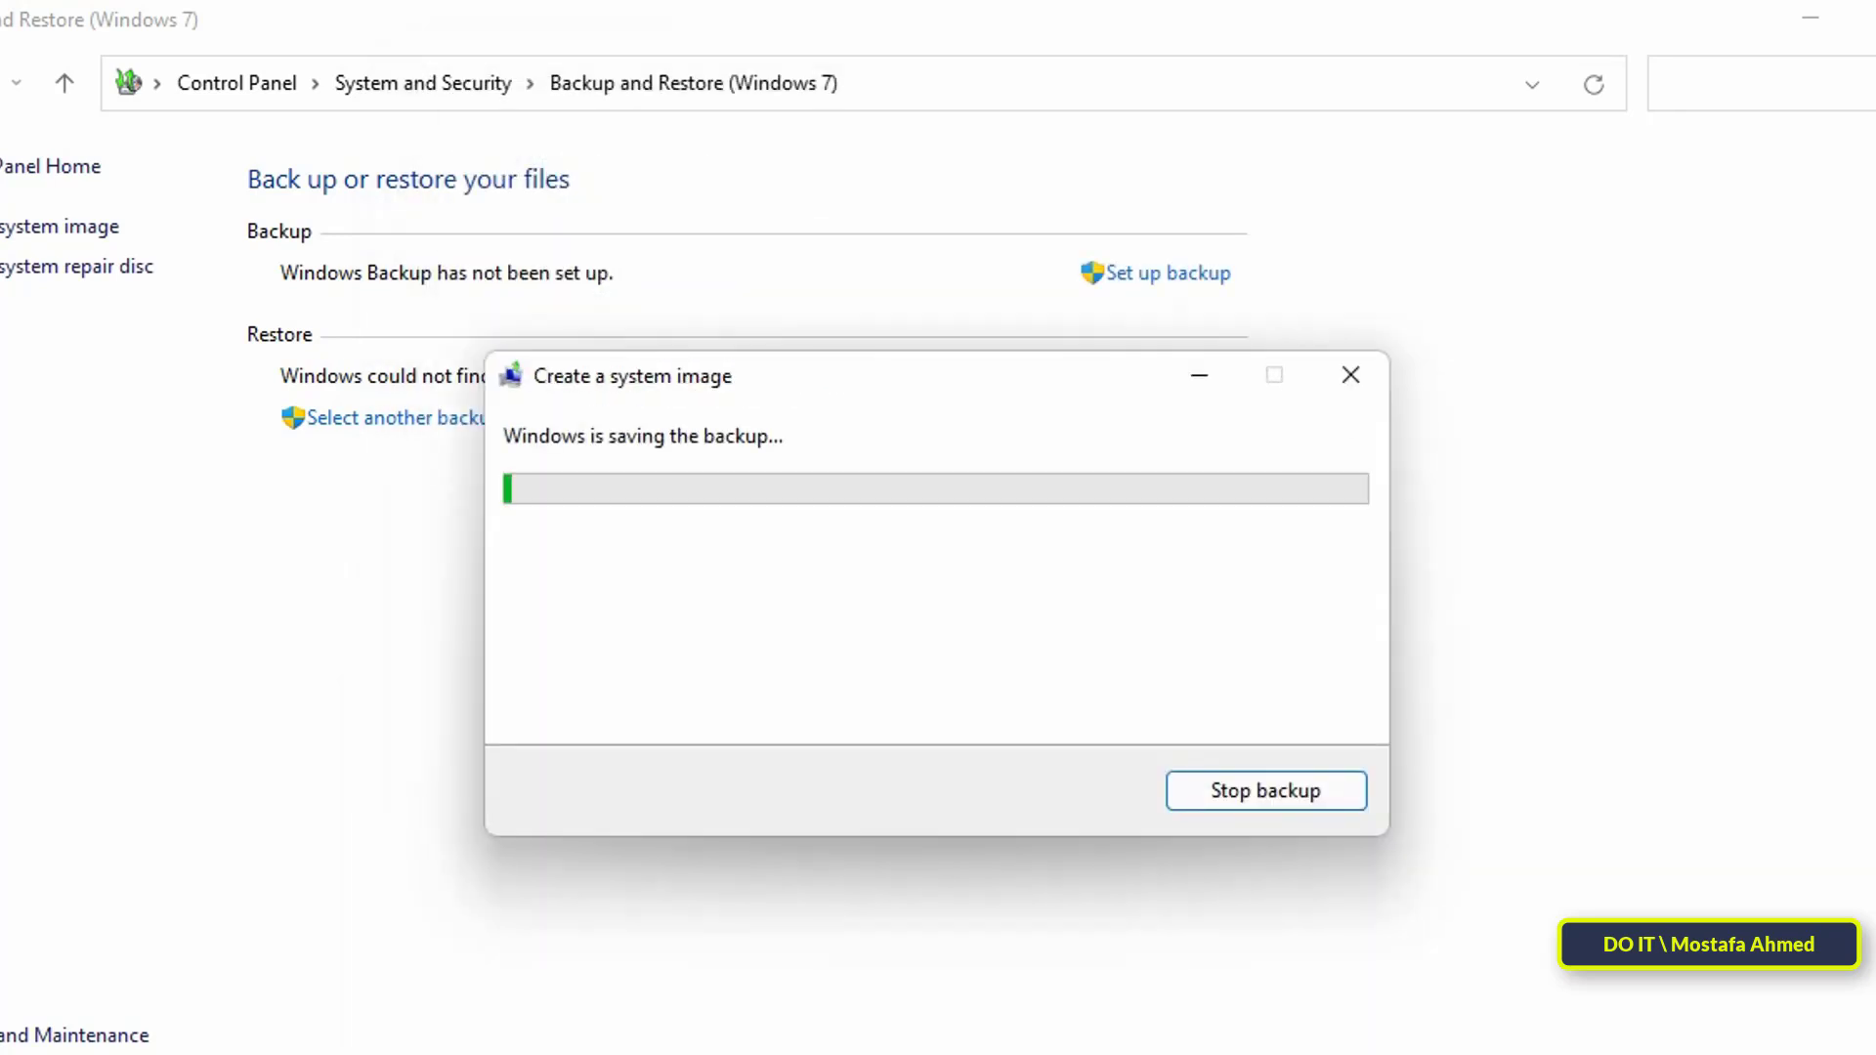
mouse_move(719, 464)
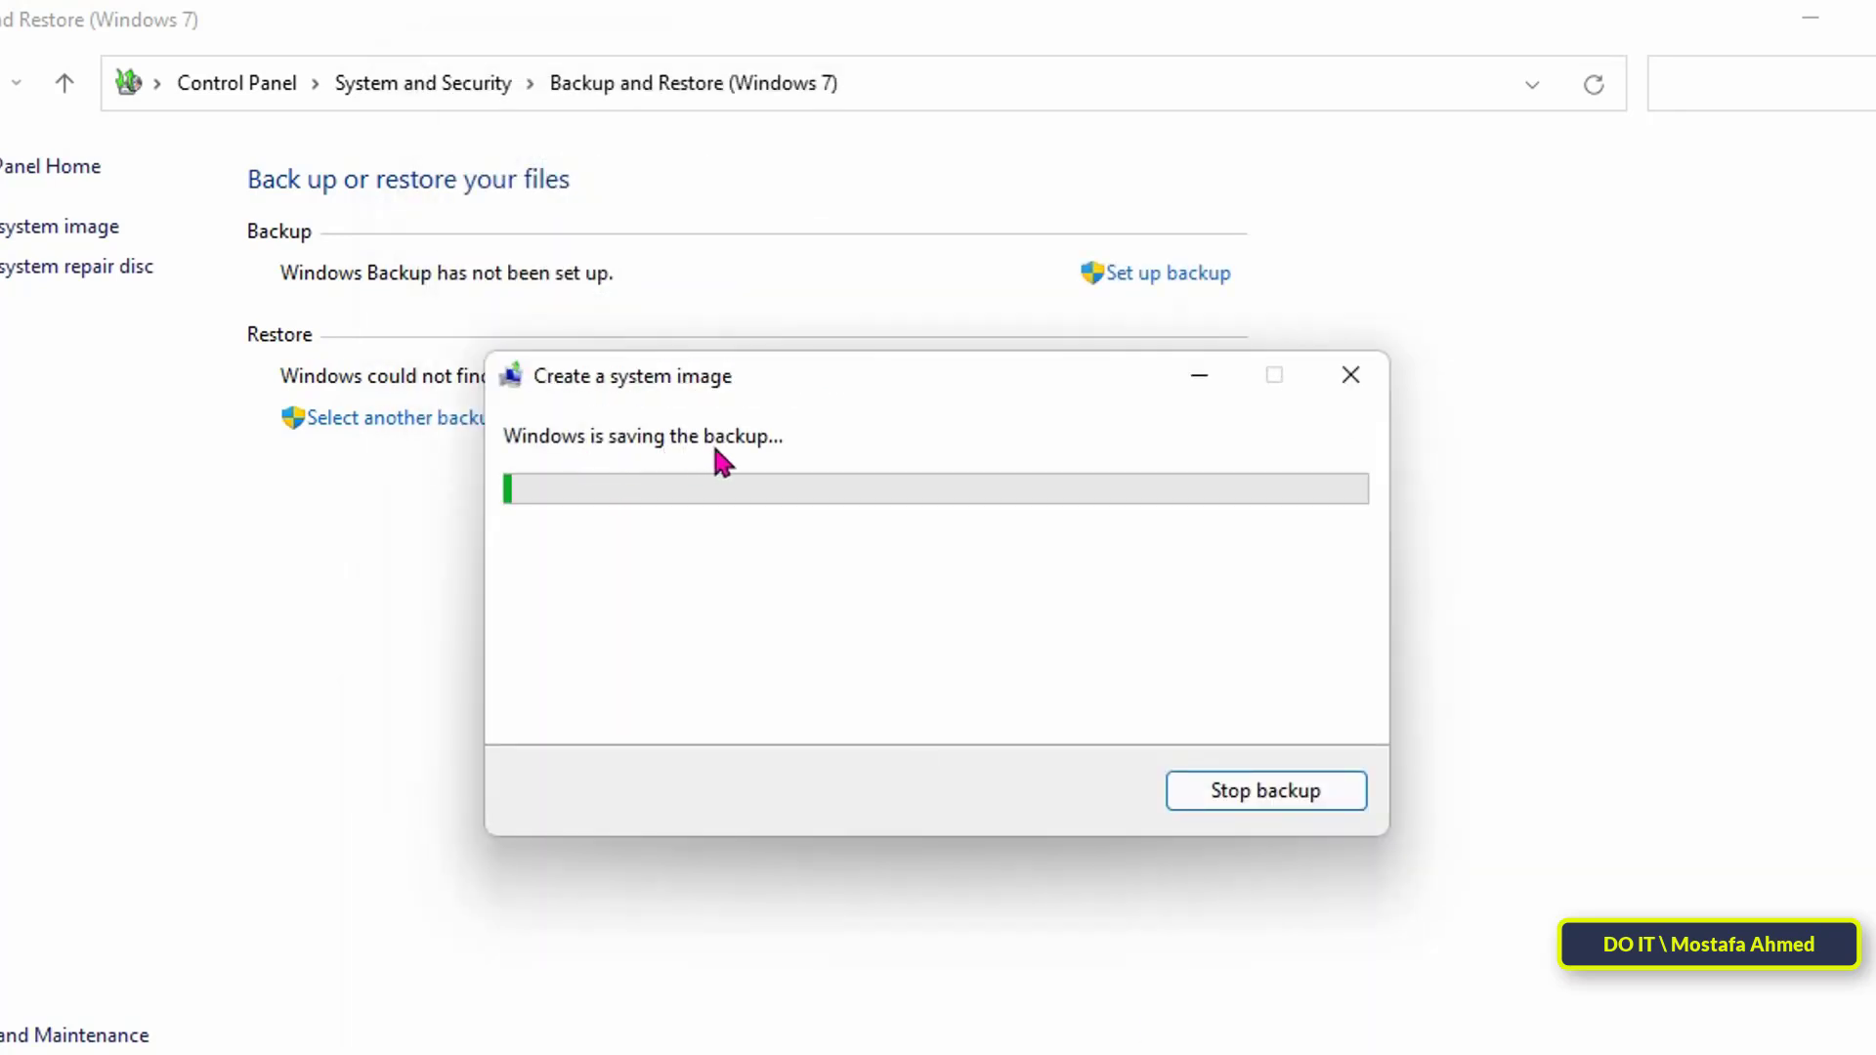
mouse_move(736, 470)
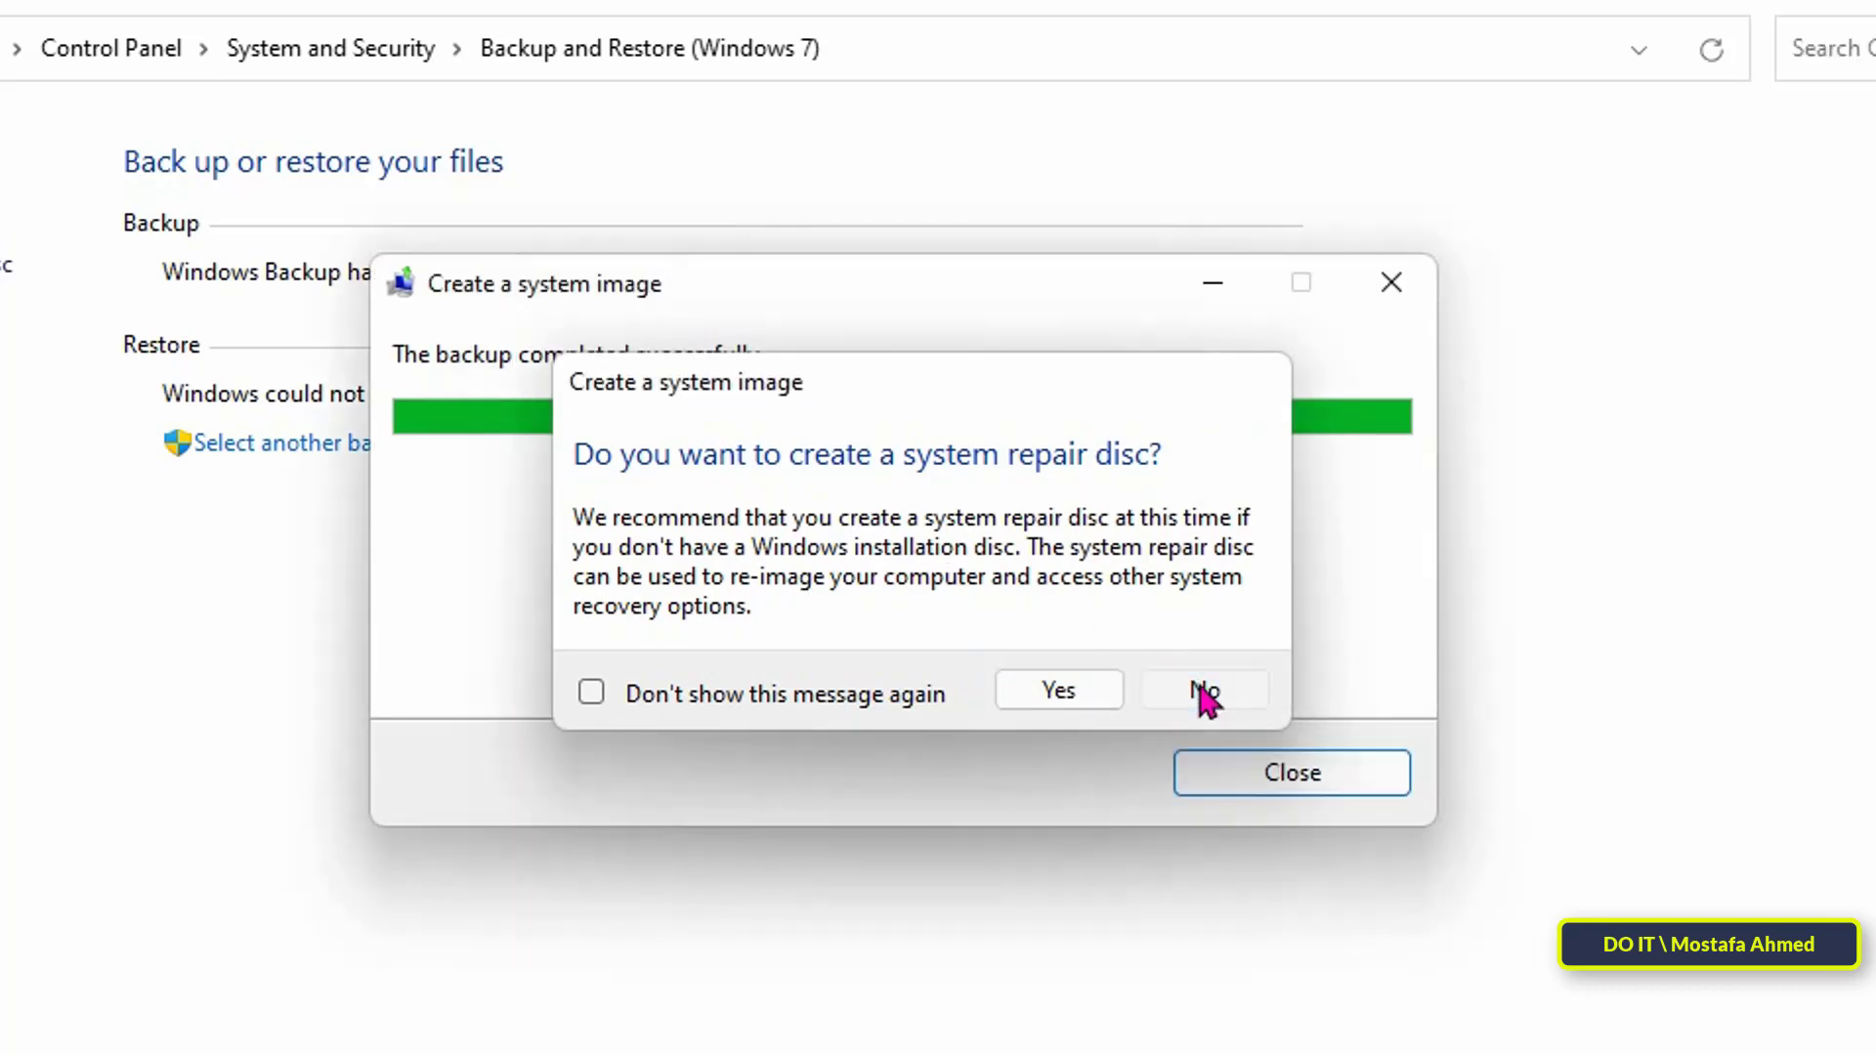
Dismiss the finished backup windows after 'The backup completed successfully.'.
click(1204, 691)
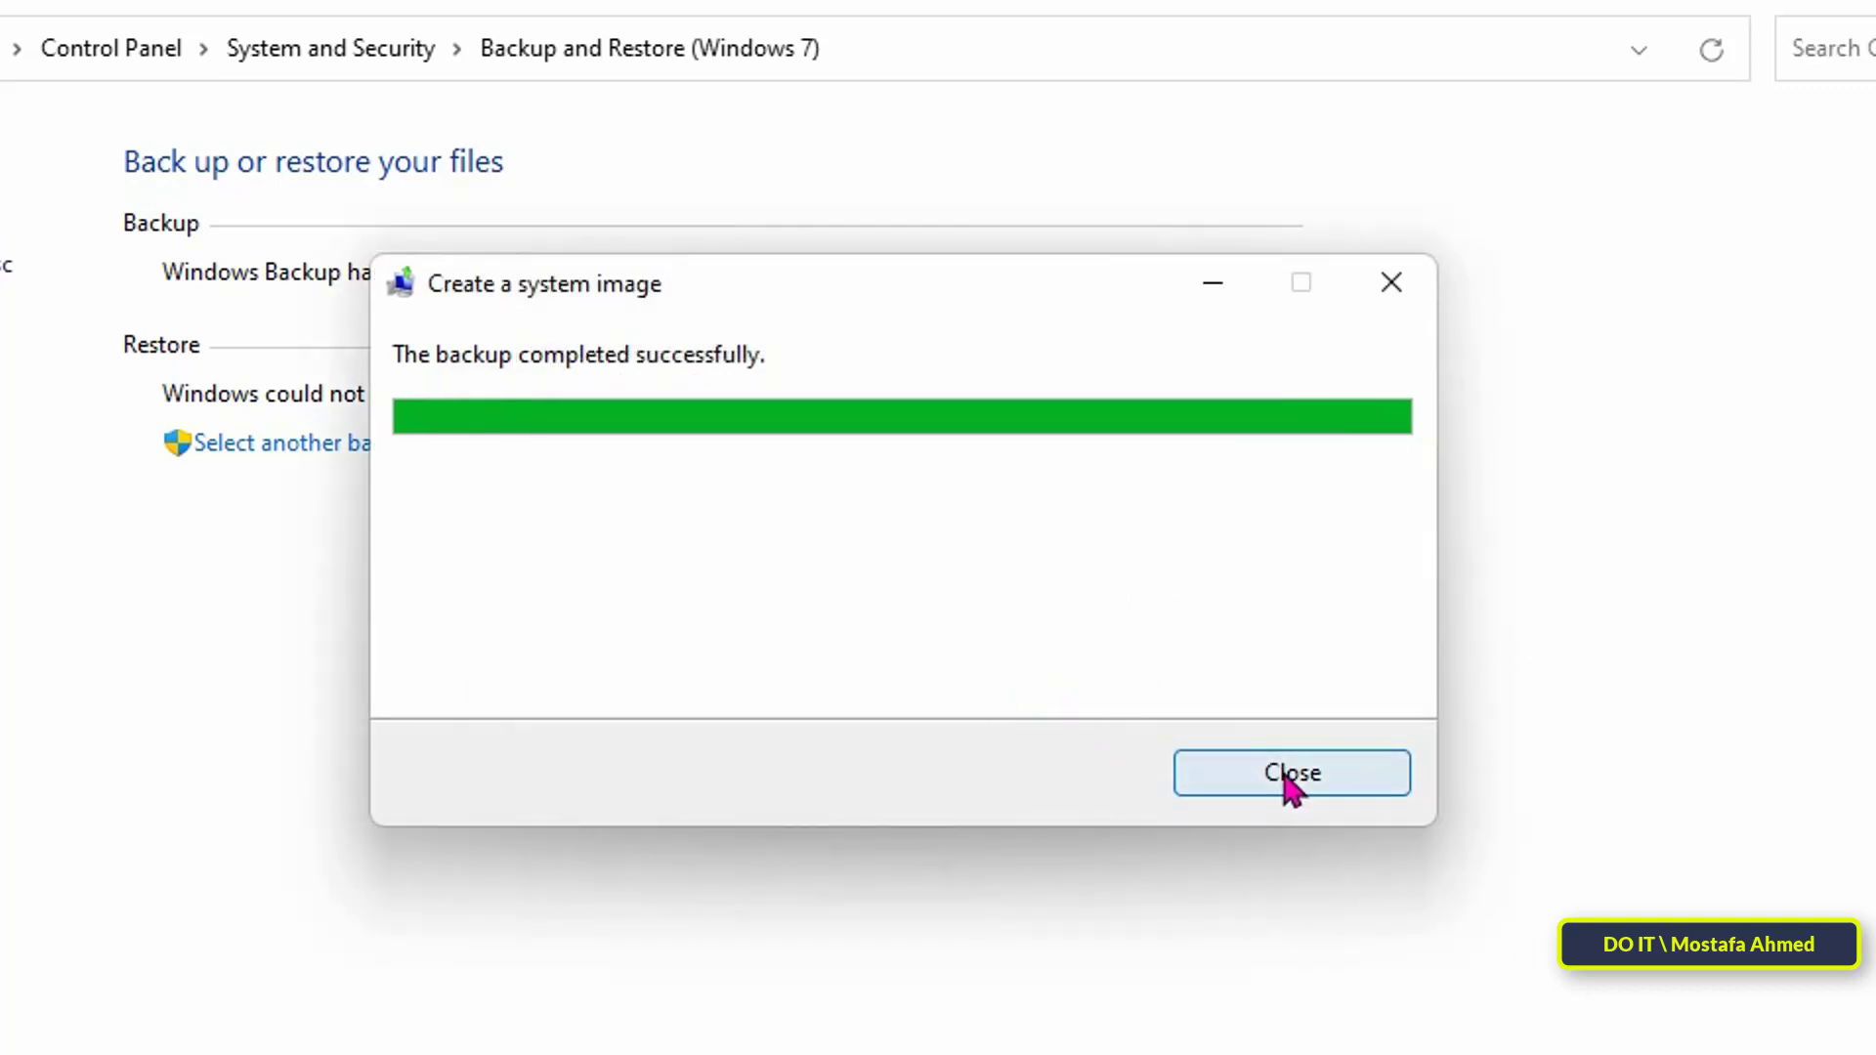
click(1291, 772)
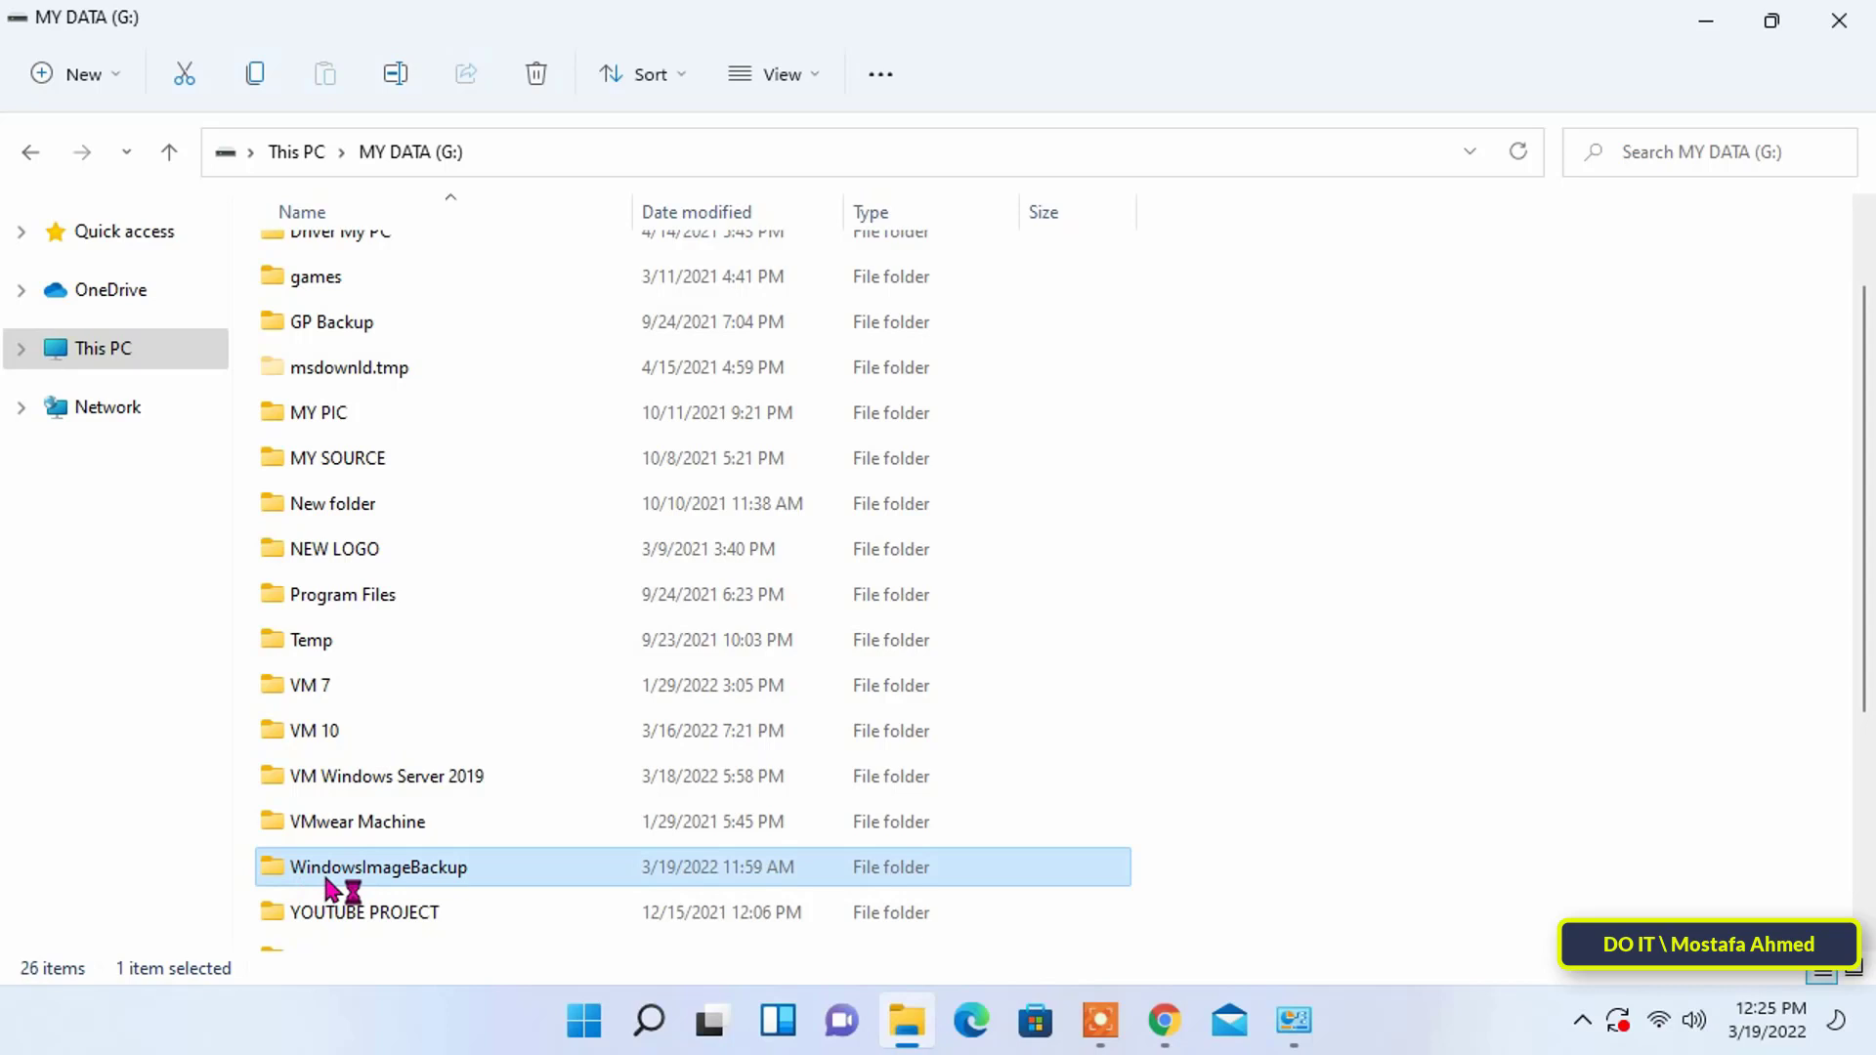
mouse_move(377, 867)
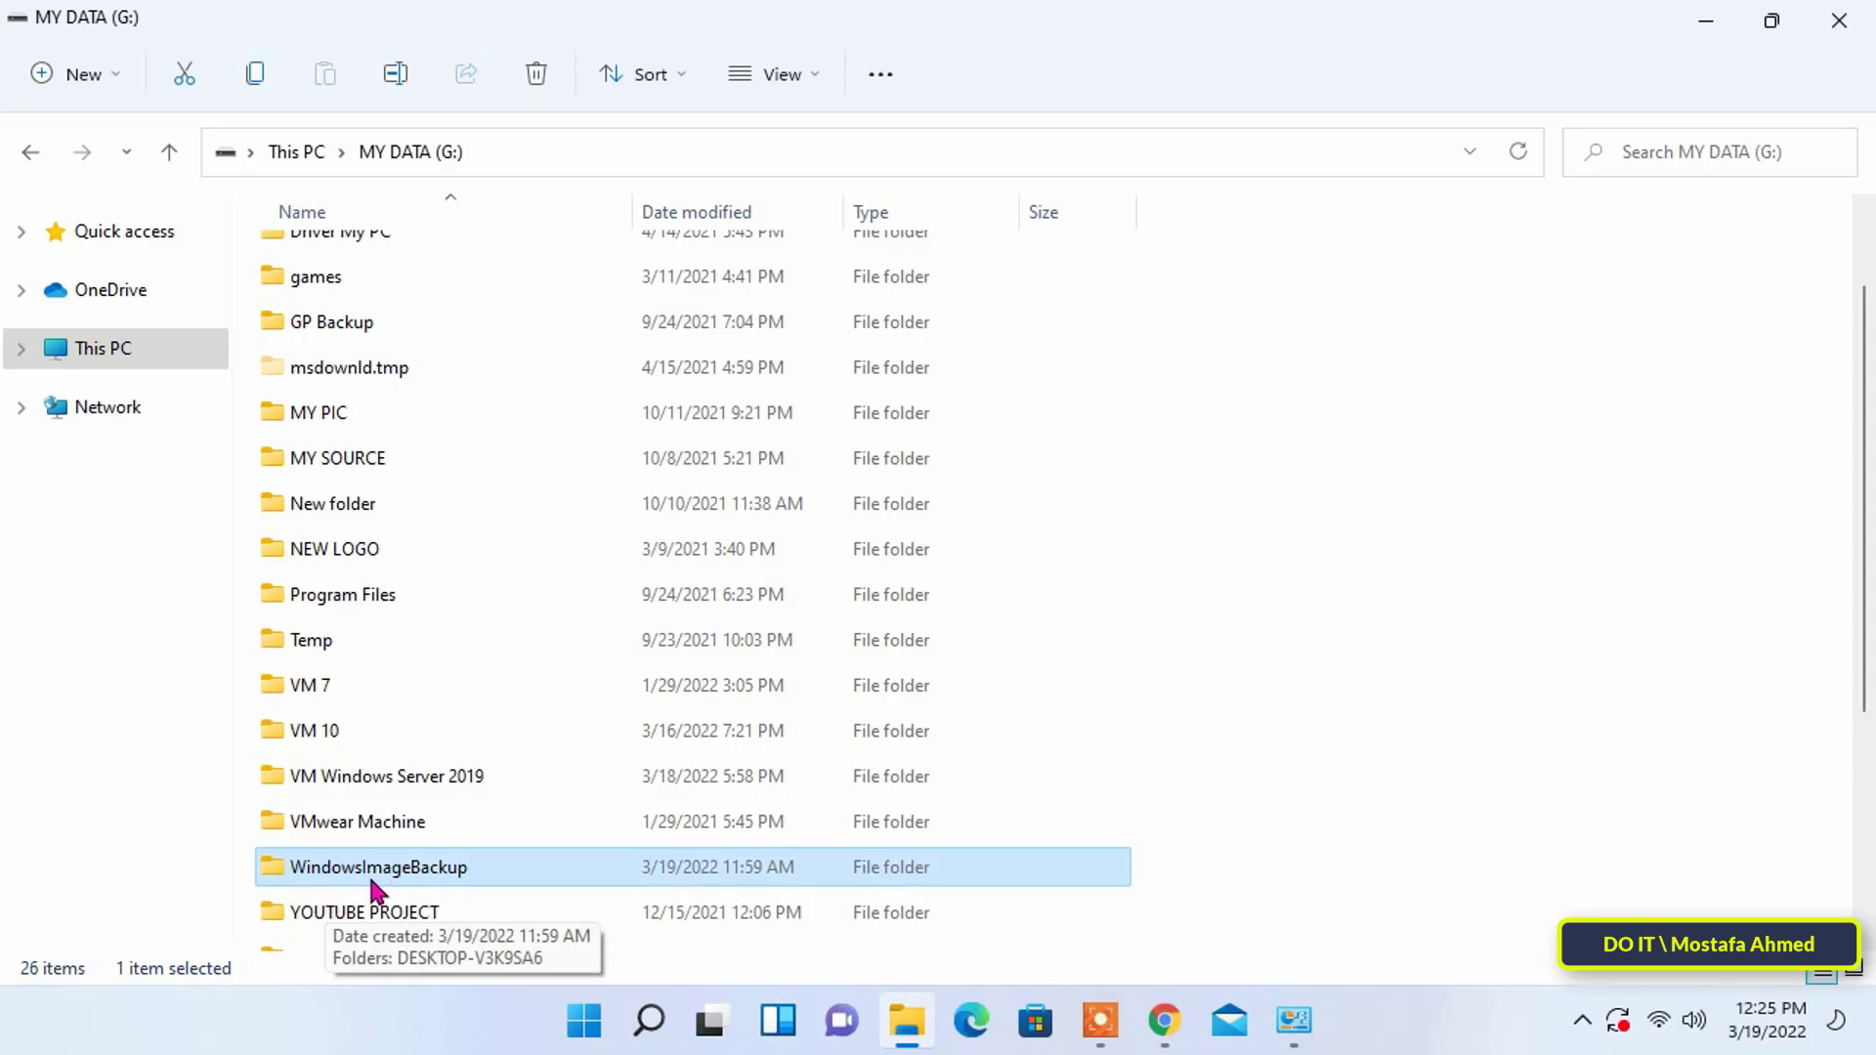
double_click(378, 867)
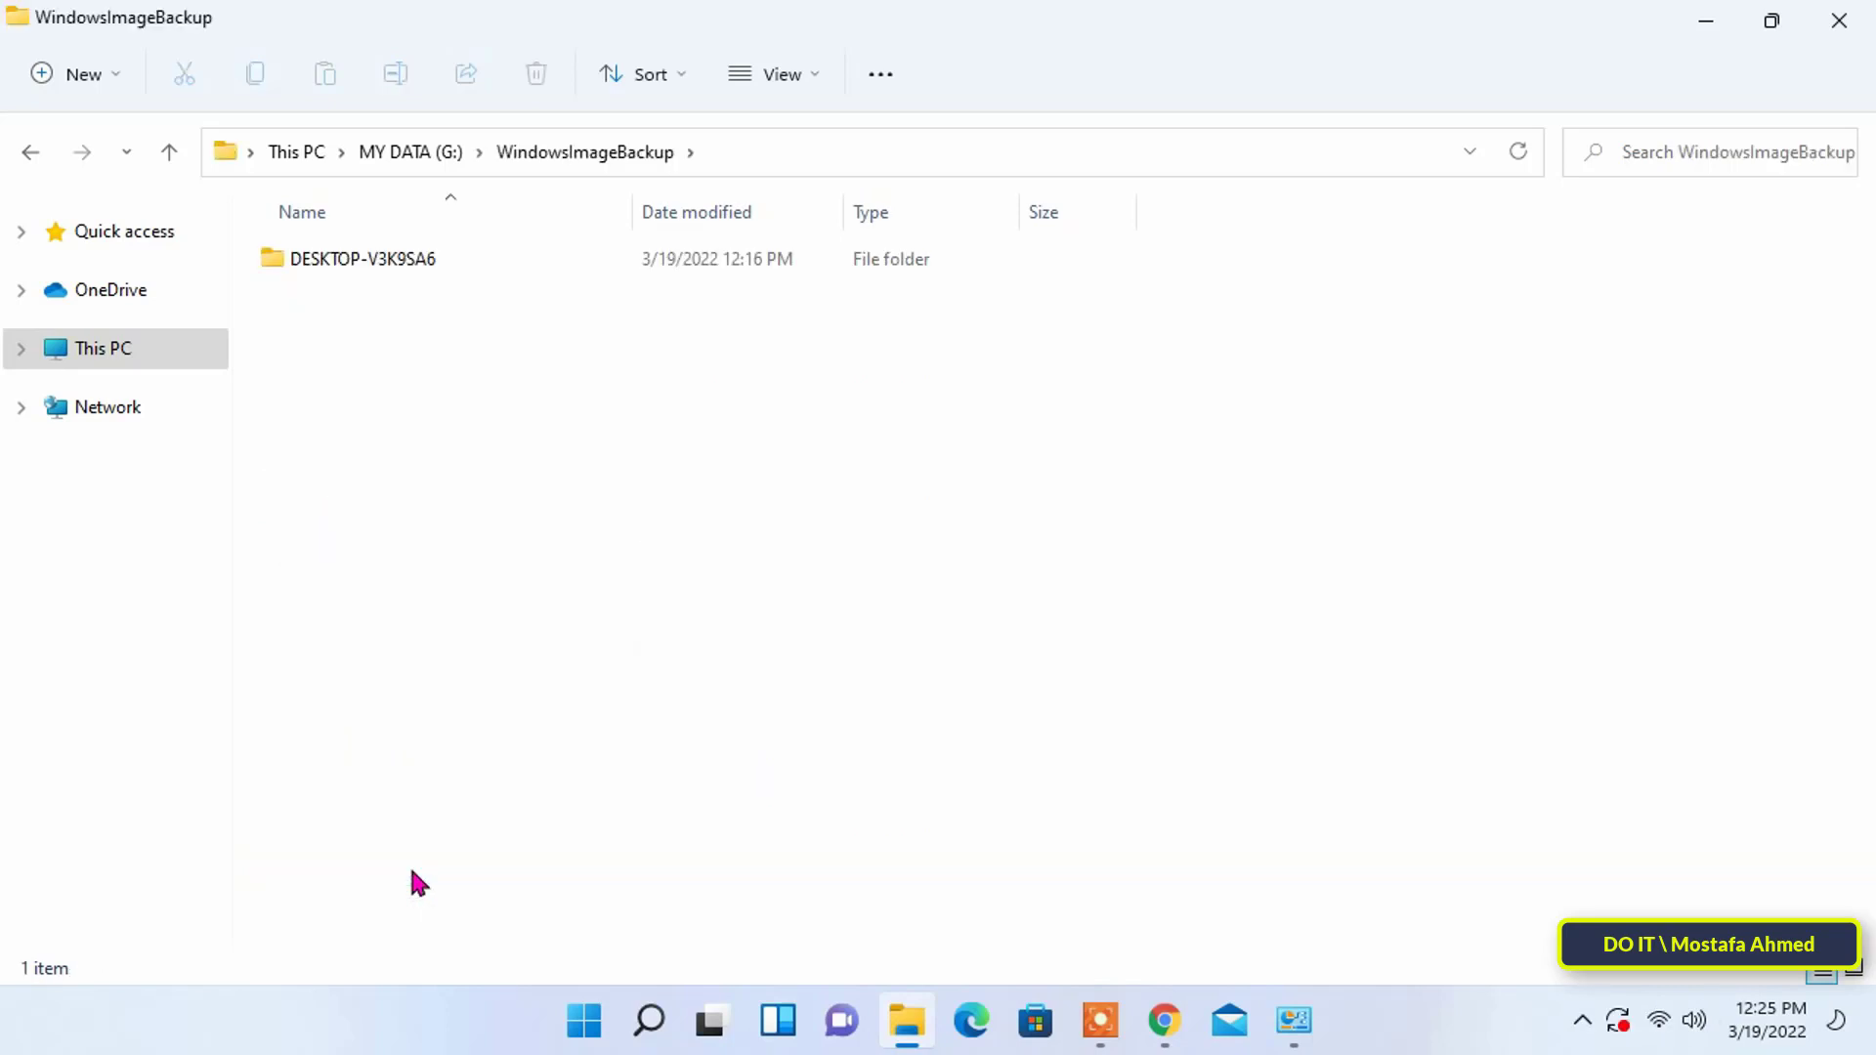
click(362, 258)
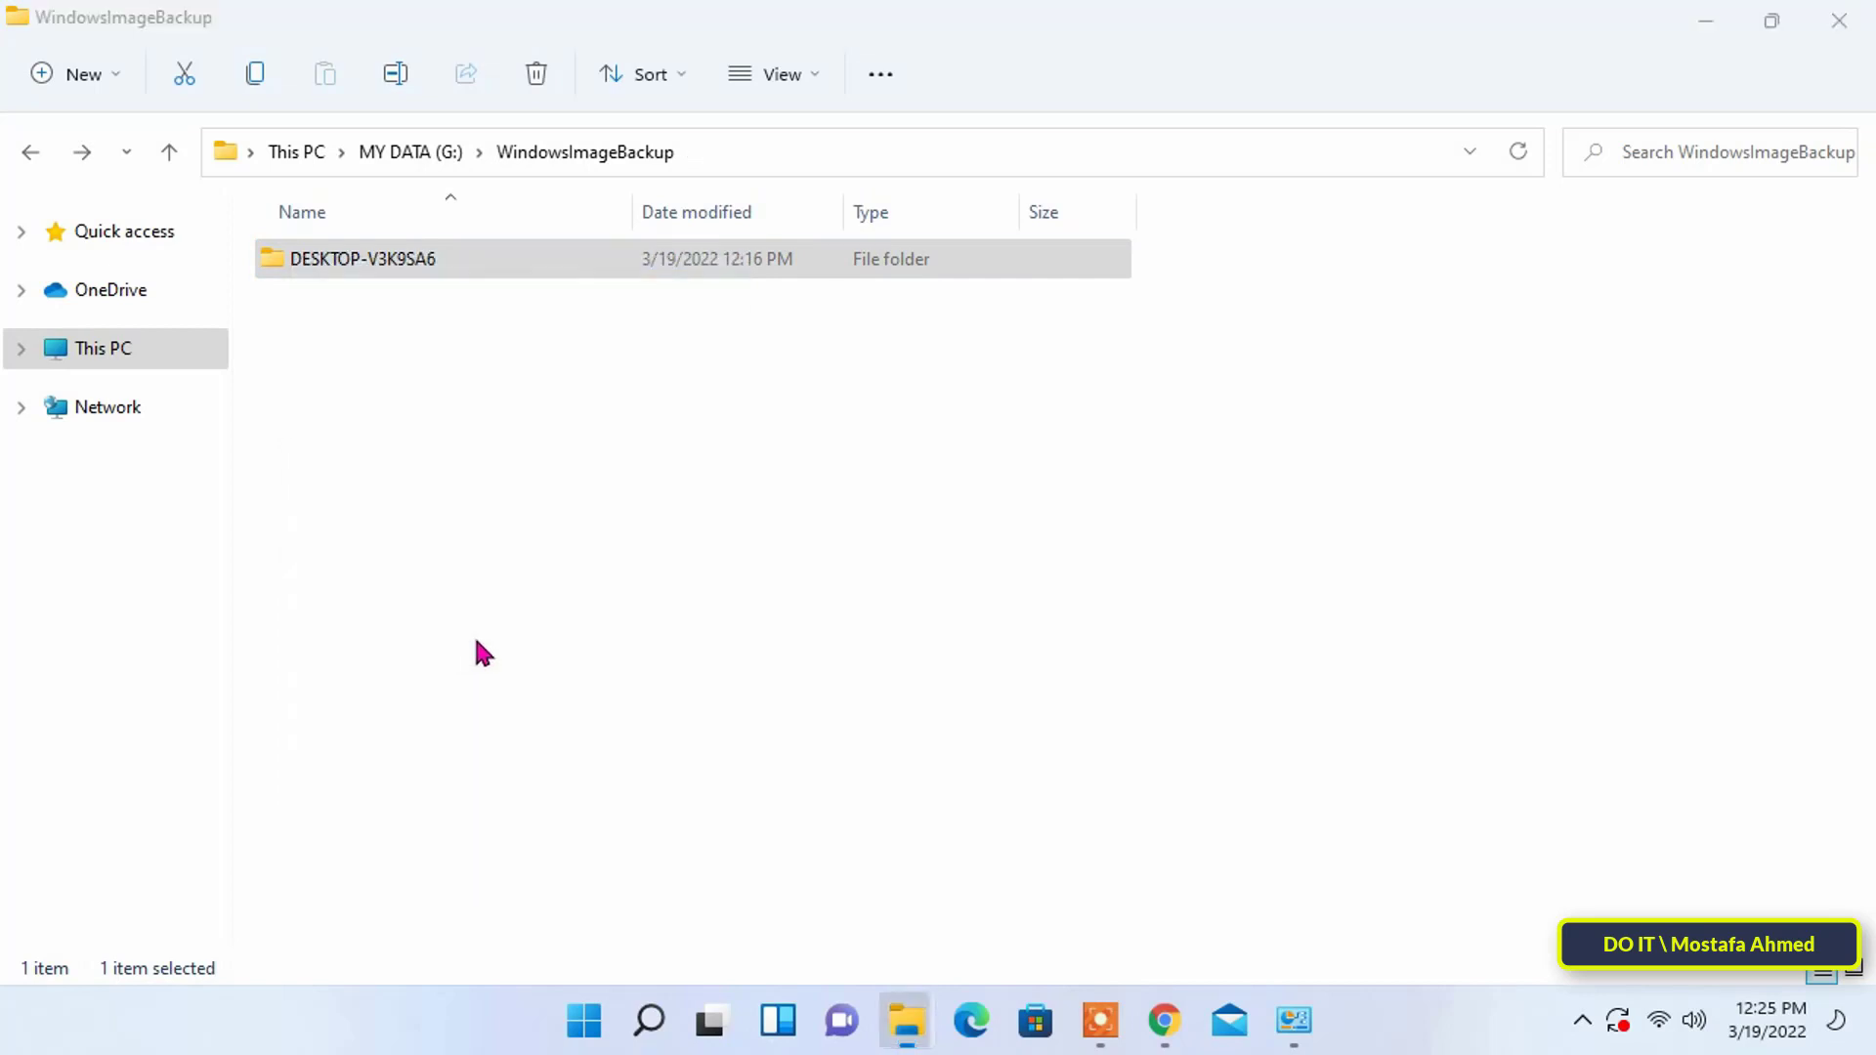
key(alt+Return)
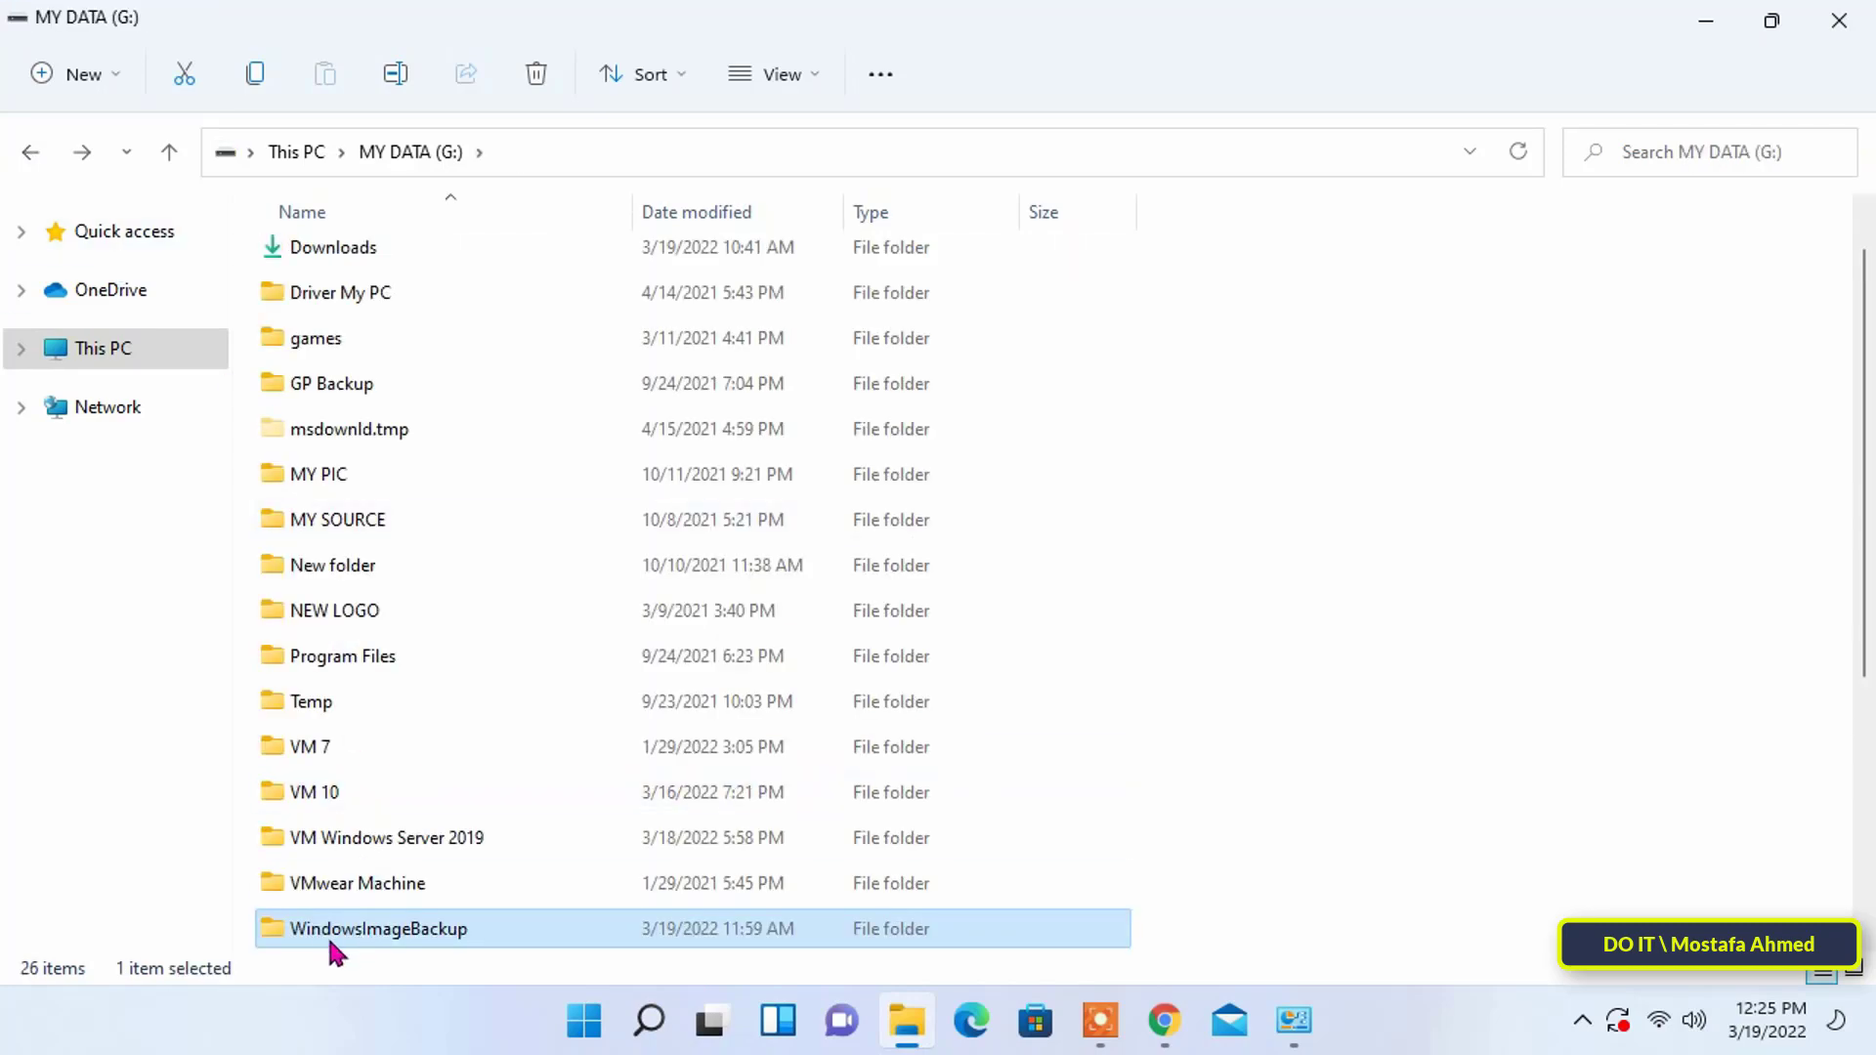
mouse_move(460, 951)
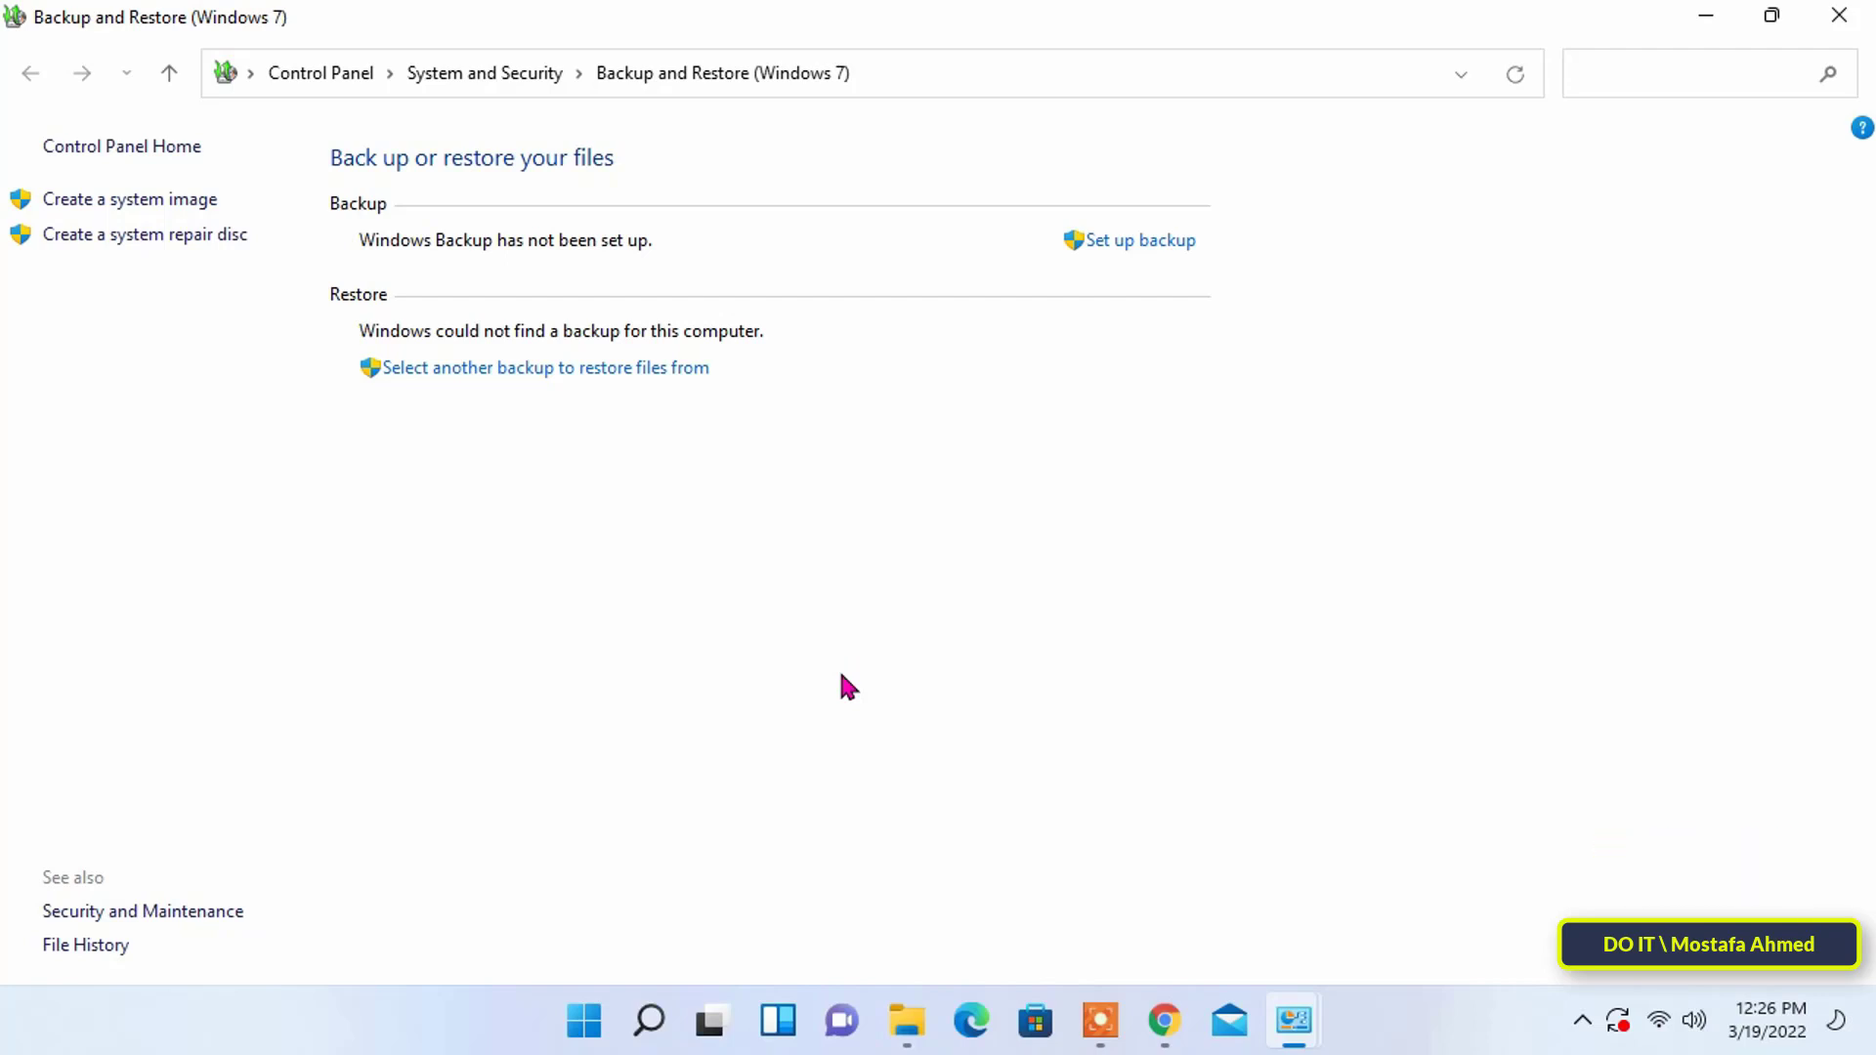
mouse_move(965, 662)
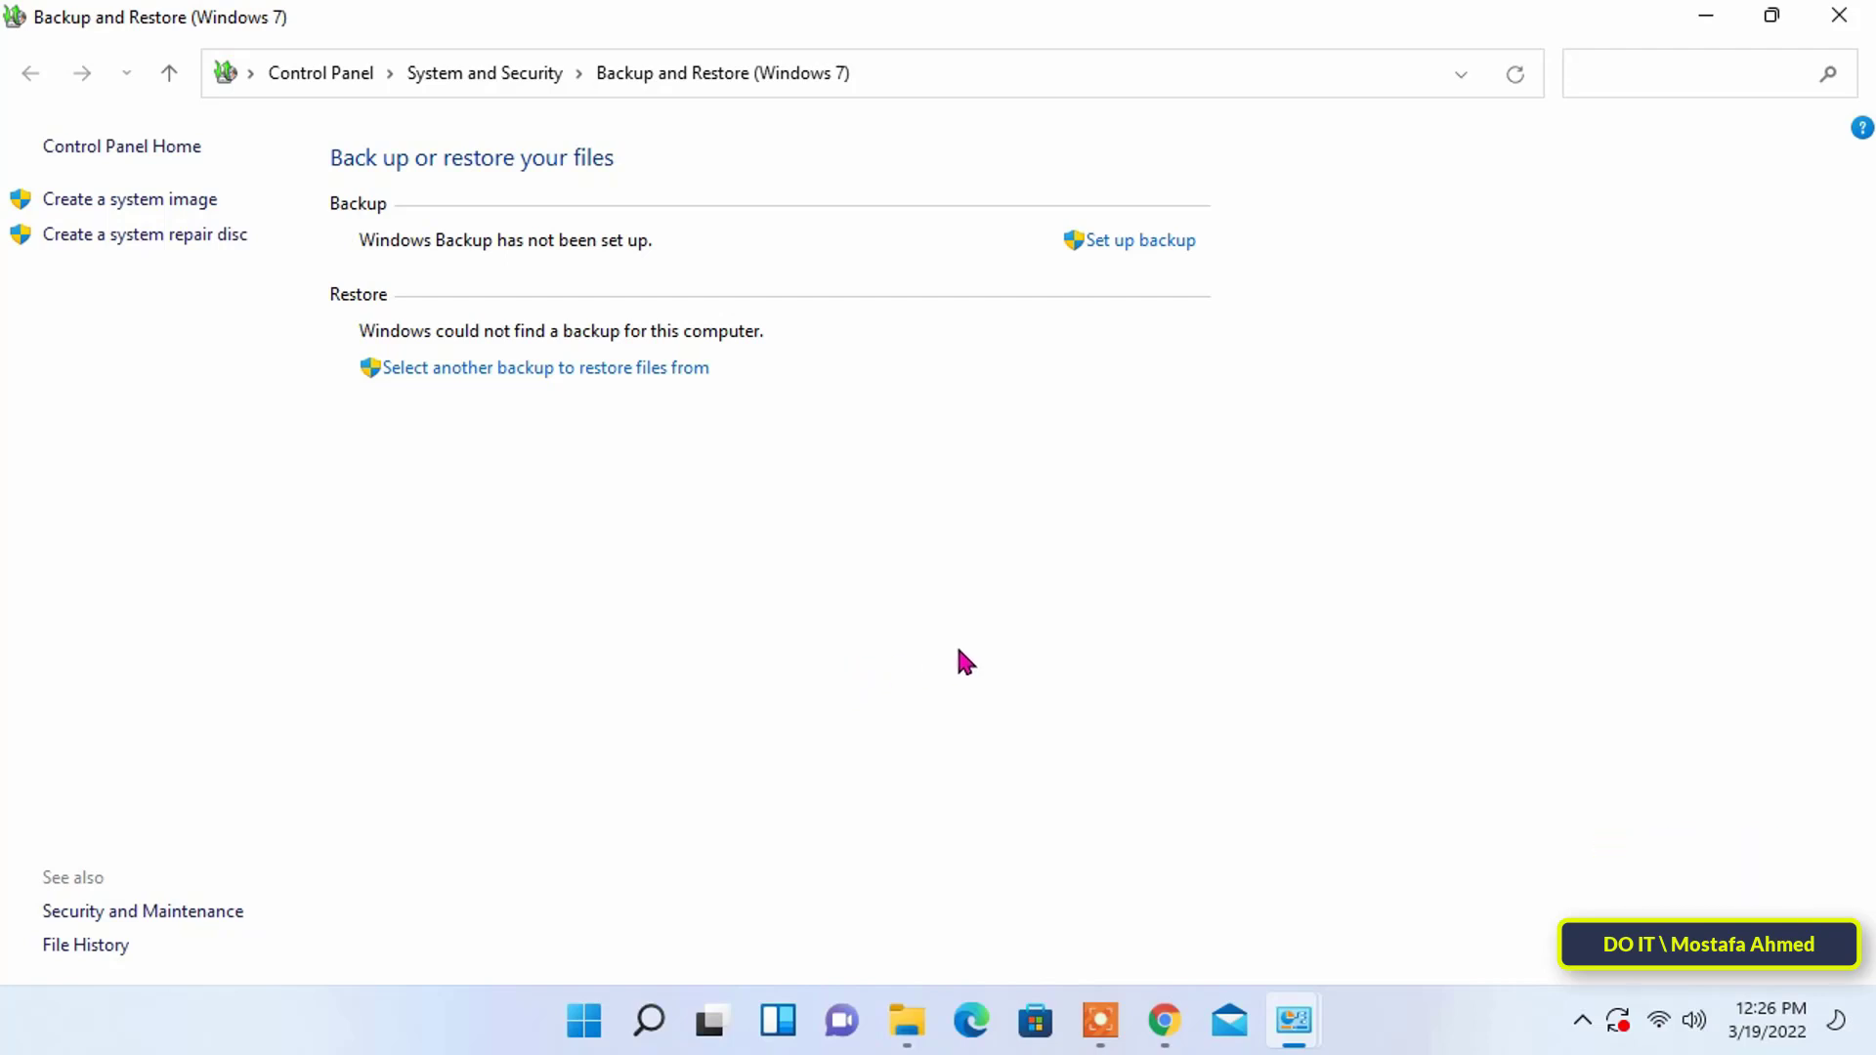
mouse_move(1017, 713)
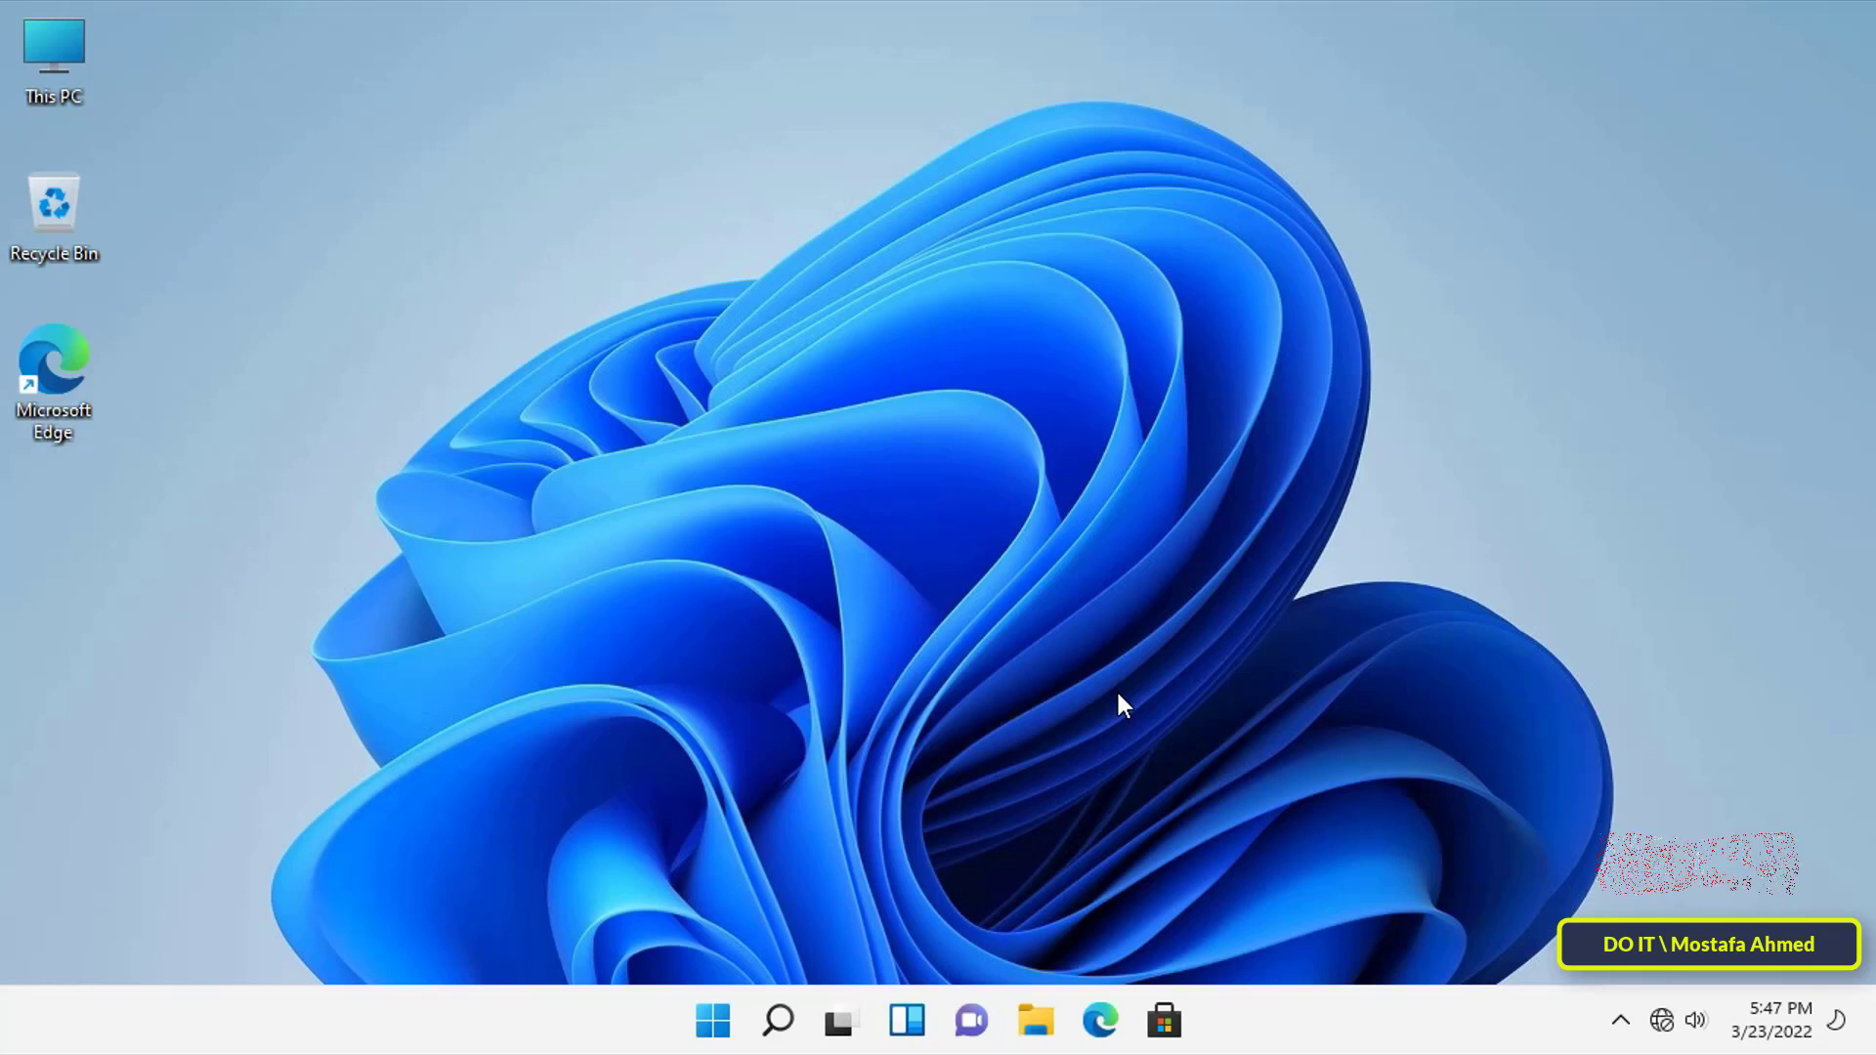
Restart Windows using the power options in the Start menu.
click(713, 1019)
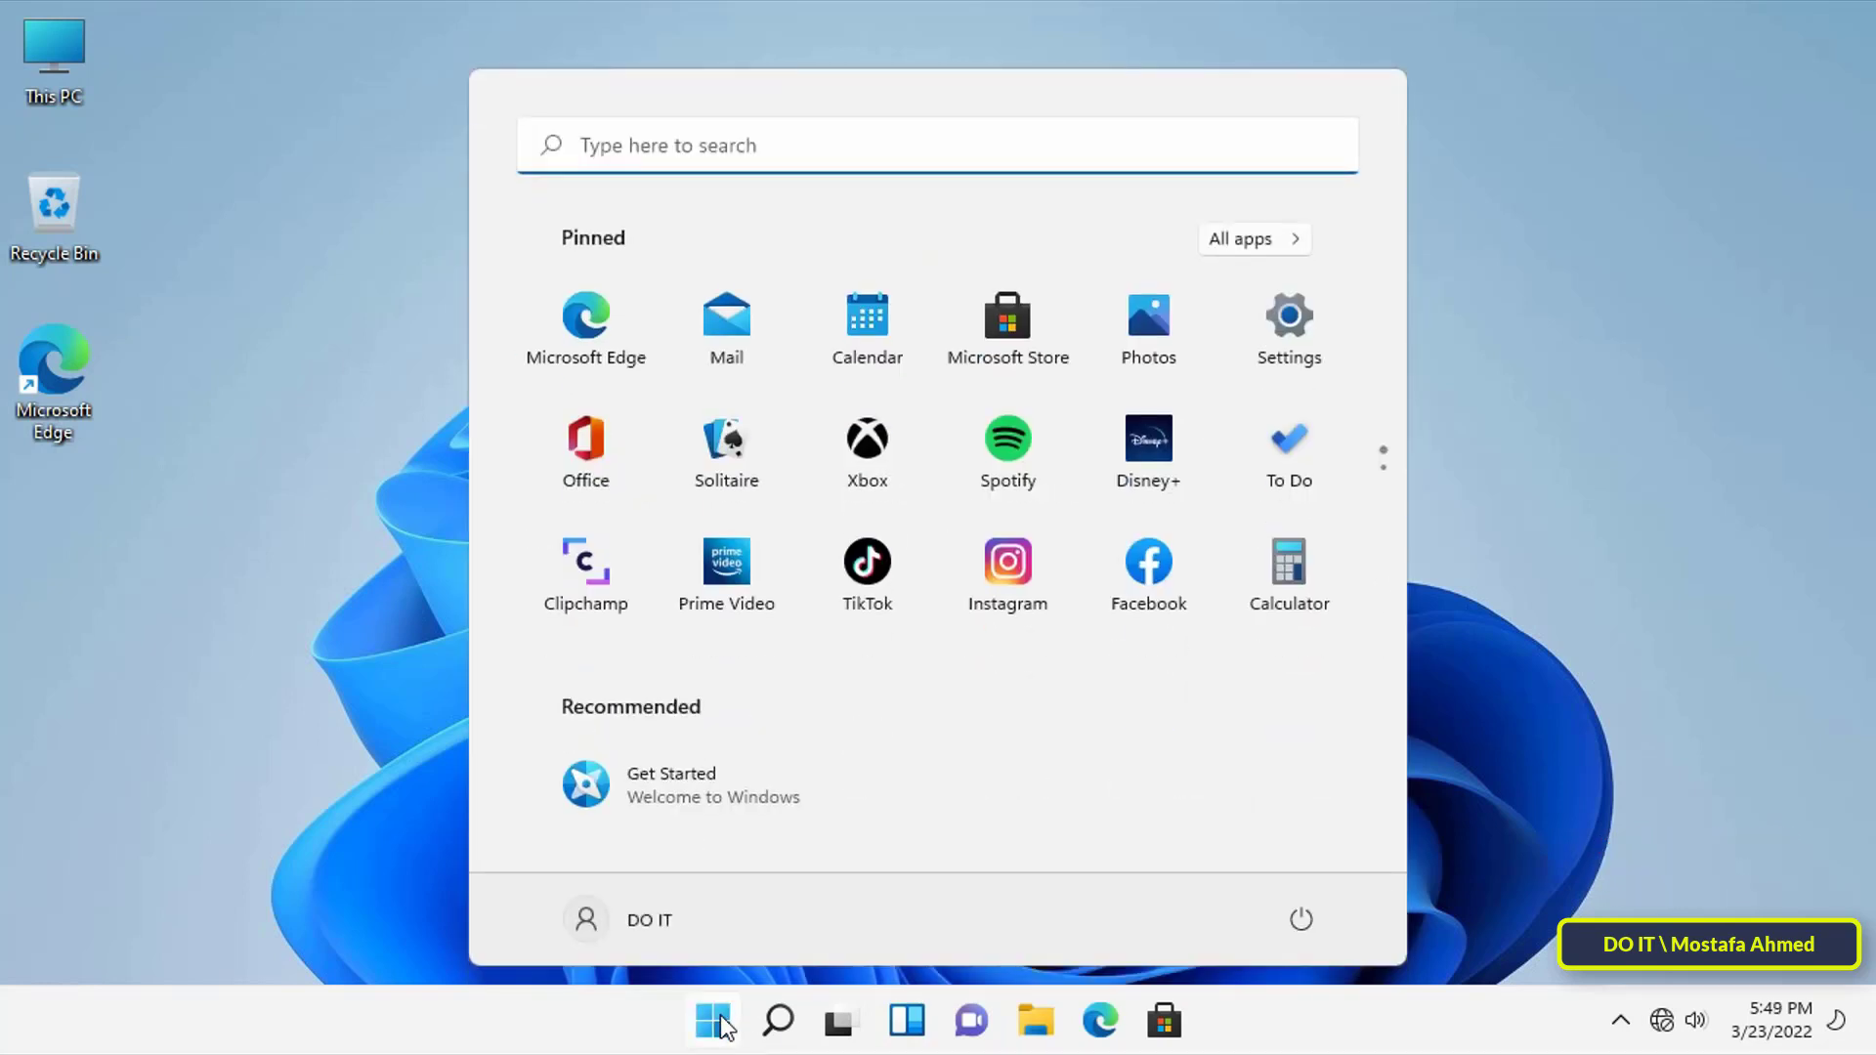
mouse_move(1301, 918)
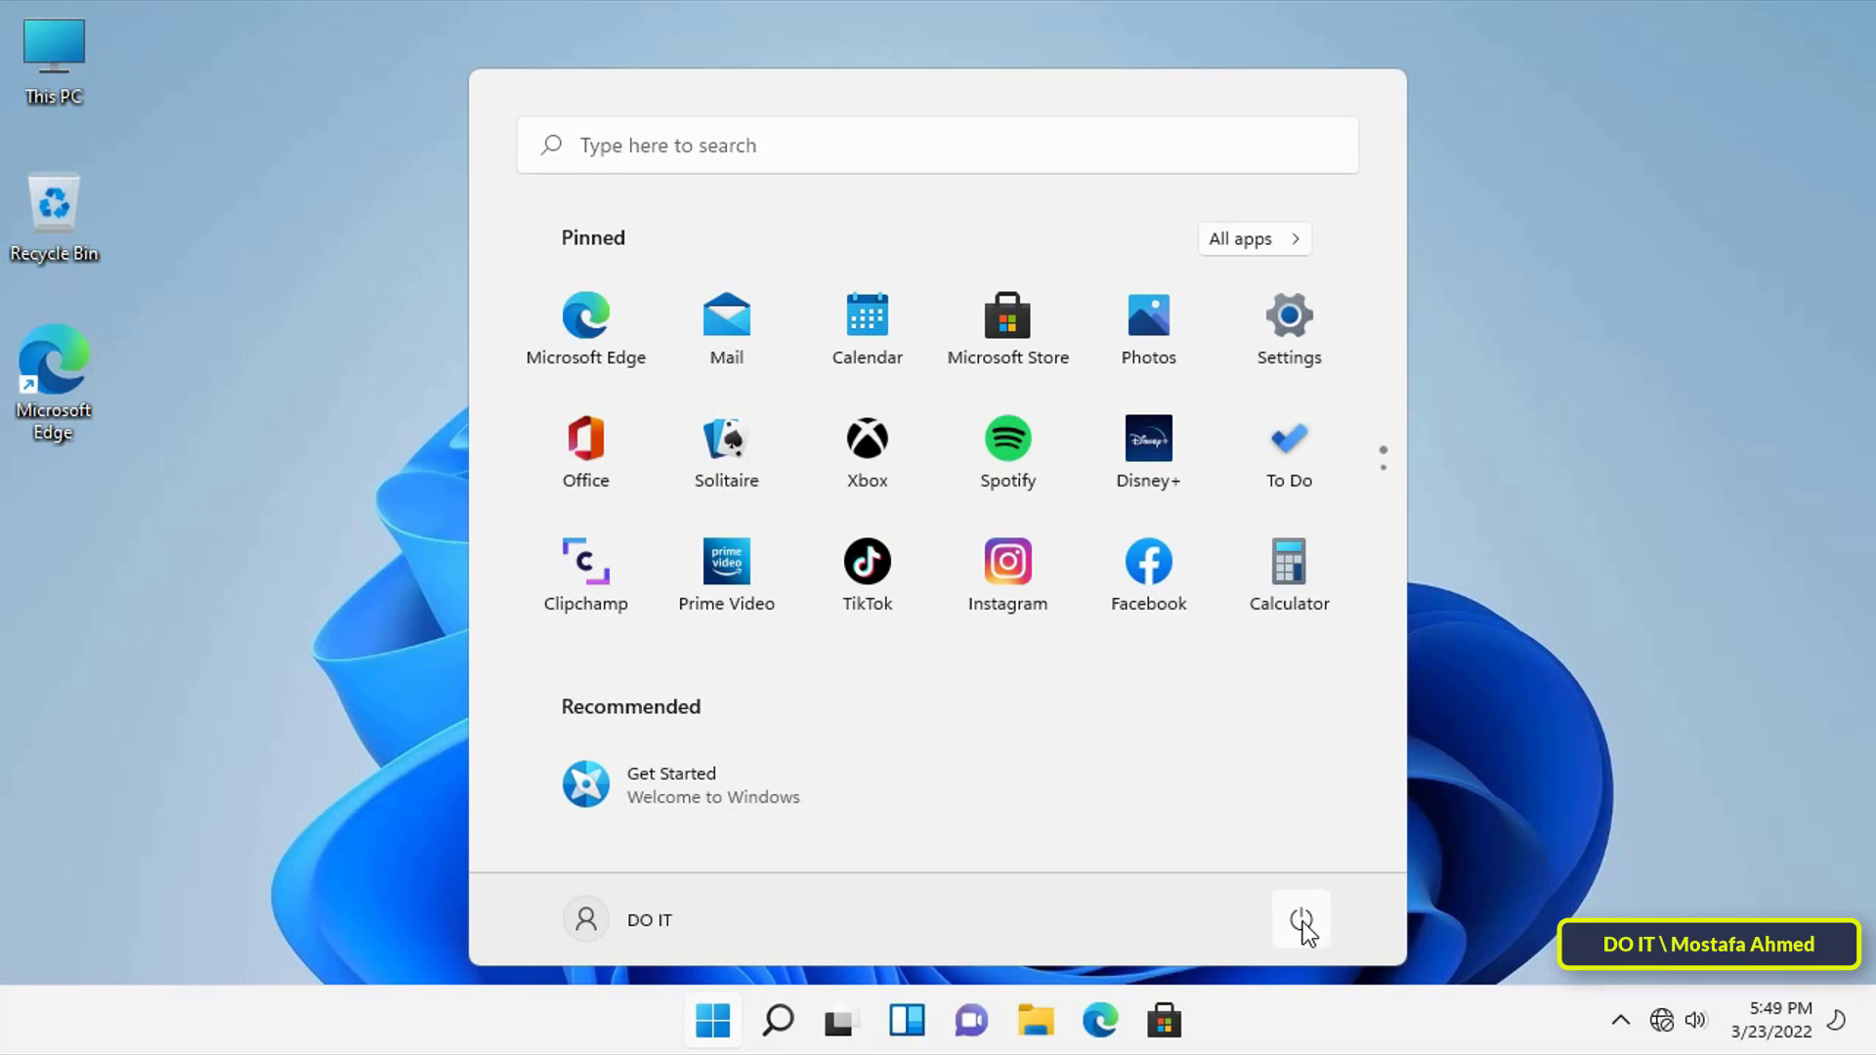
mouse_move(1301, 933)
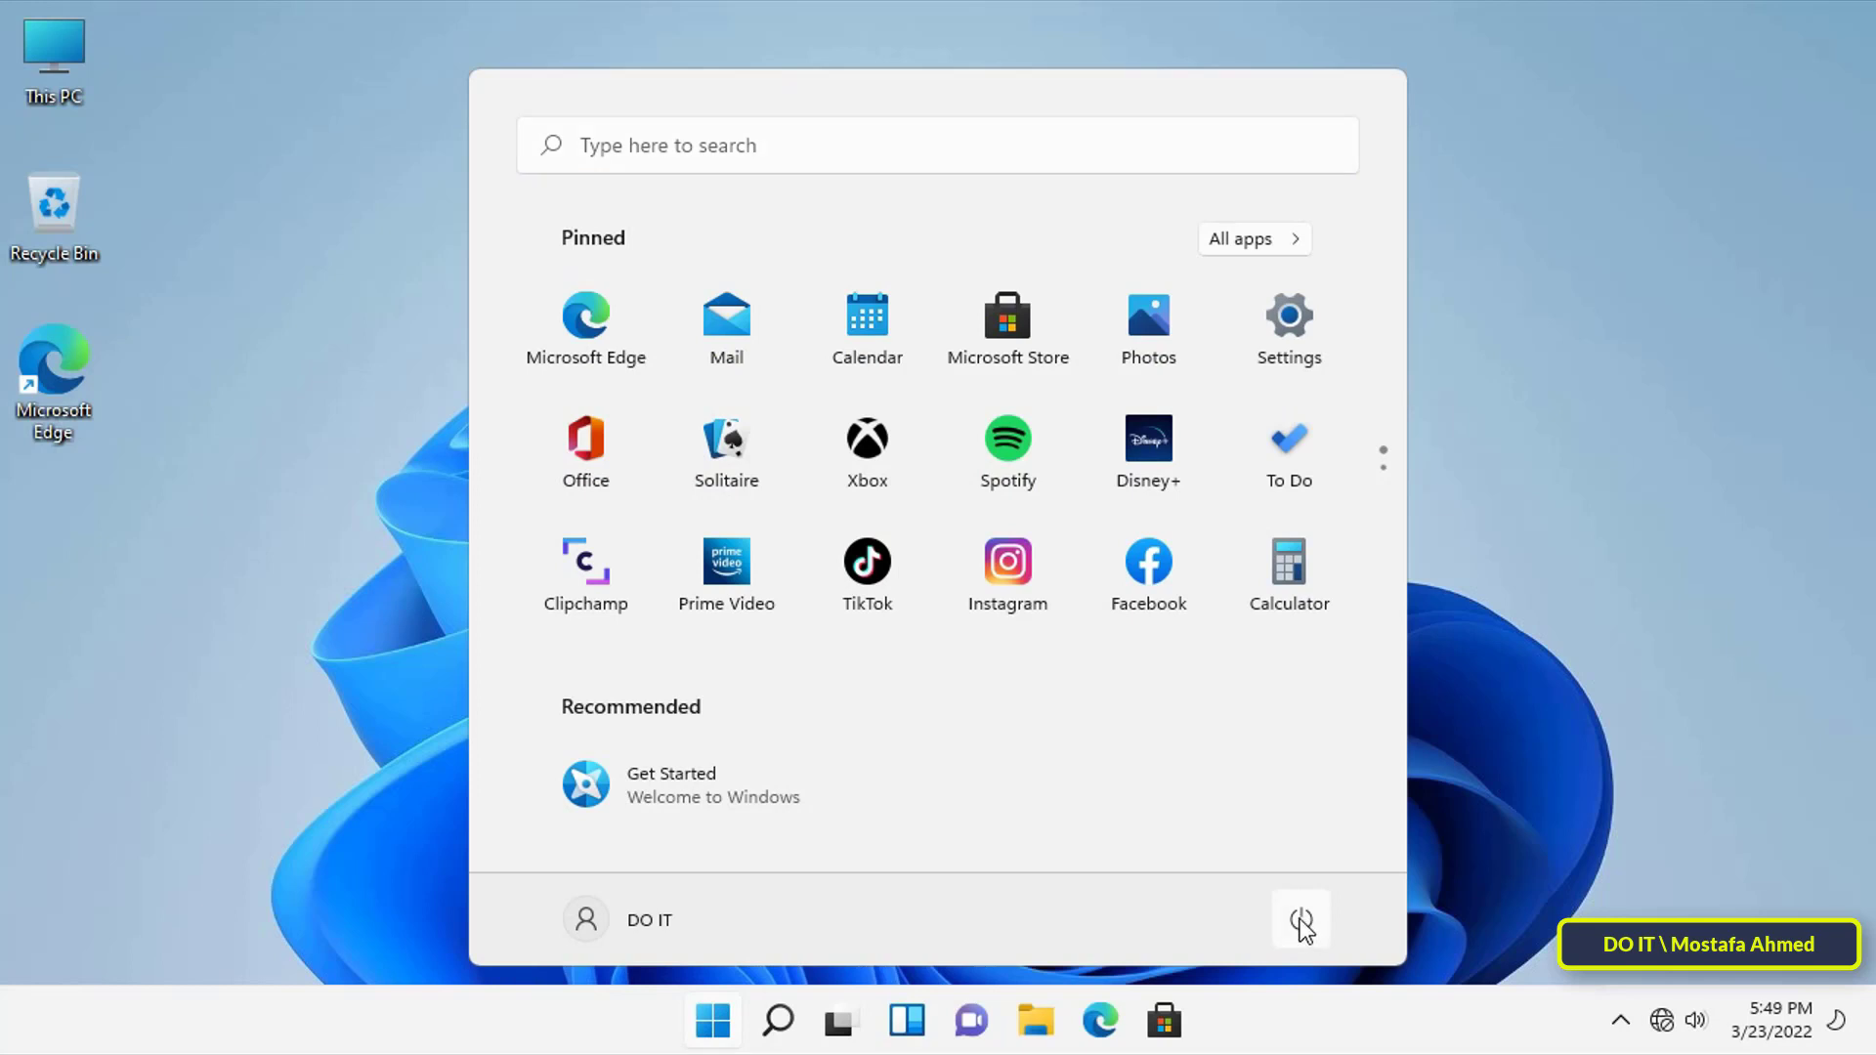
click(1301, 919)
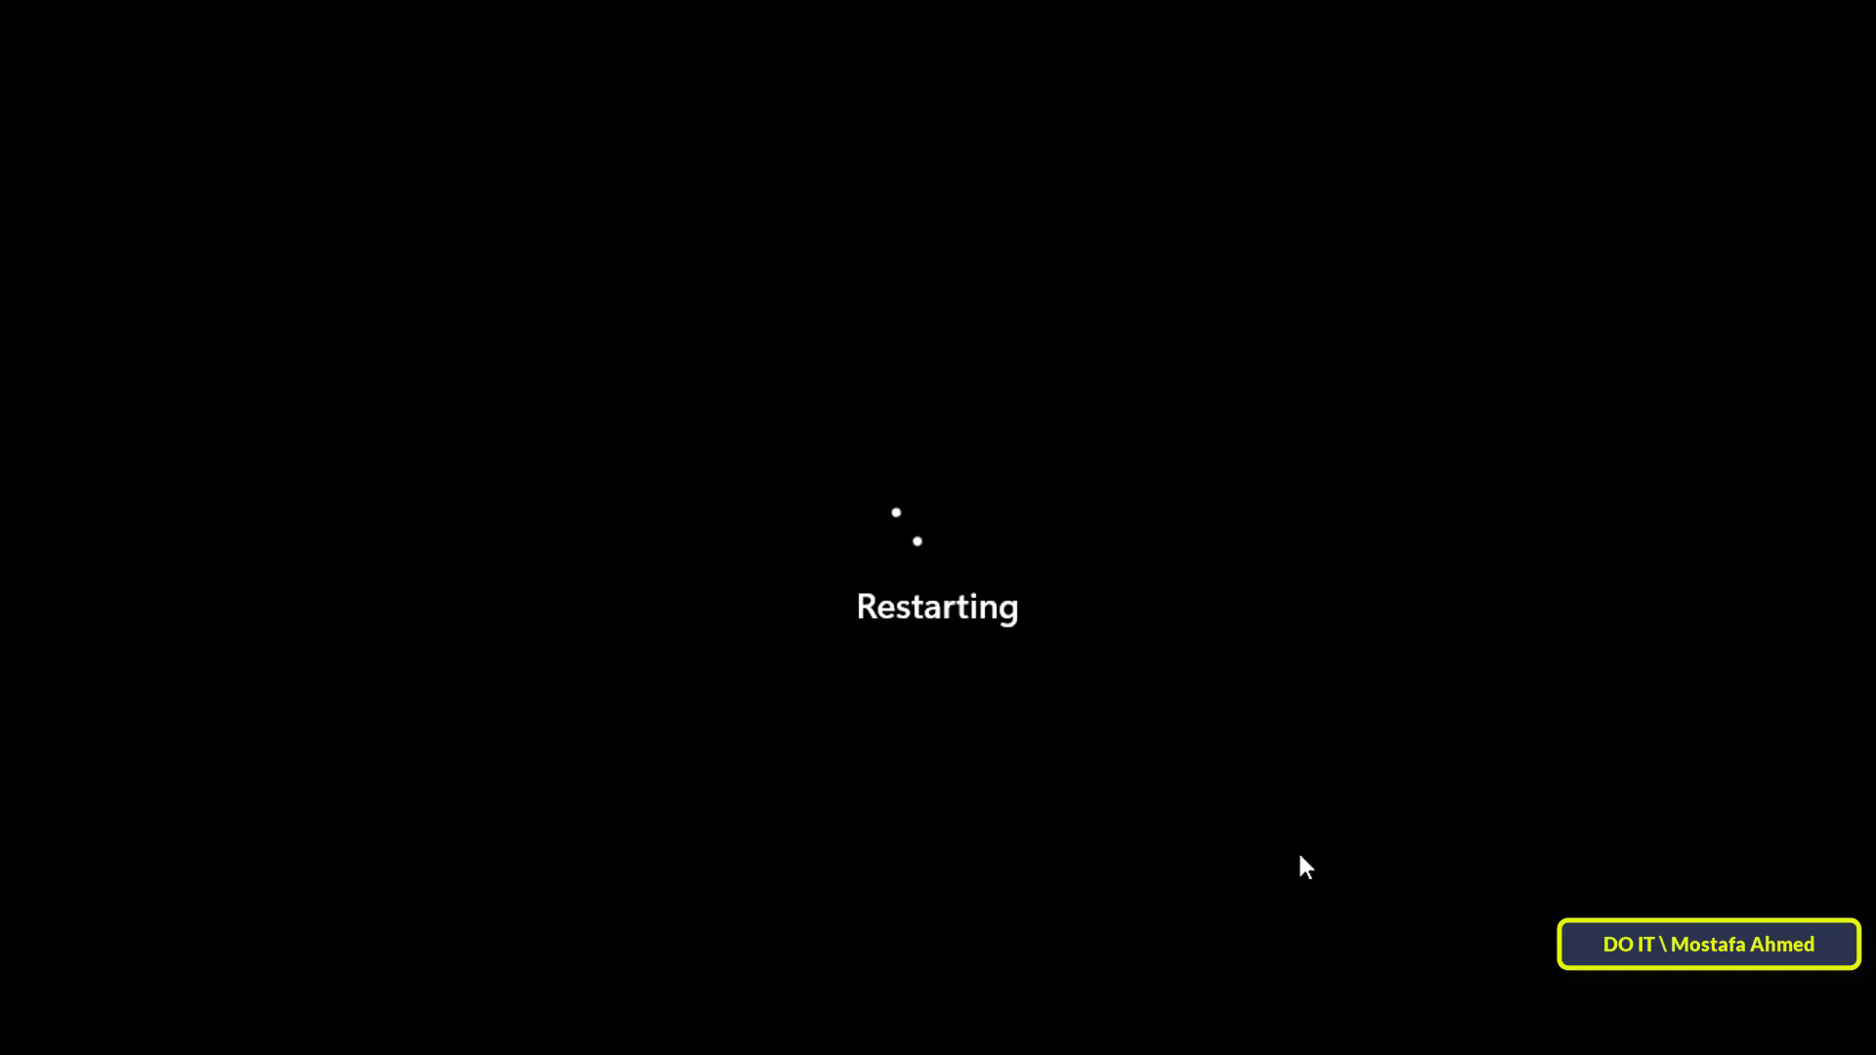
mouse_move(1125, 726)
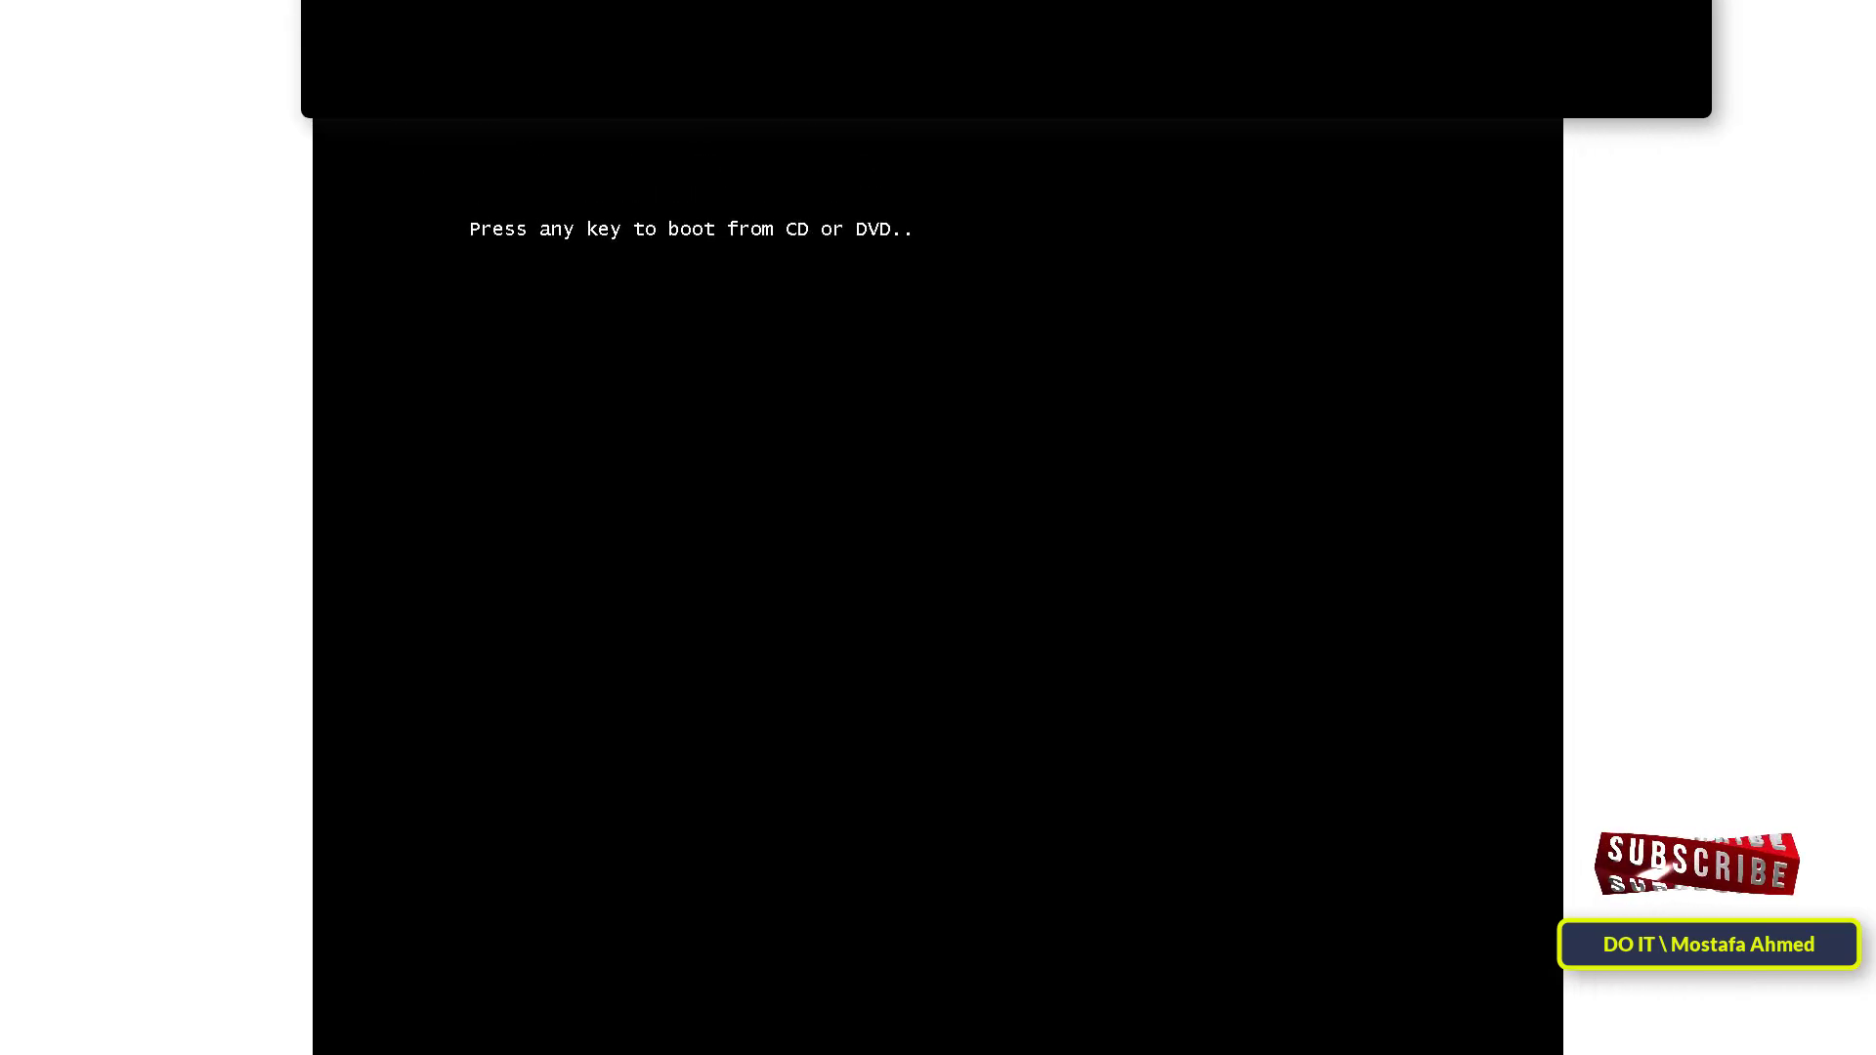
Boot from the DVD, keep default language settings, and choose 'Repair your computer'.
key(space)
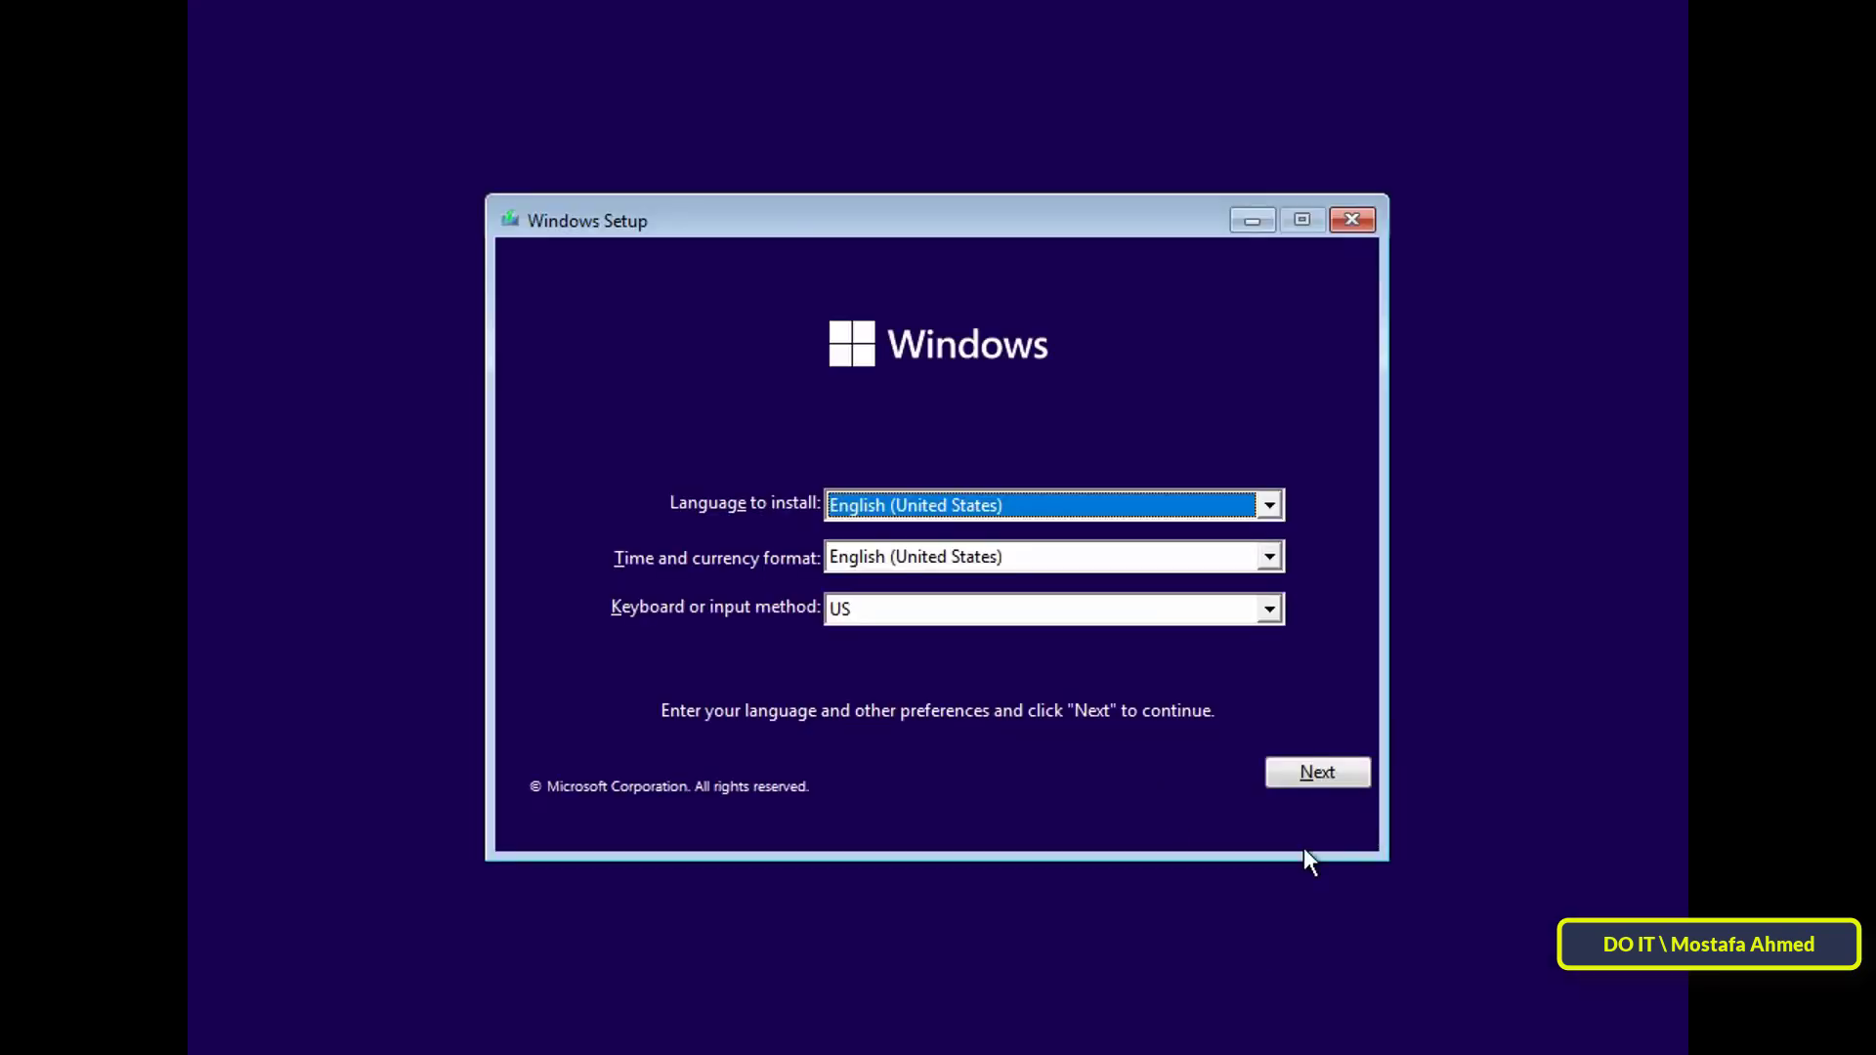
click(1316, 772)
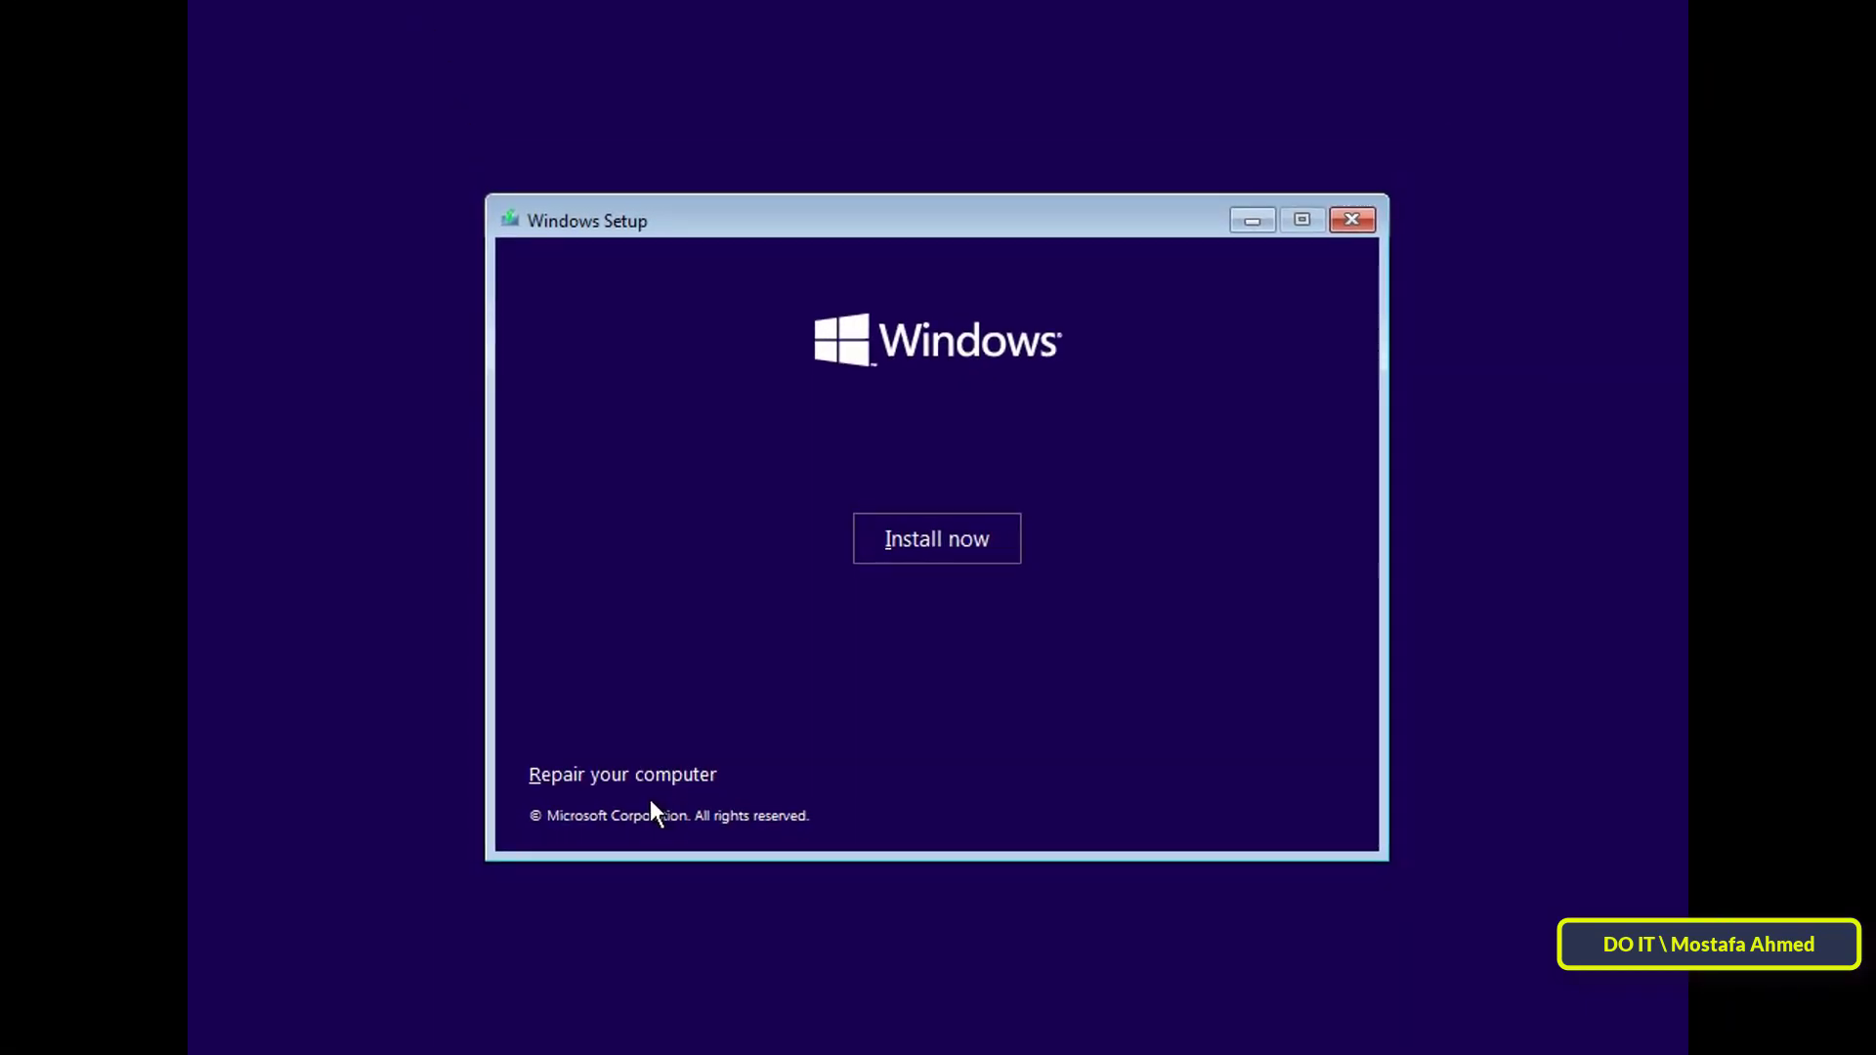
click(621, 774)
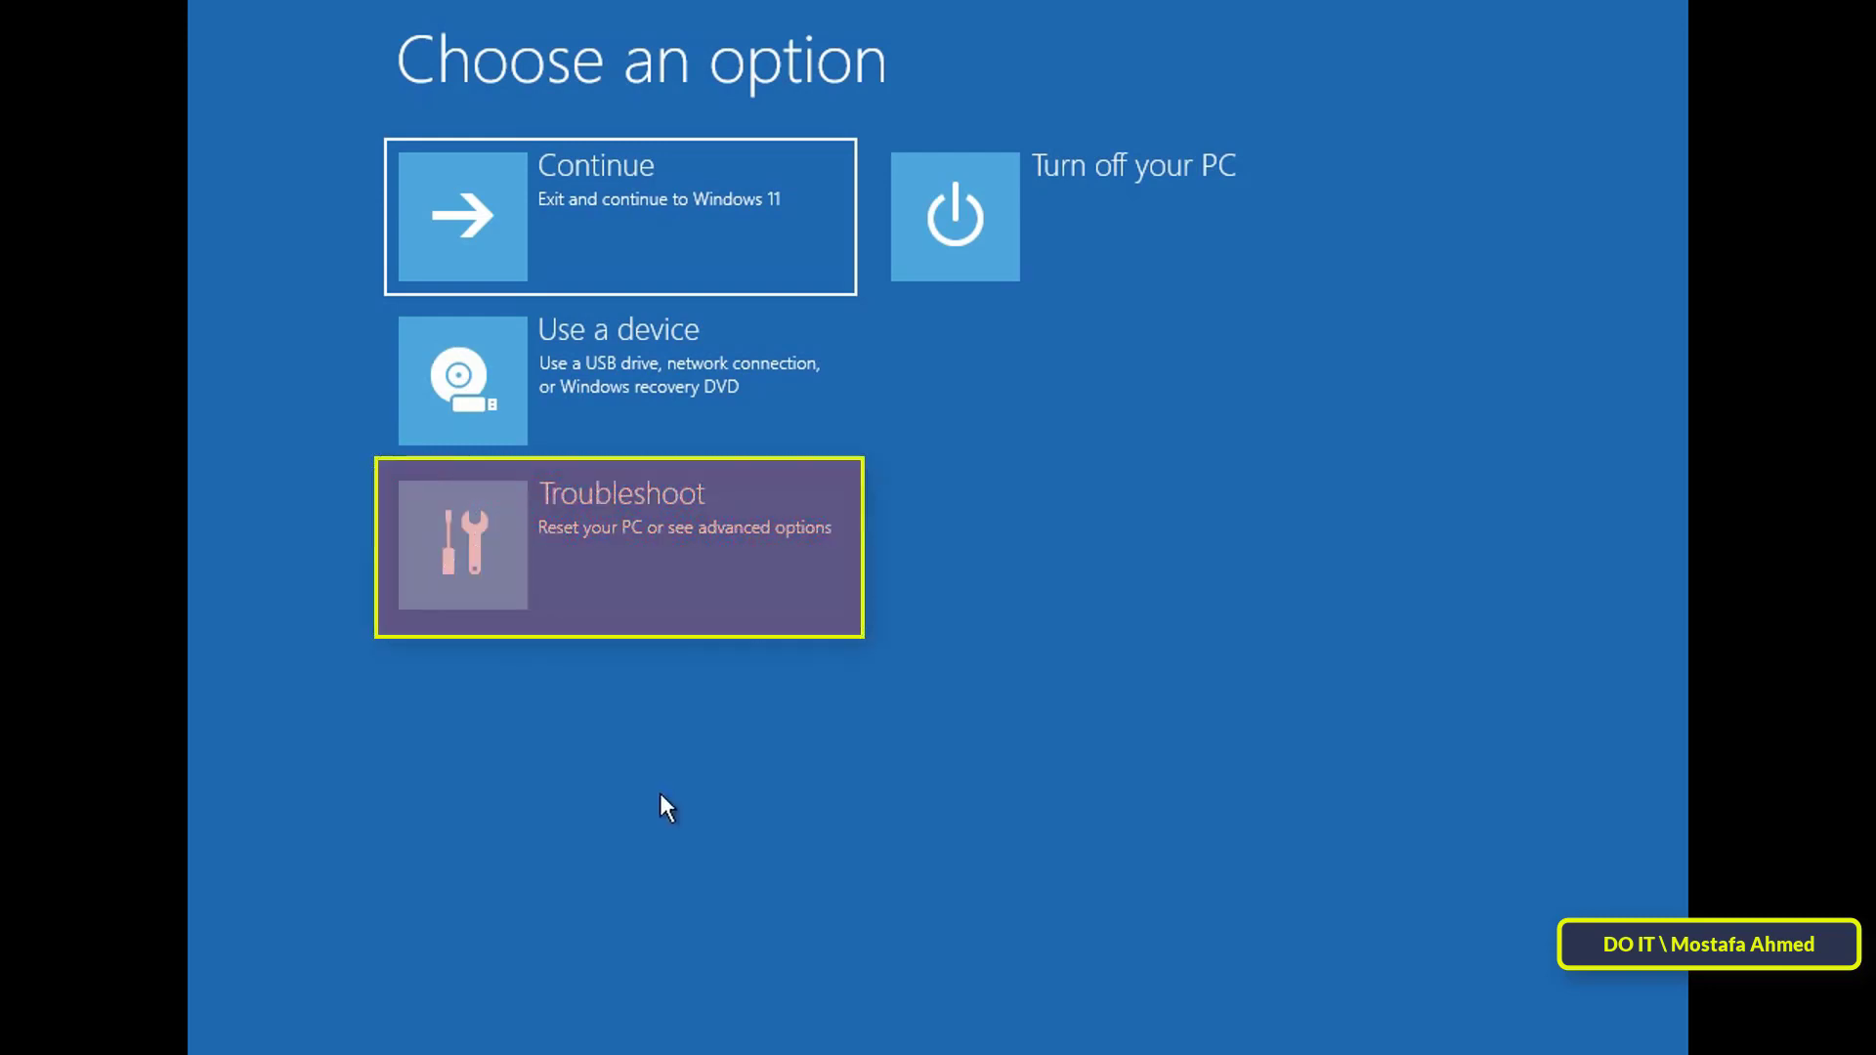
mouse_move(676, 593)
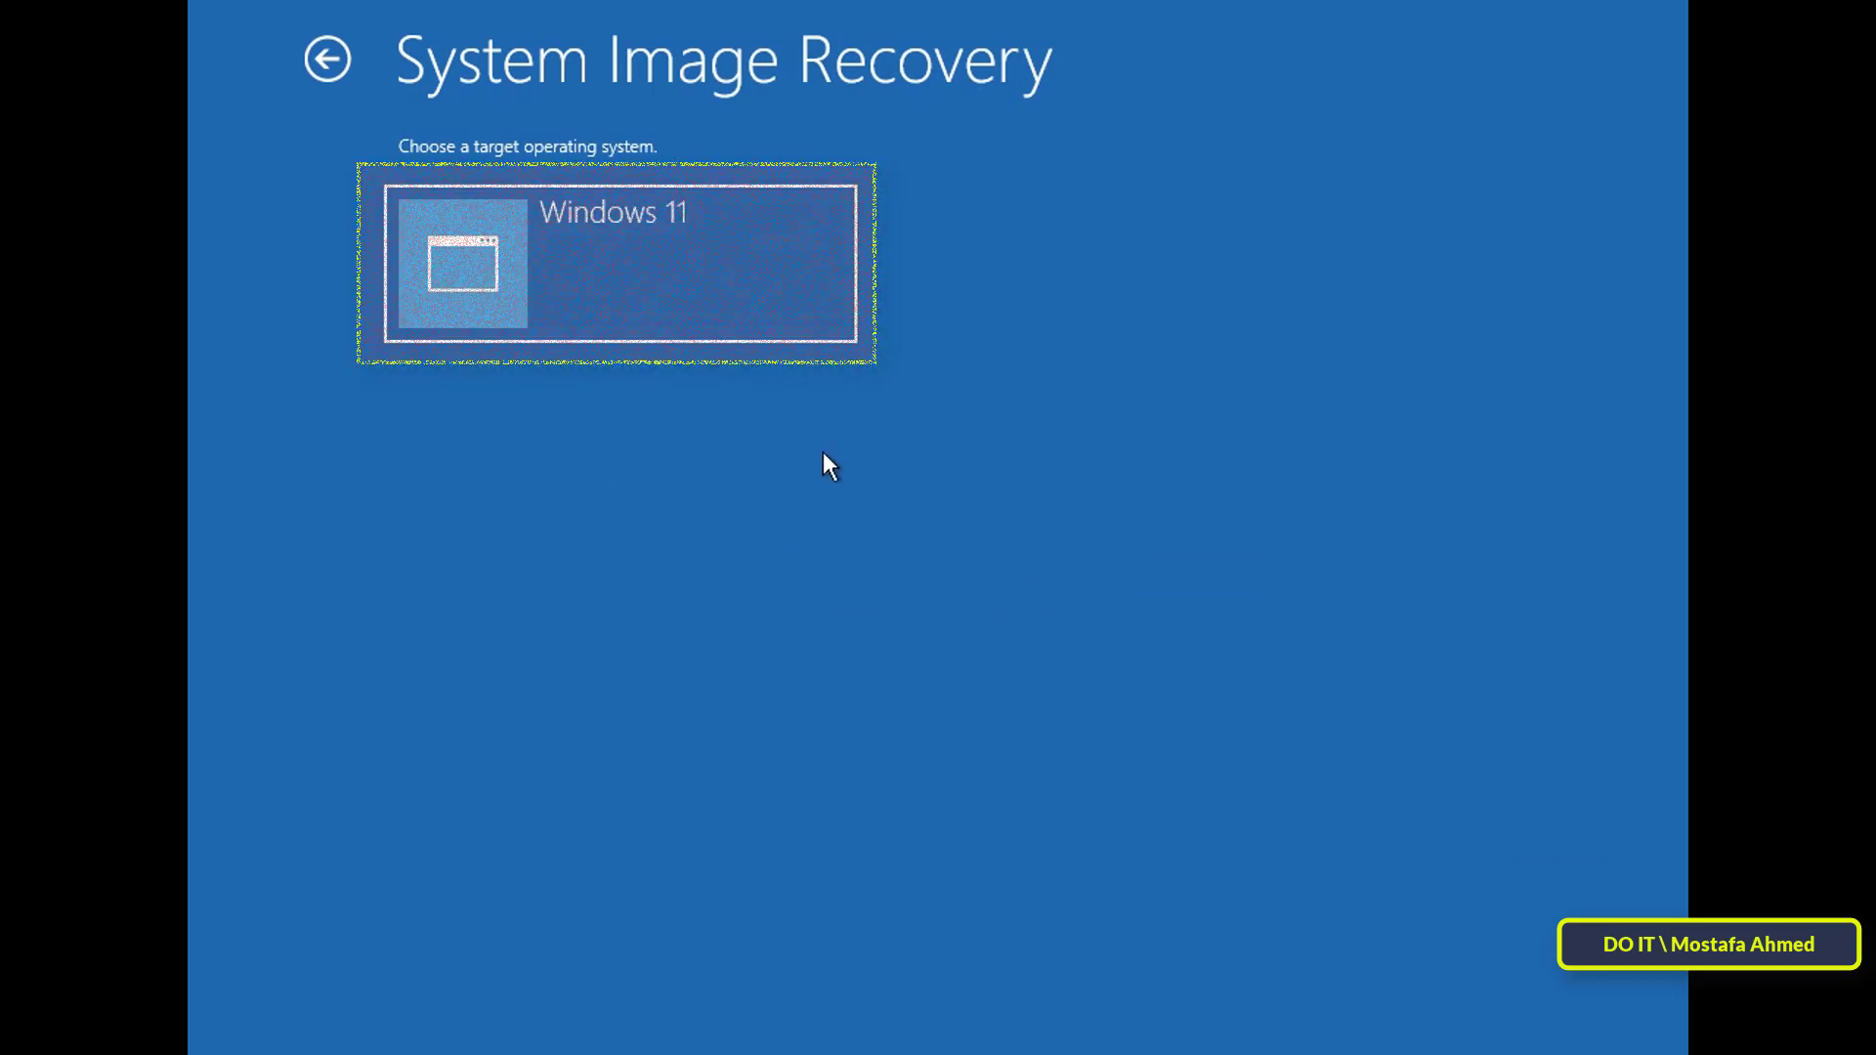
Pick Windows 11 as the target operating system for System Image Recovery.
click(614, 262)
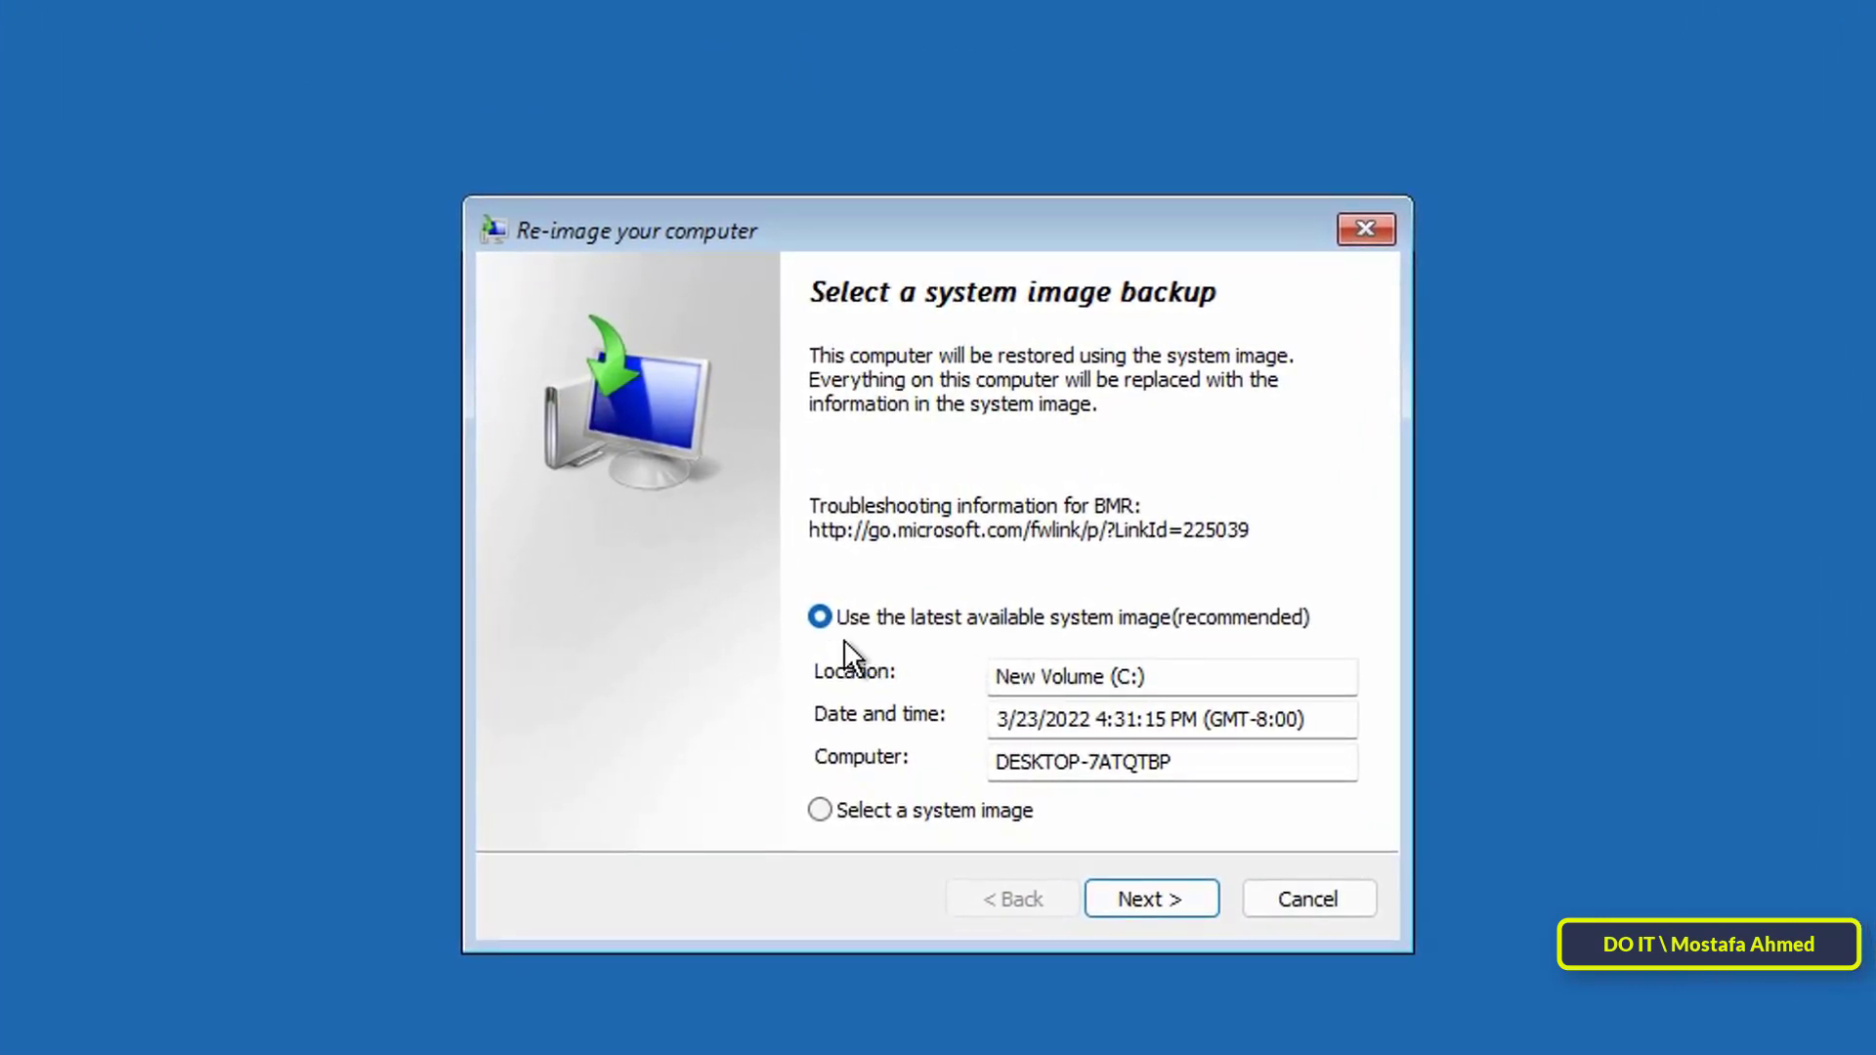
mouse_move(928, 658)
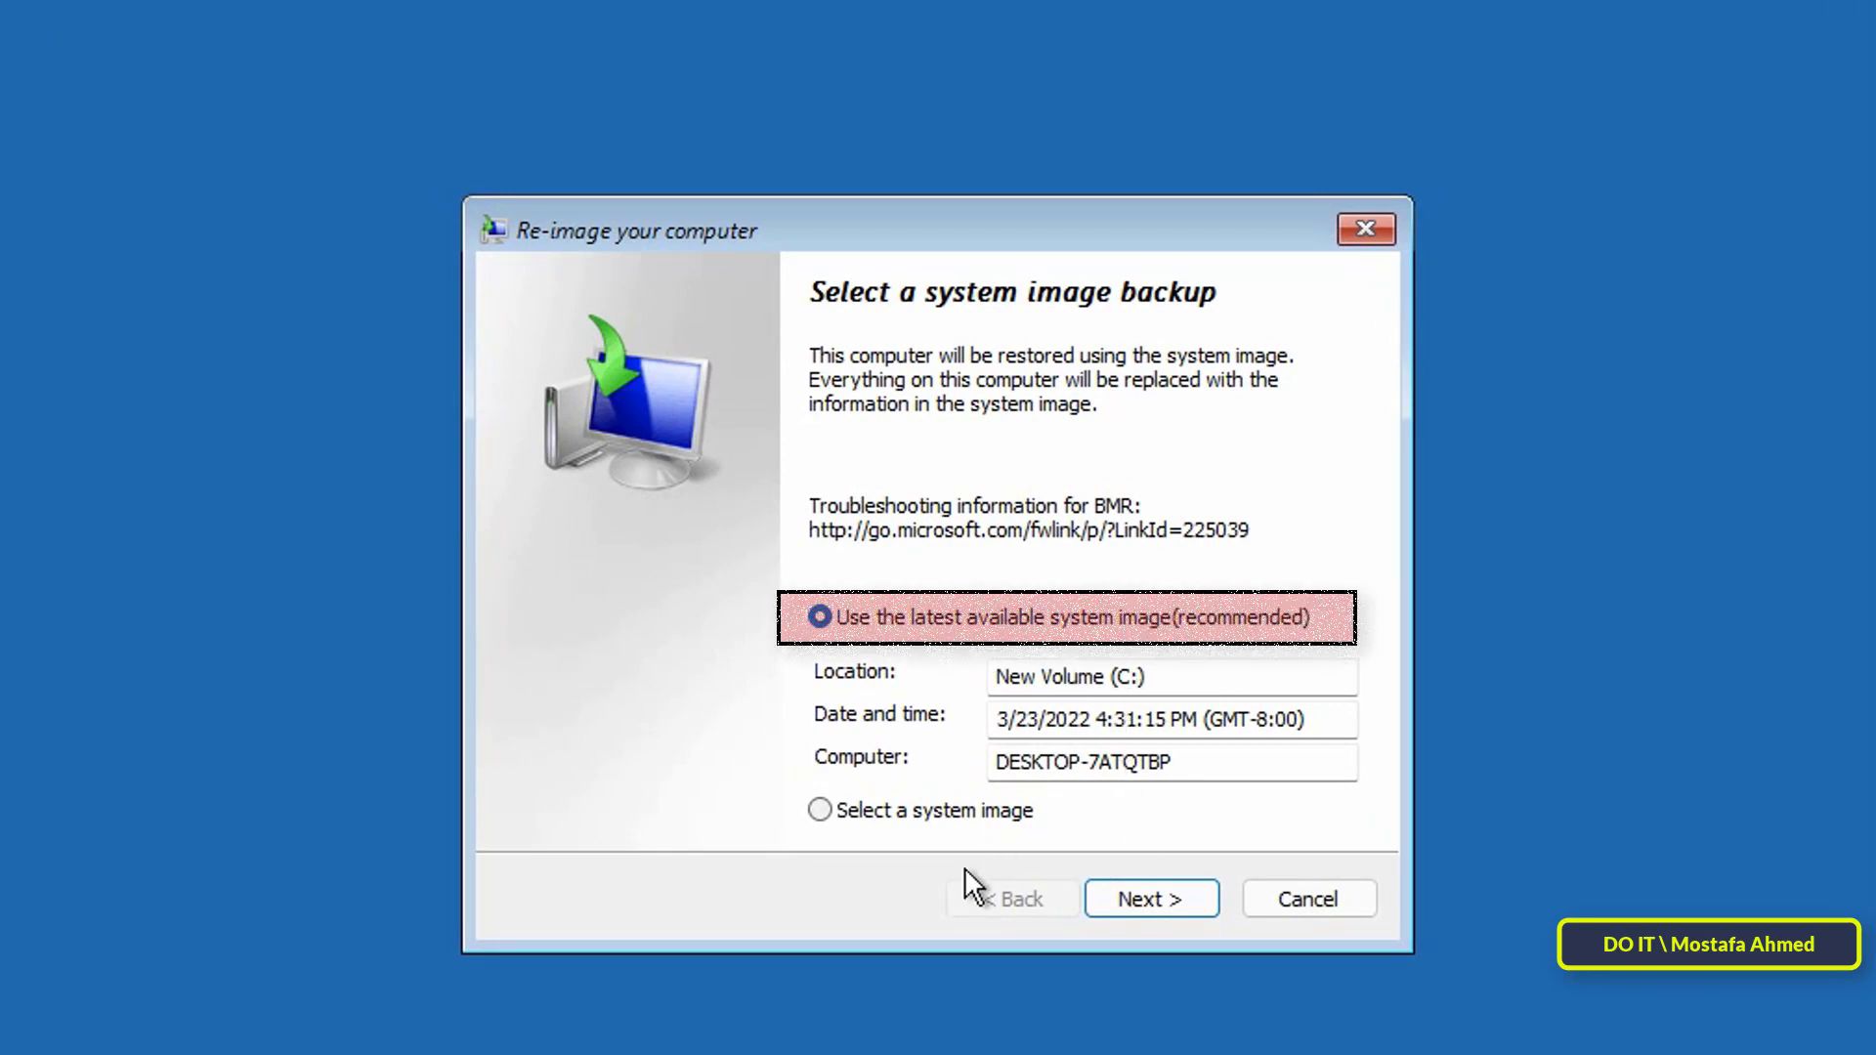
mouse_move(911, 975)
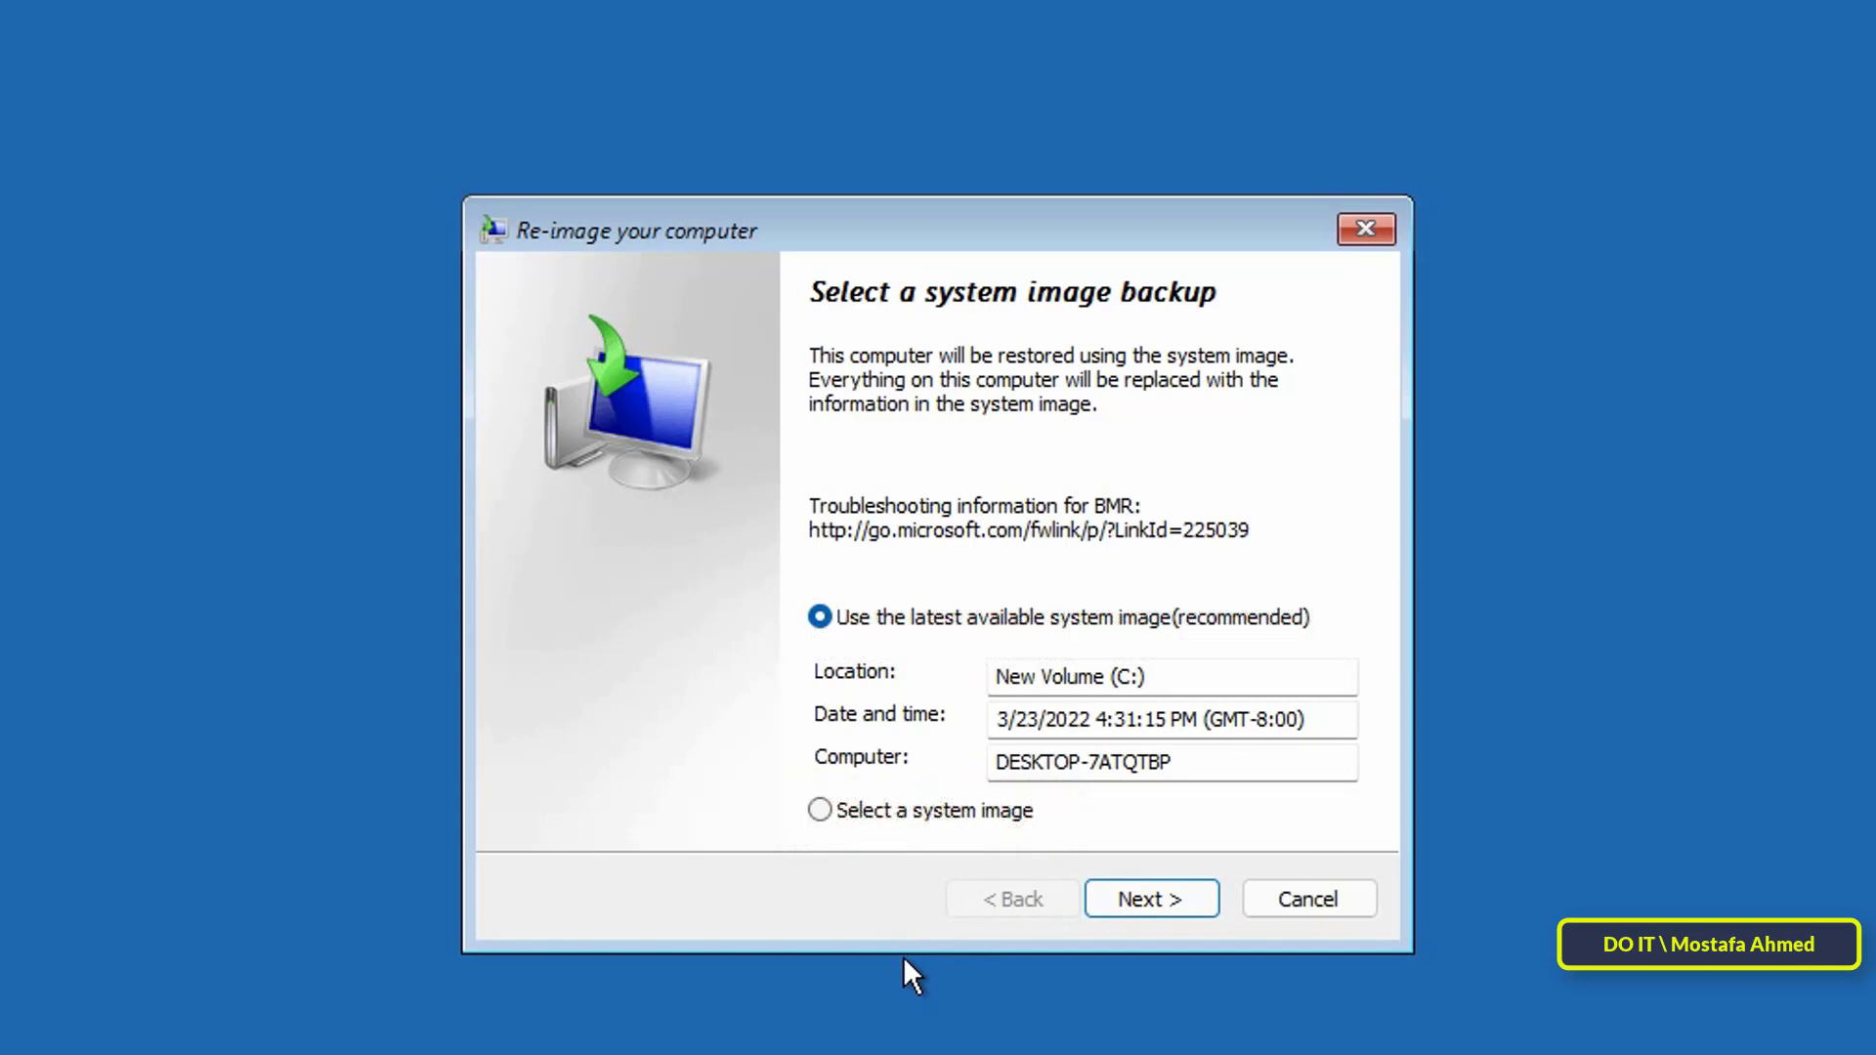
Re-image the PC from the latest system image with default restore options, confirming data replacement.
click(1150, 899)
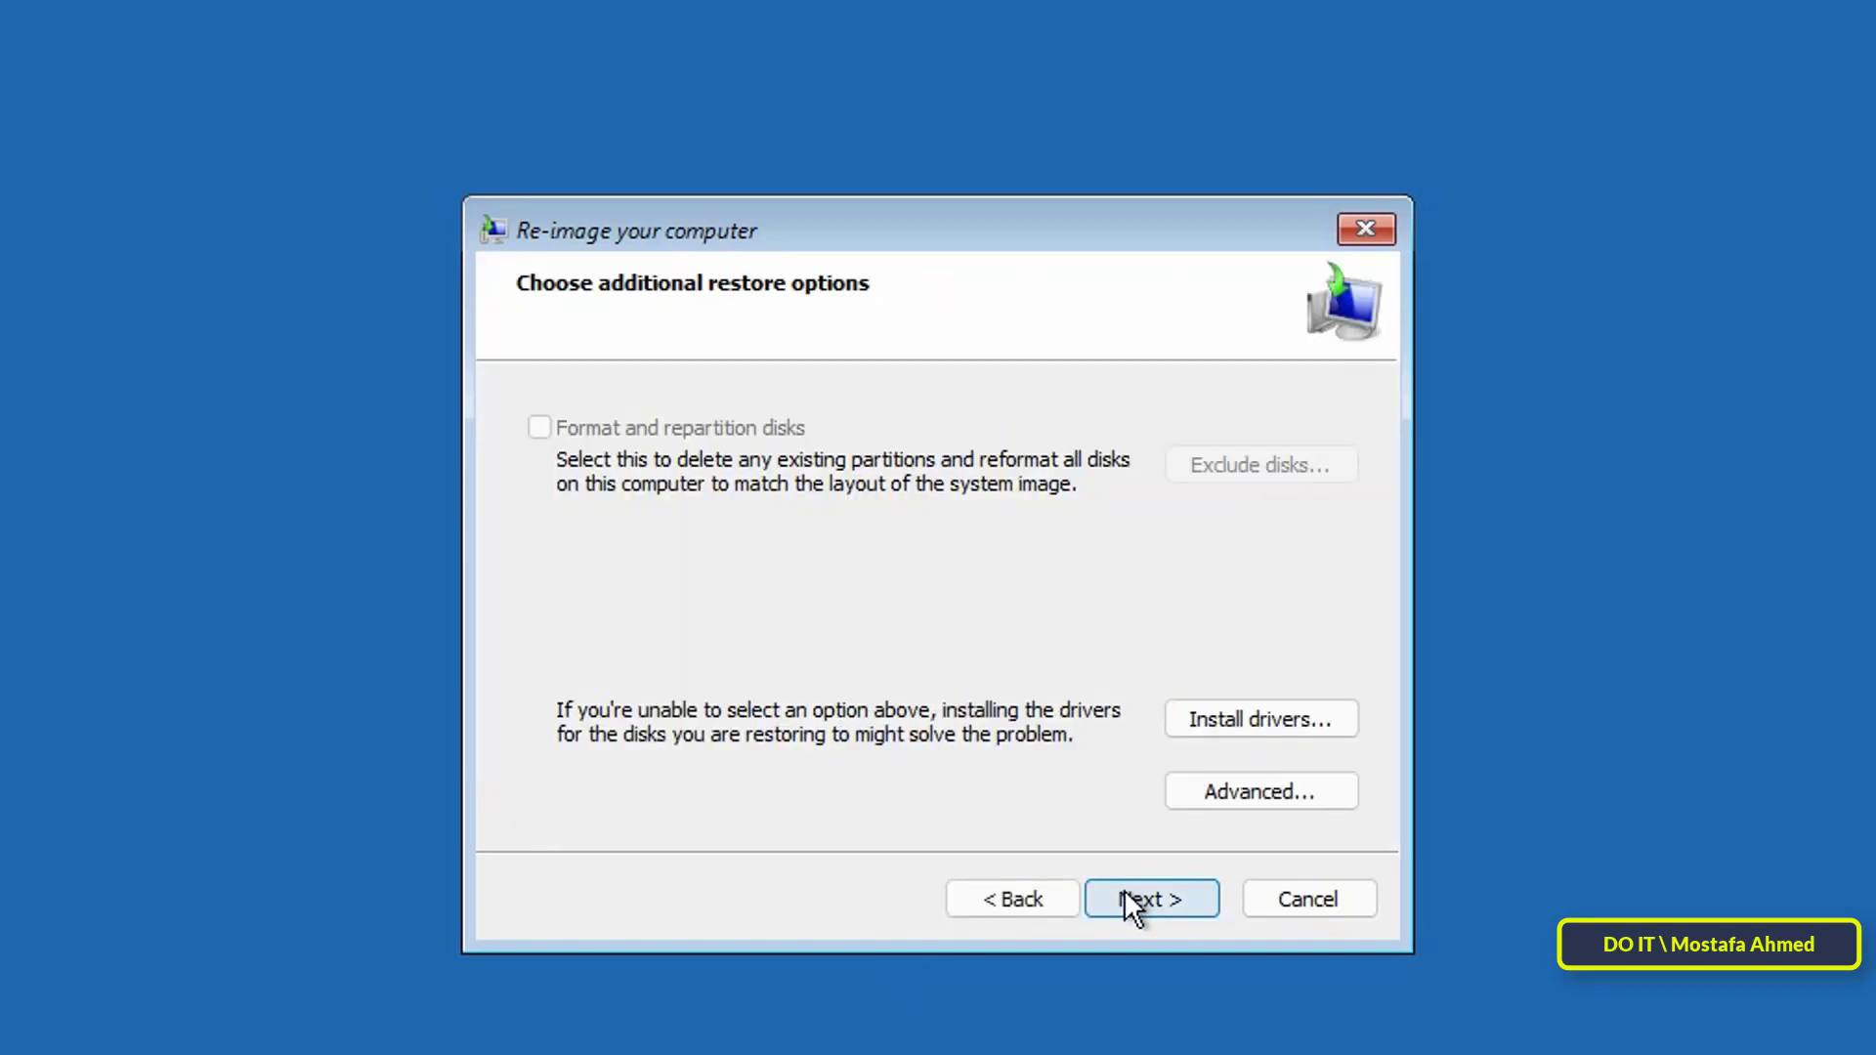
click(1150, 899)
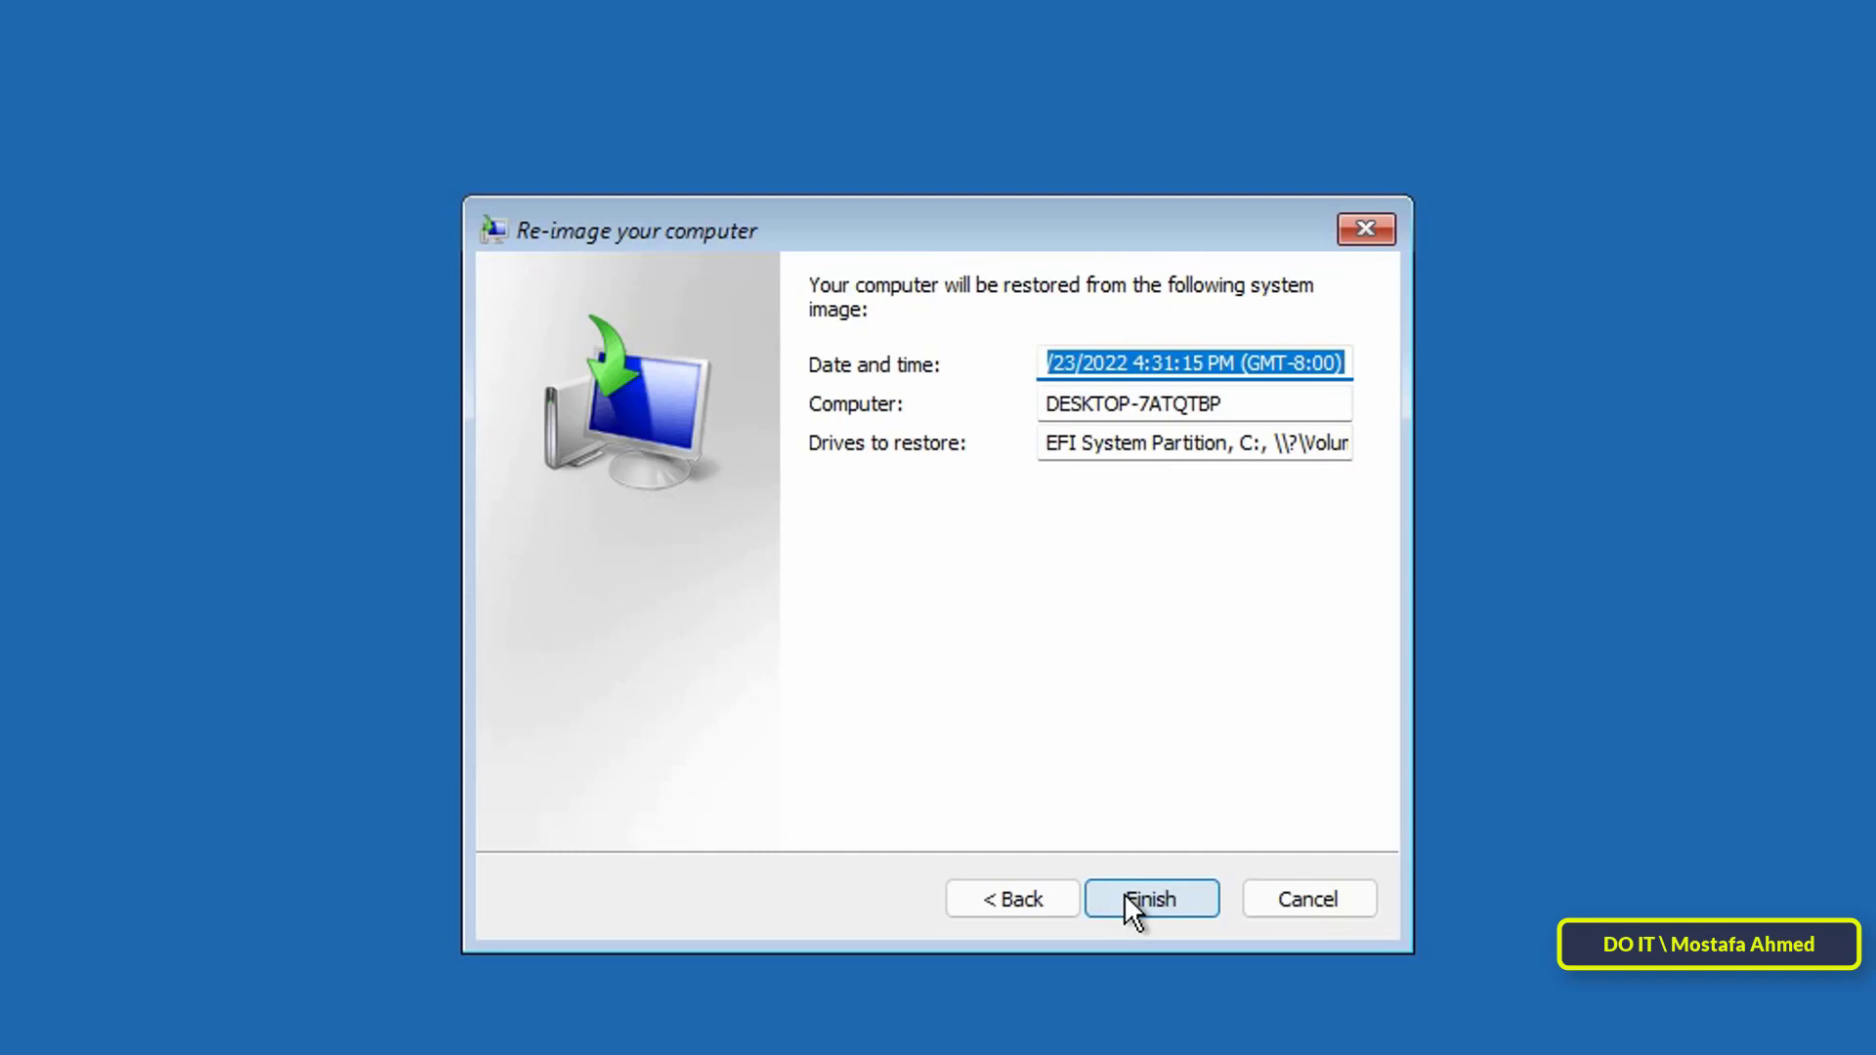
click(1150, 899)
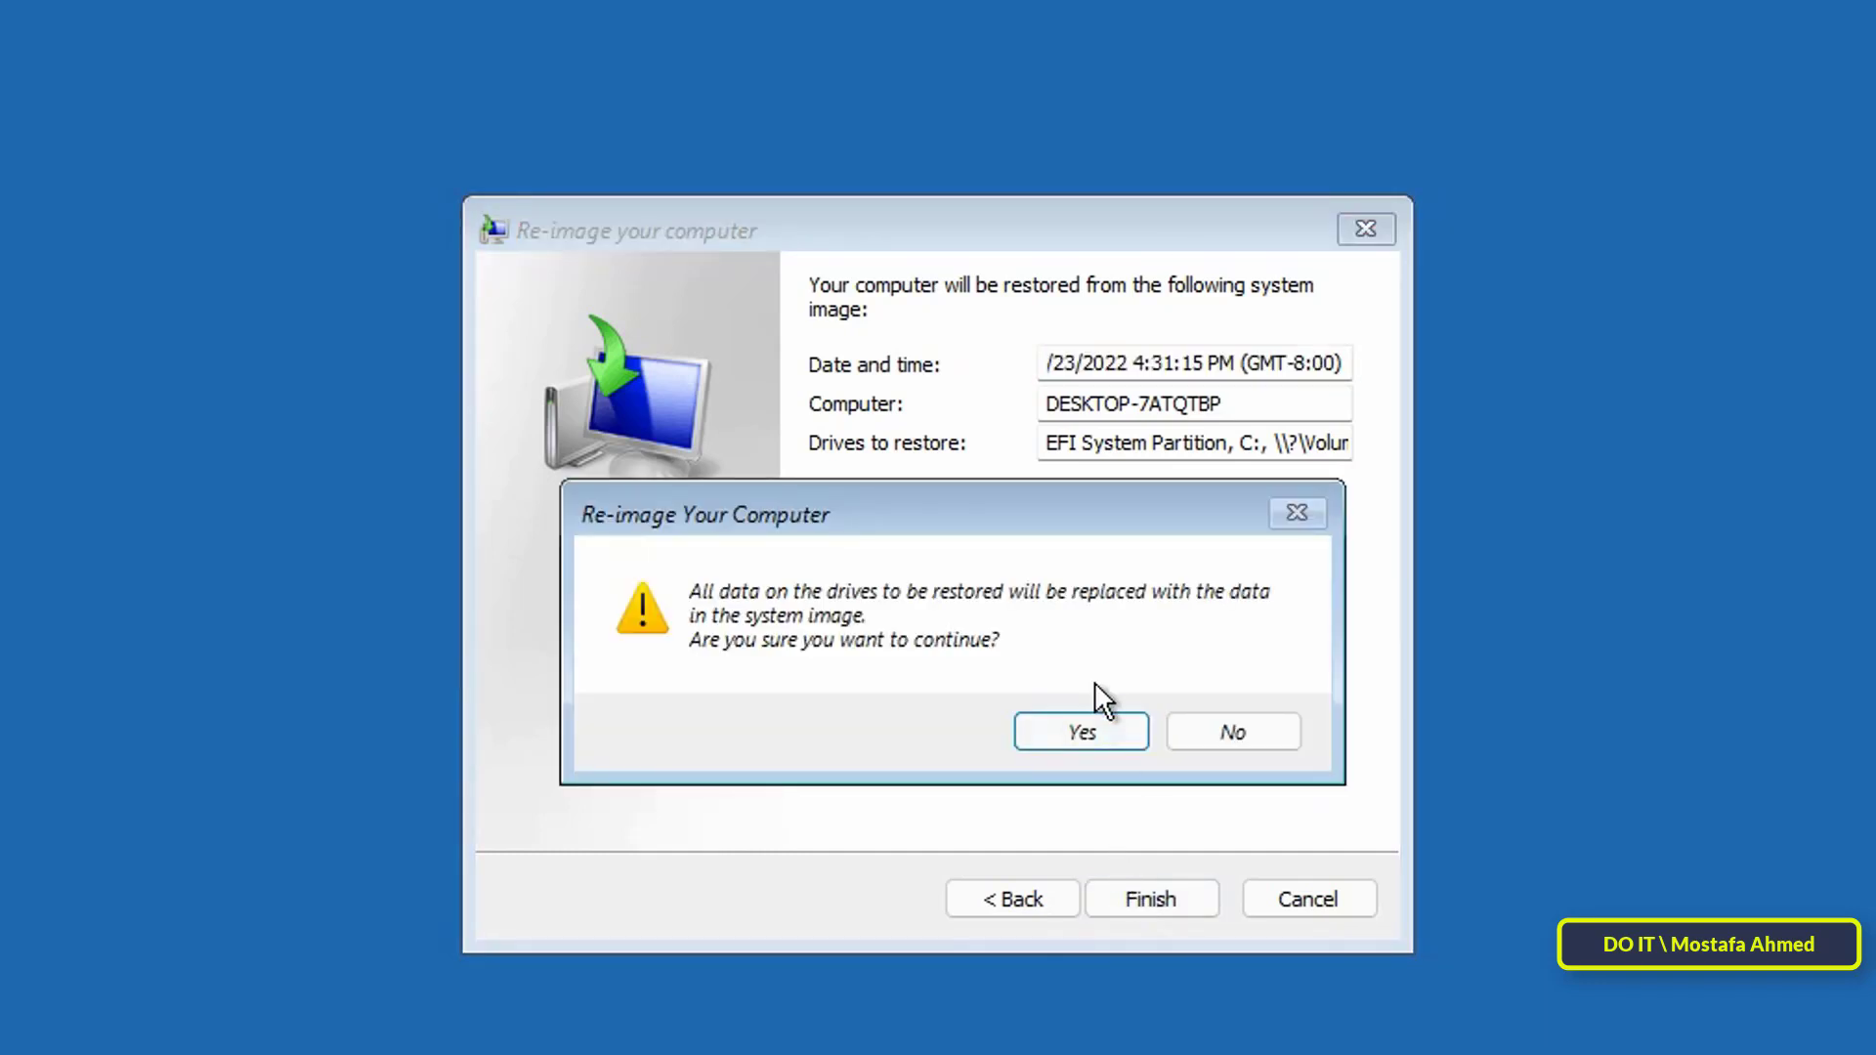
click(1079, 731)
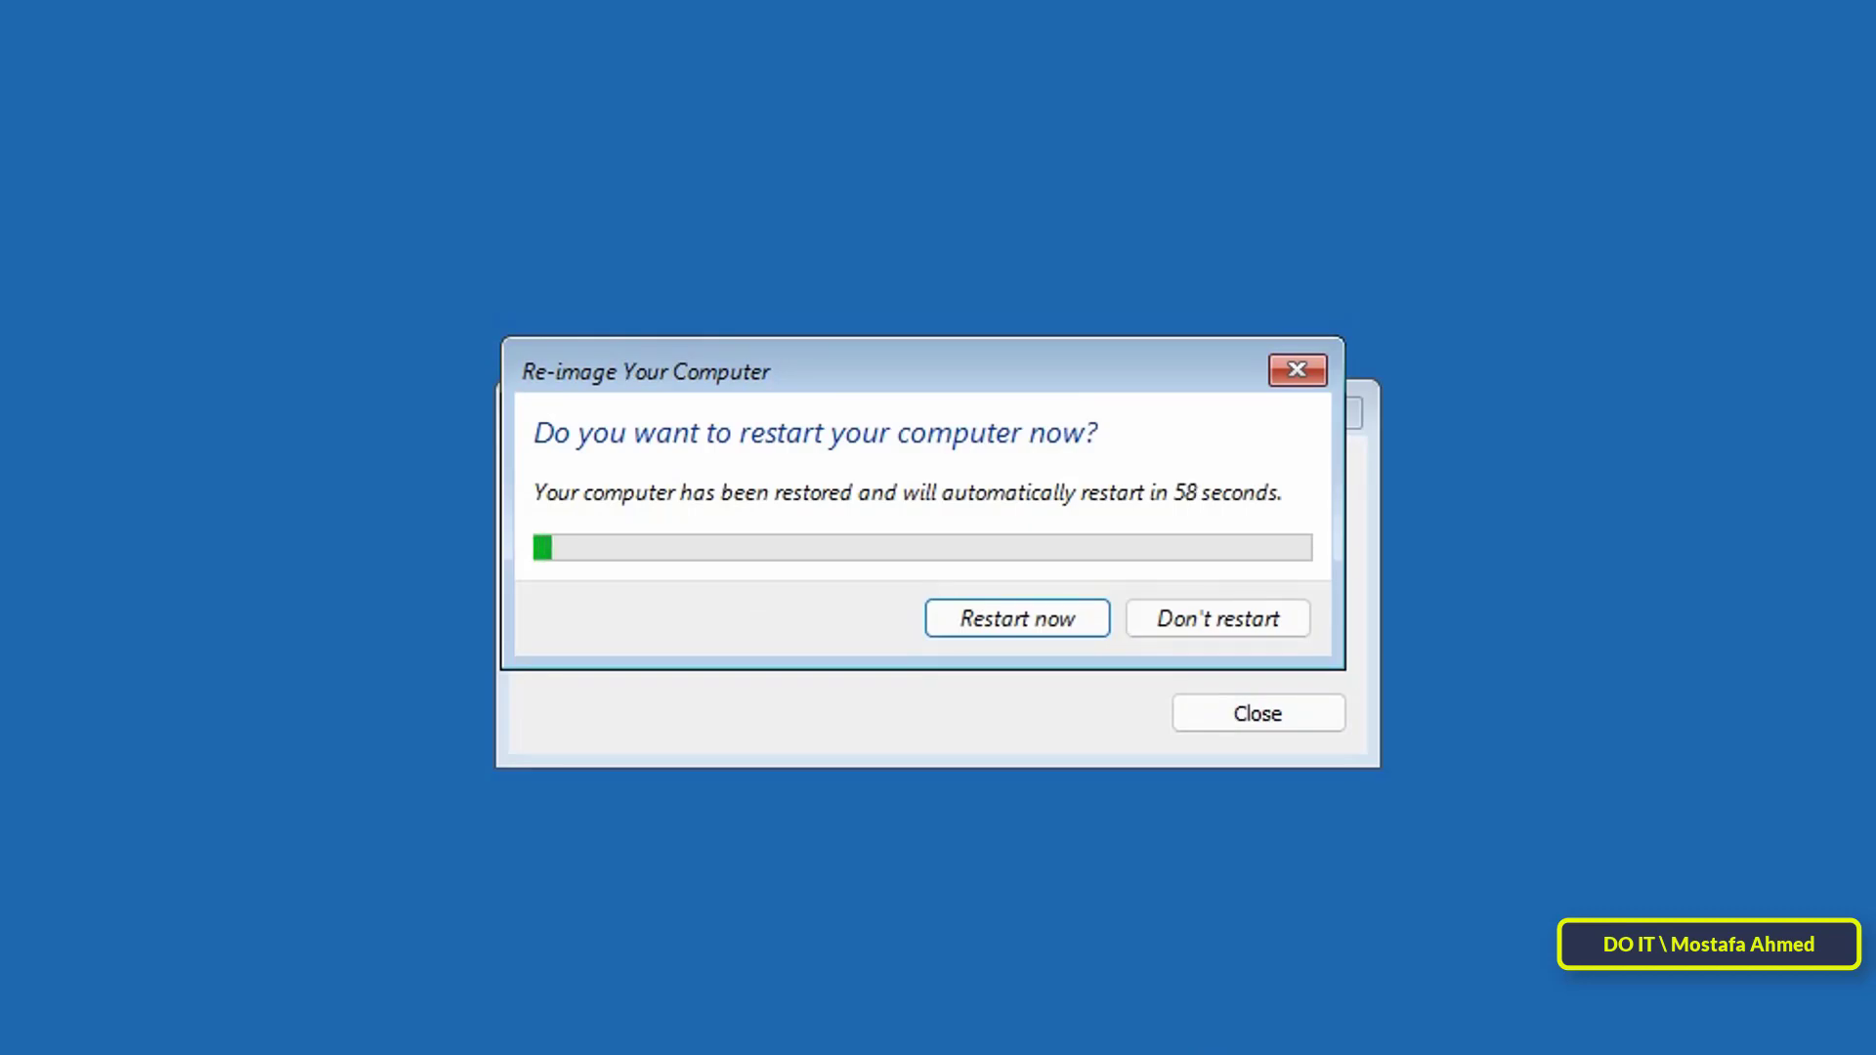
mouse_move(1032, 630)
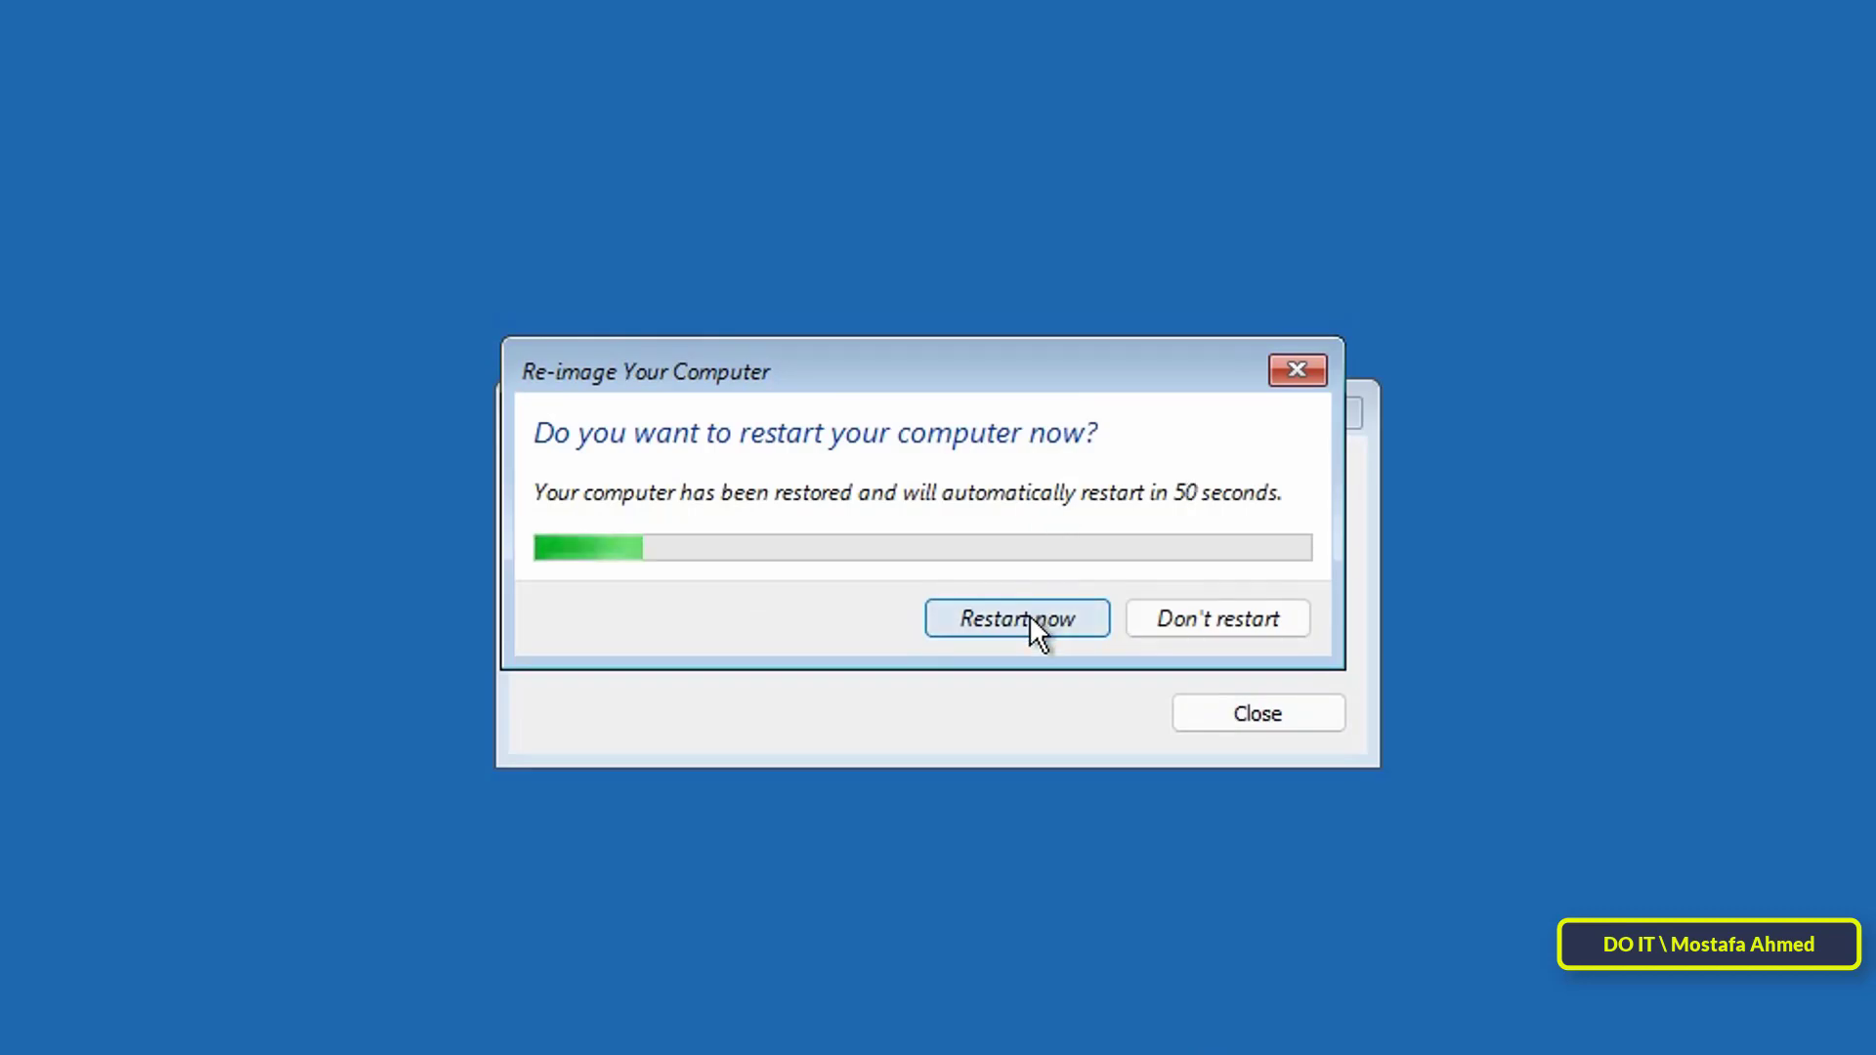
Restart the restored PC now and sign back in with the account password.
click(1016, 619)
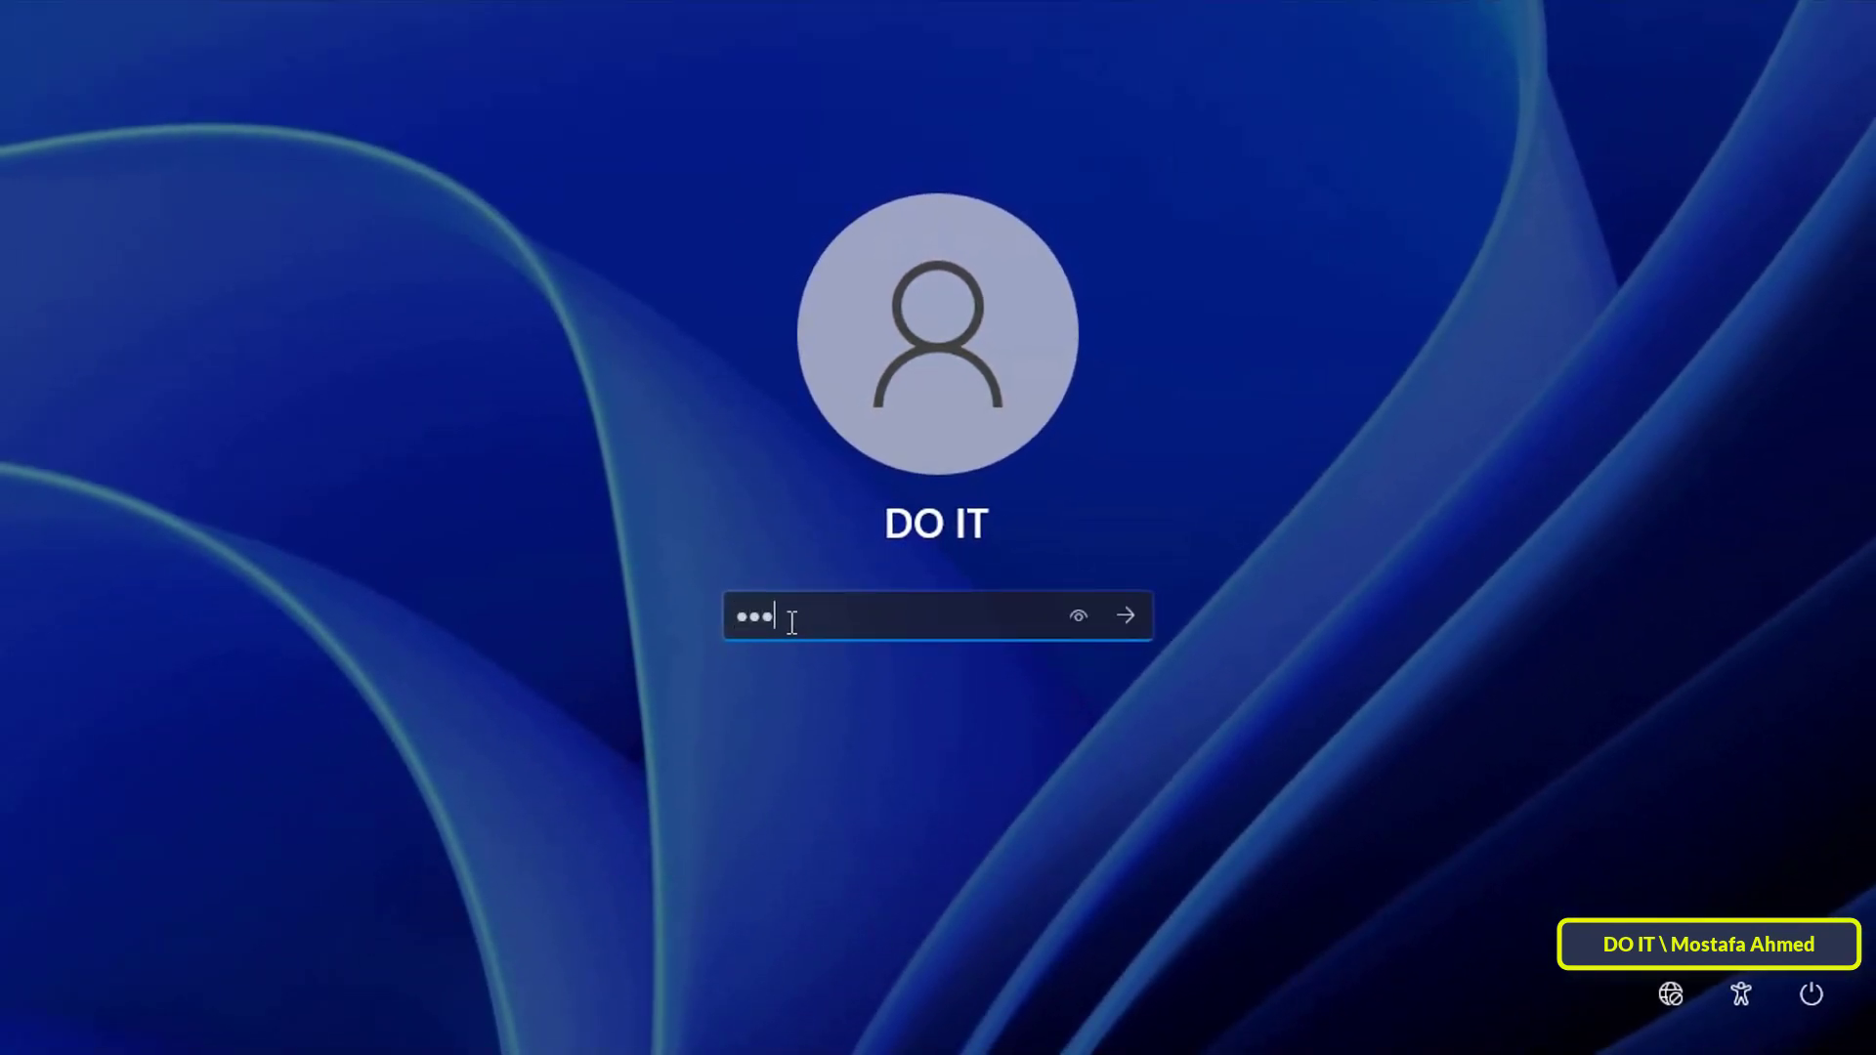
click(1122, 614)
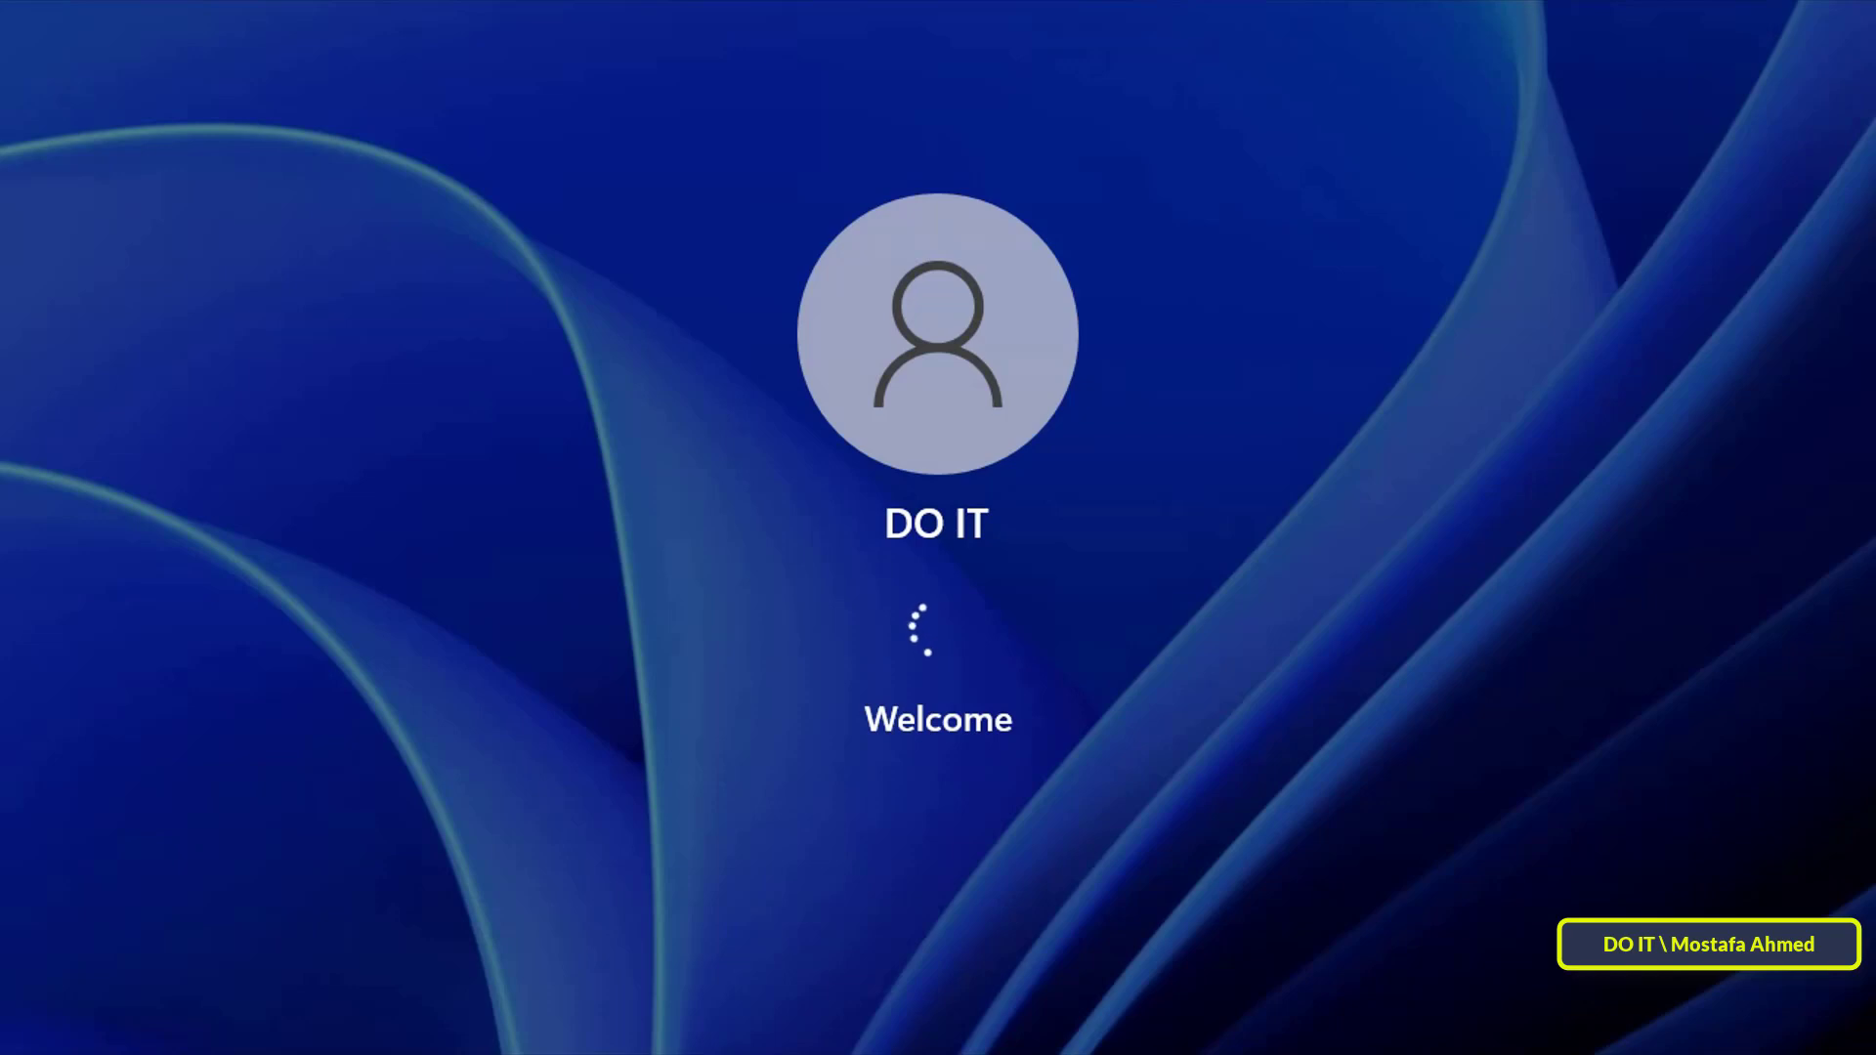